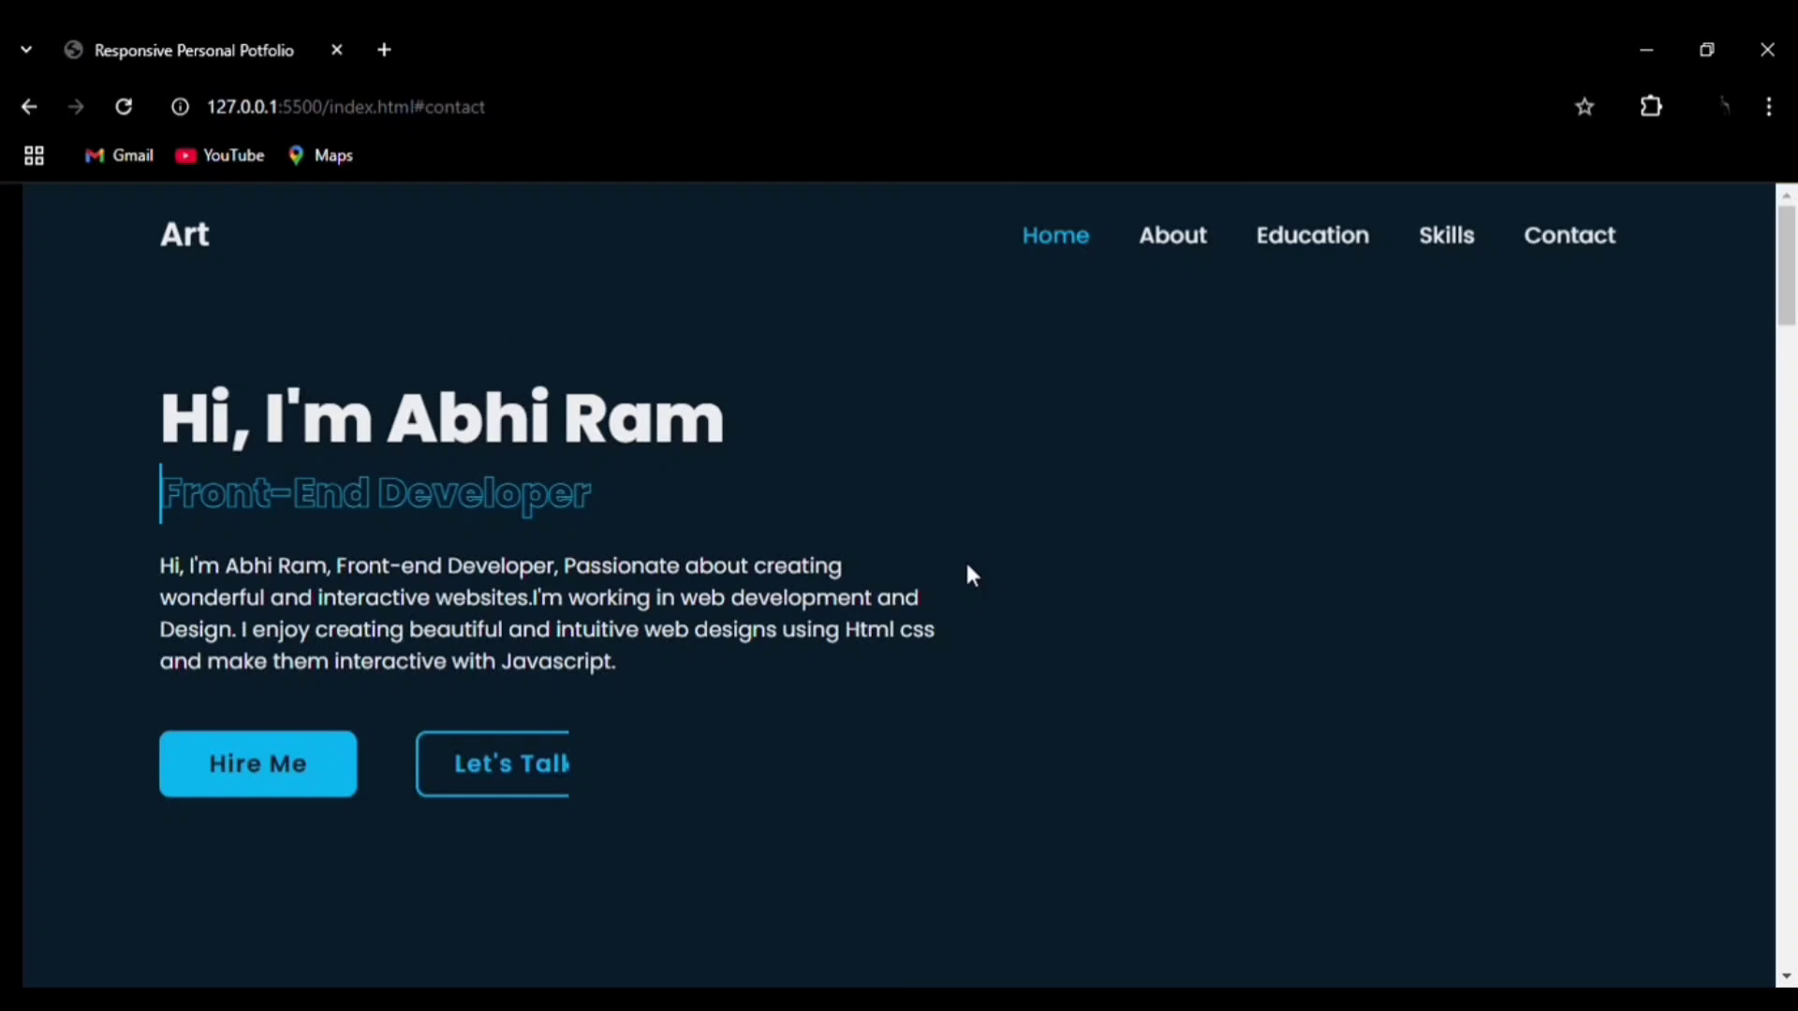
- Scroll the portfolio page past the hero through the About and Journey sections
scroll(down, 3)
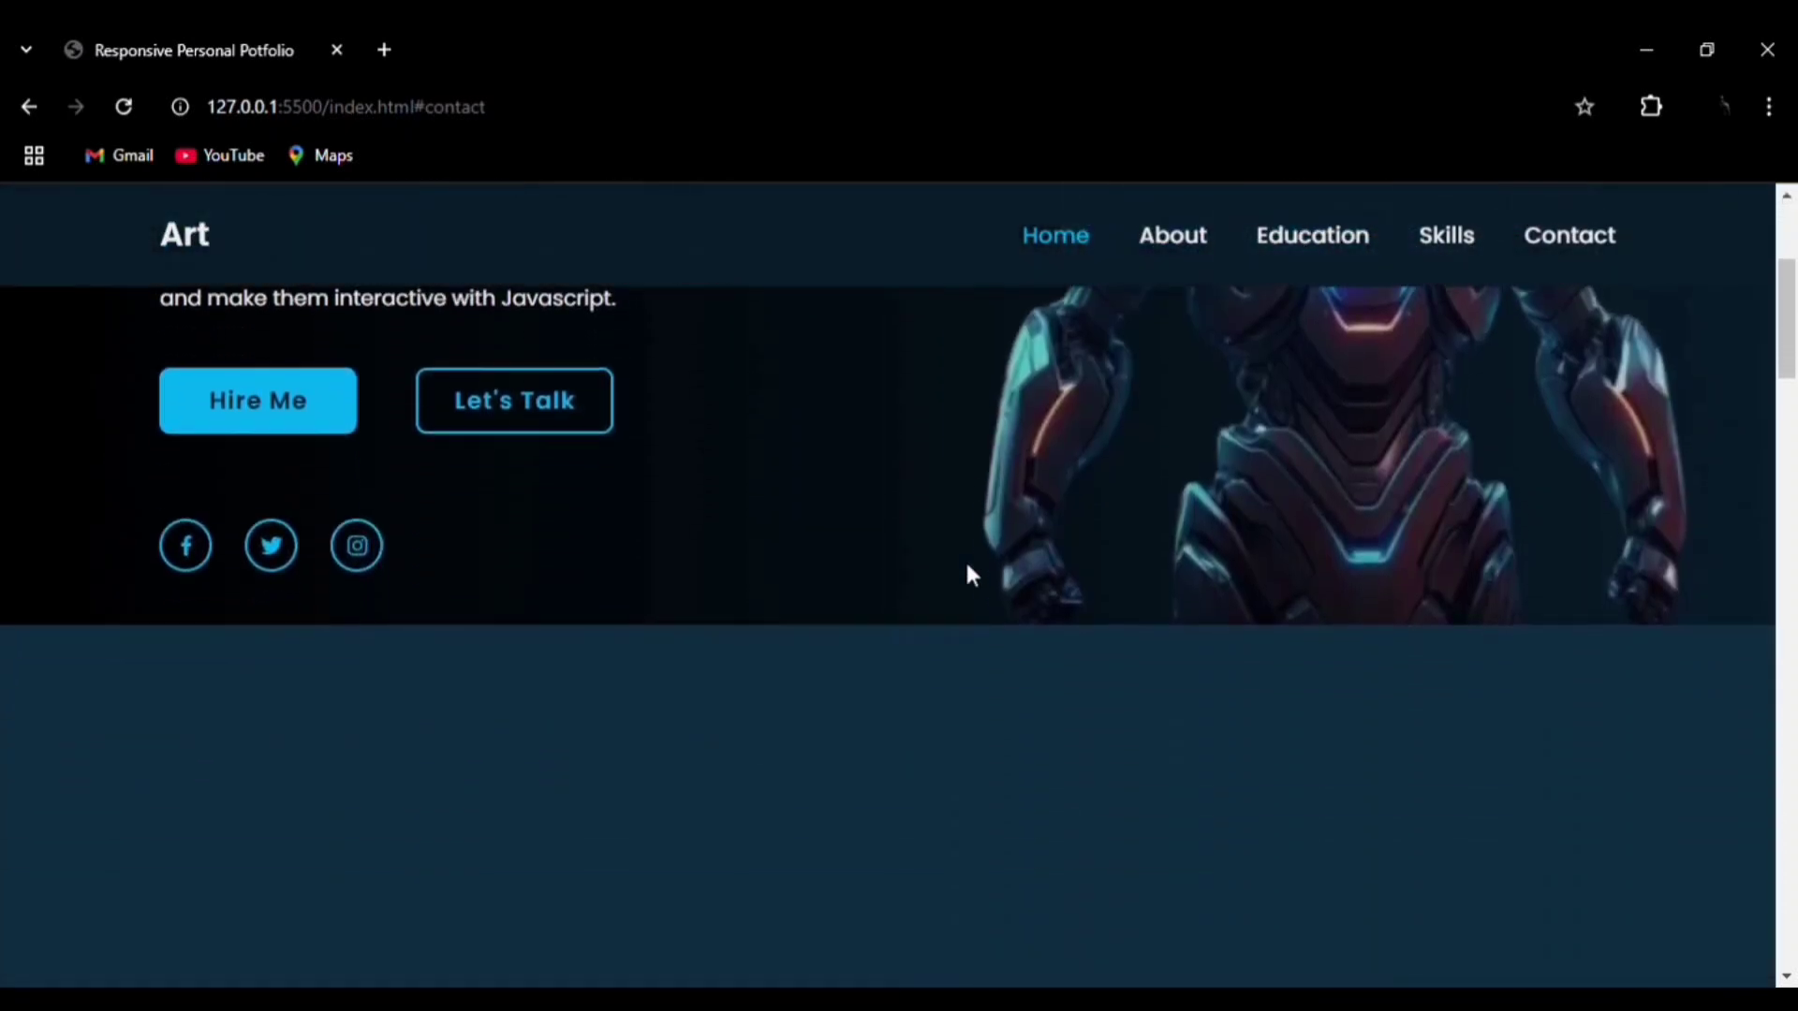
click(1171, 235)
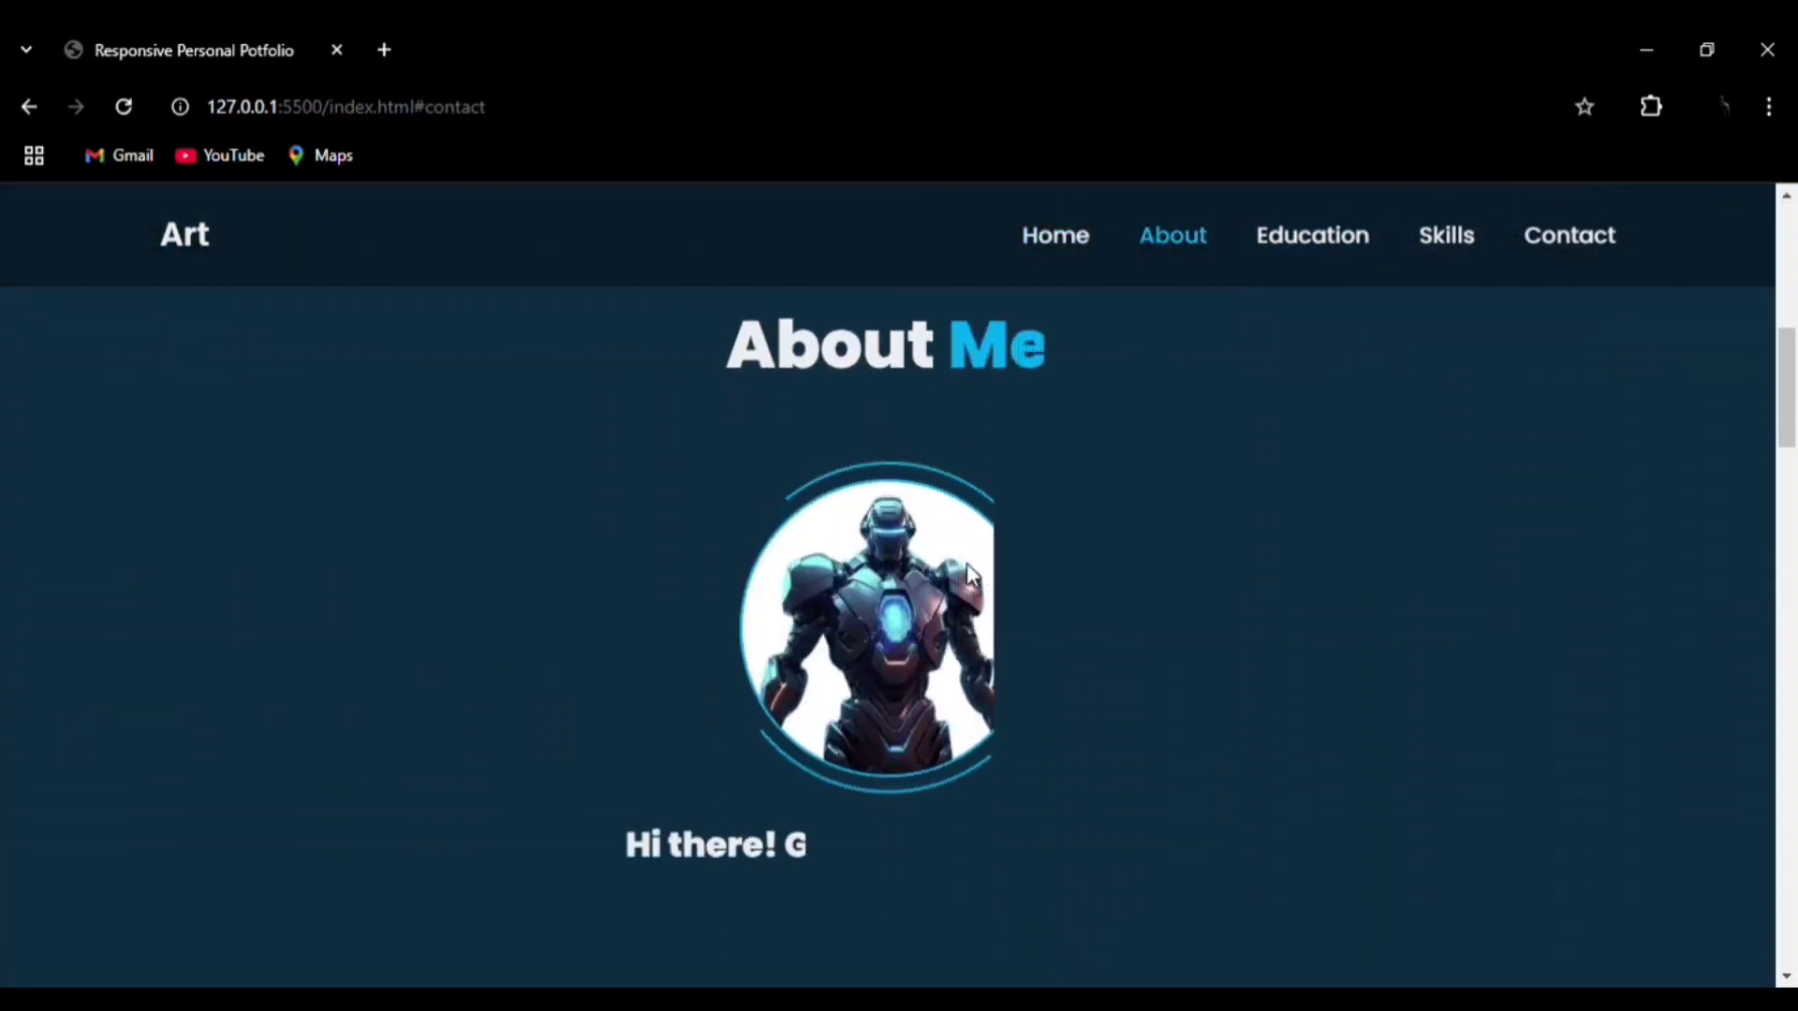
scroll(down, 3)
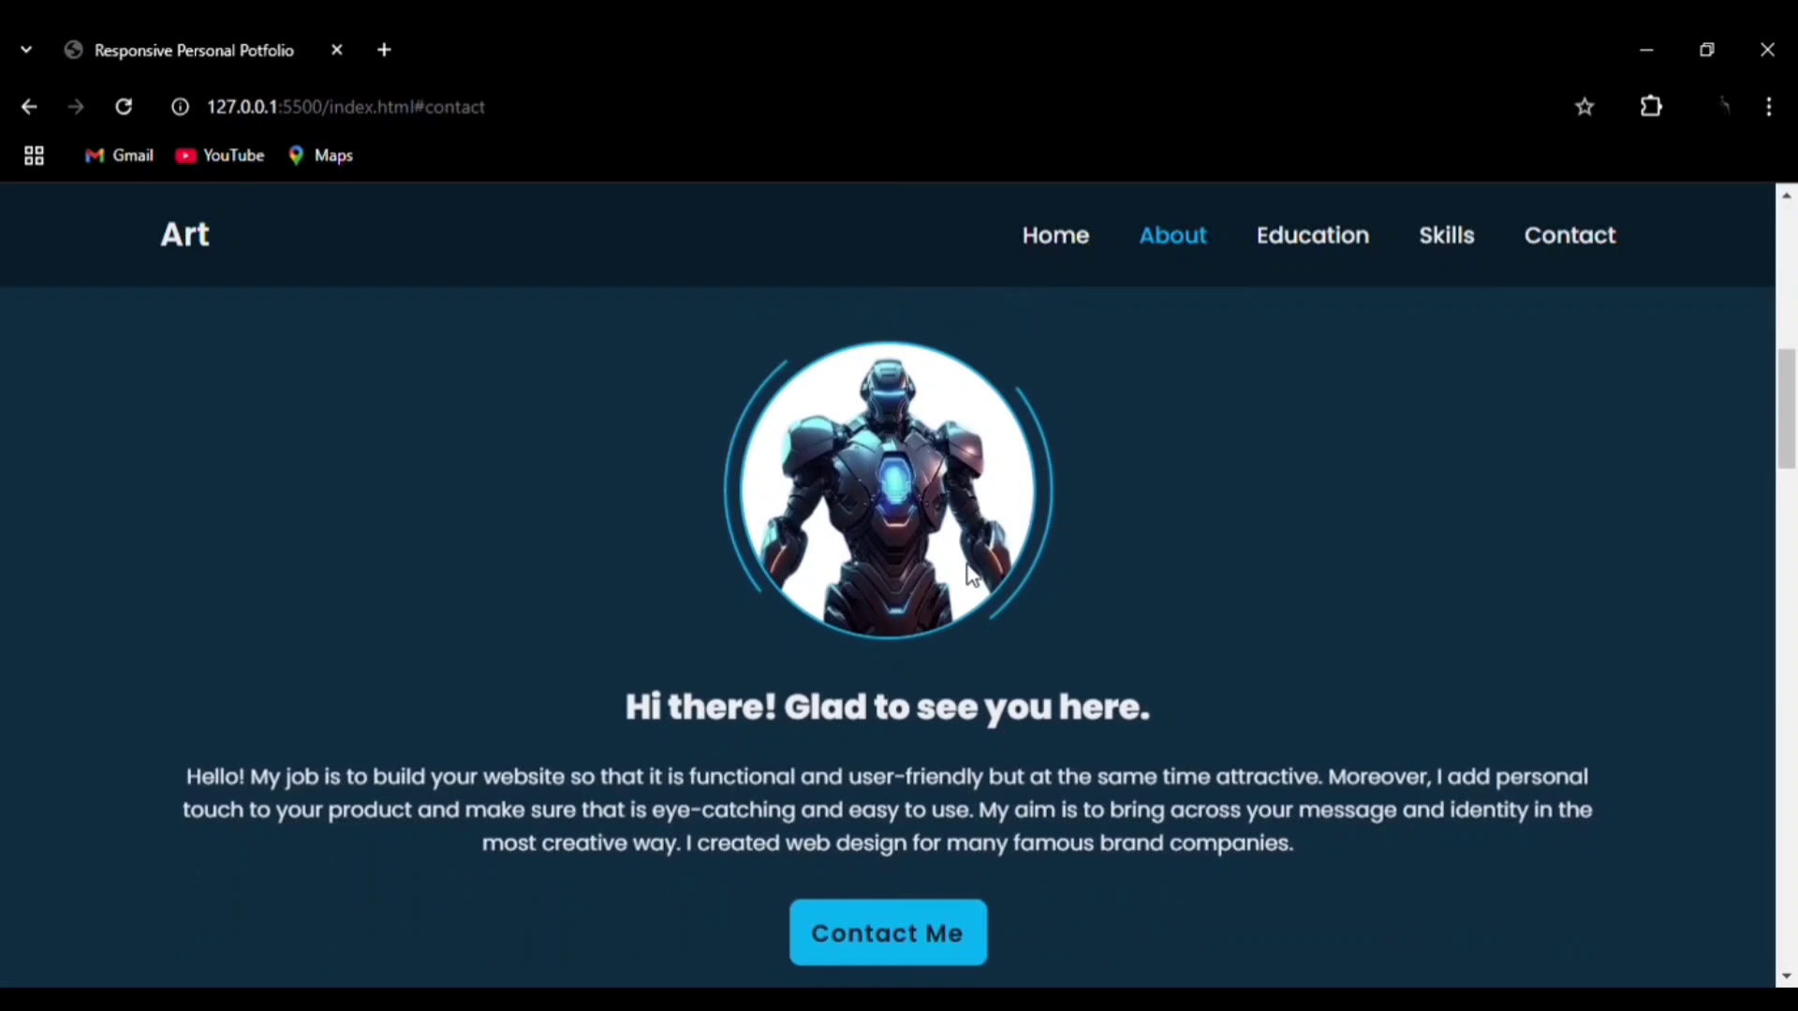
scroll(down, 3)
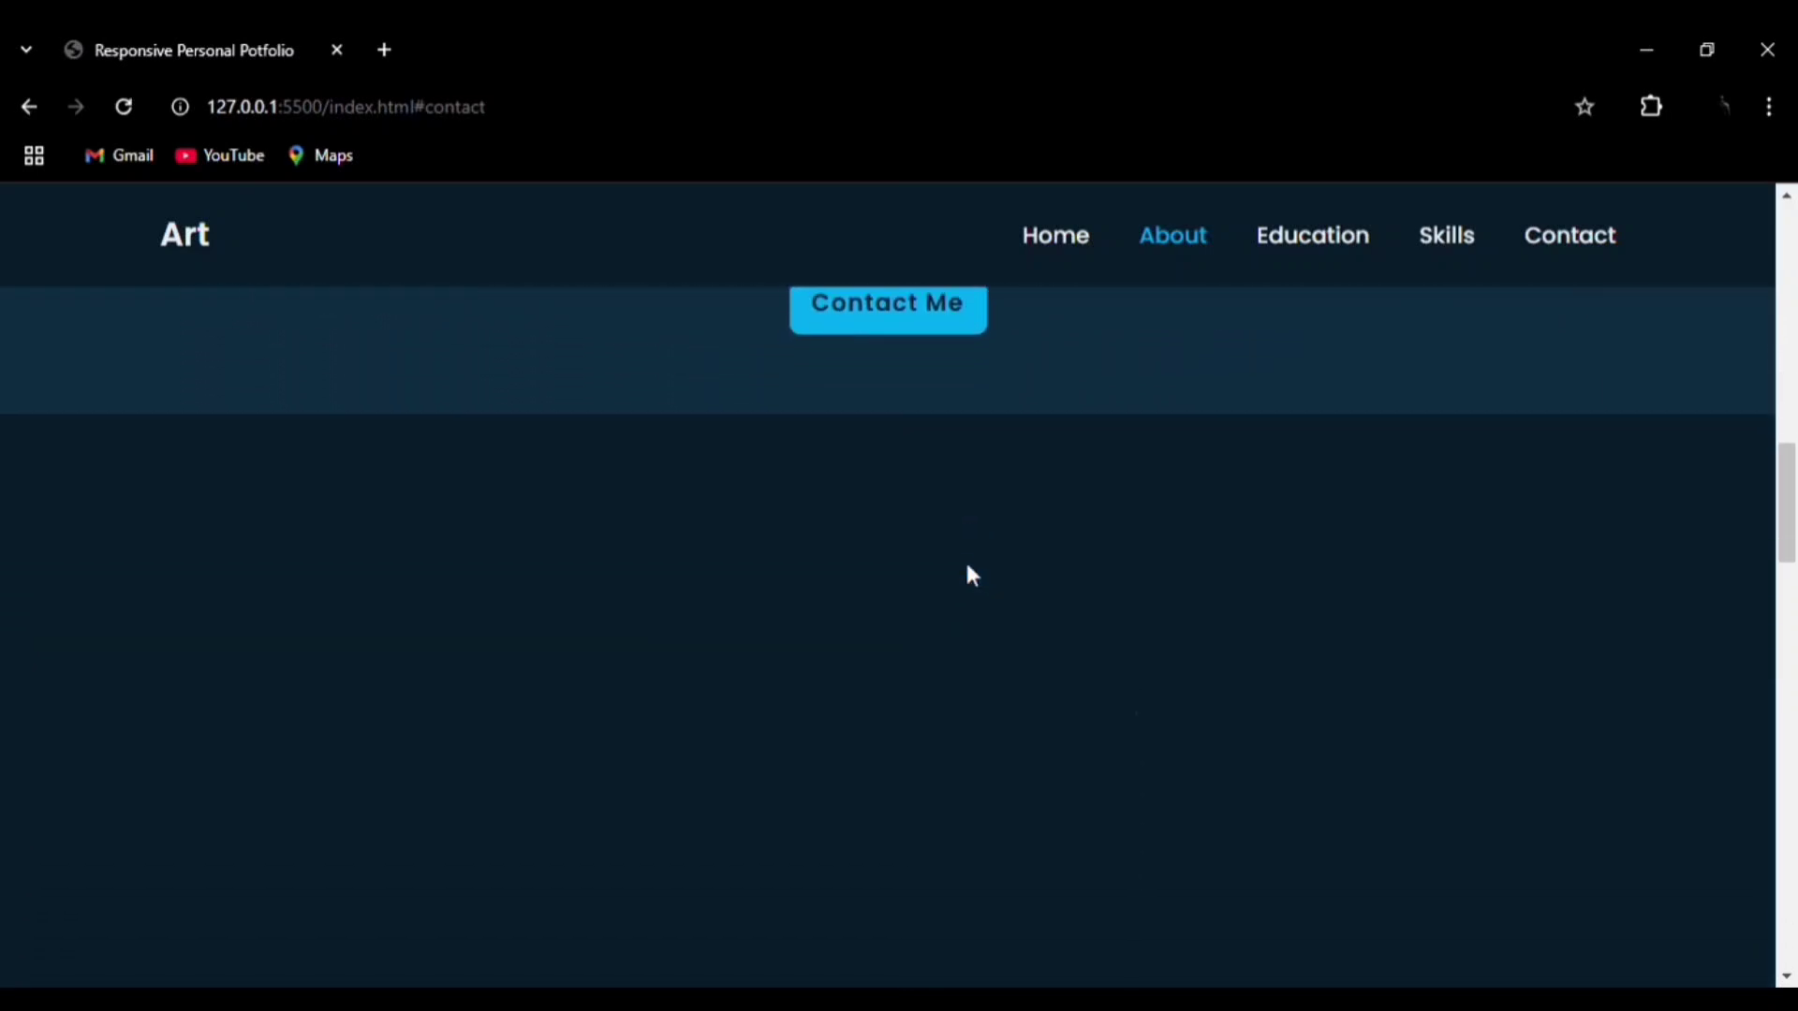
click(1312, 235)
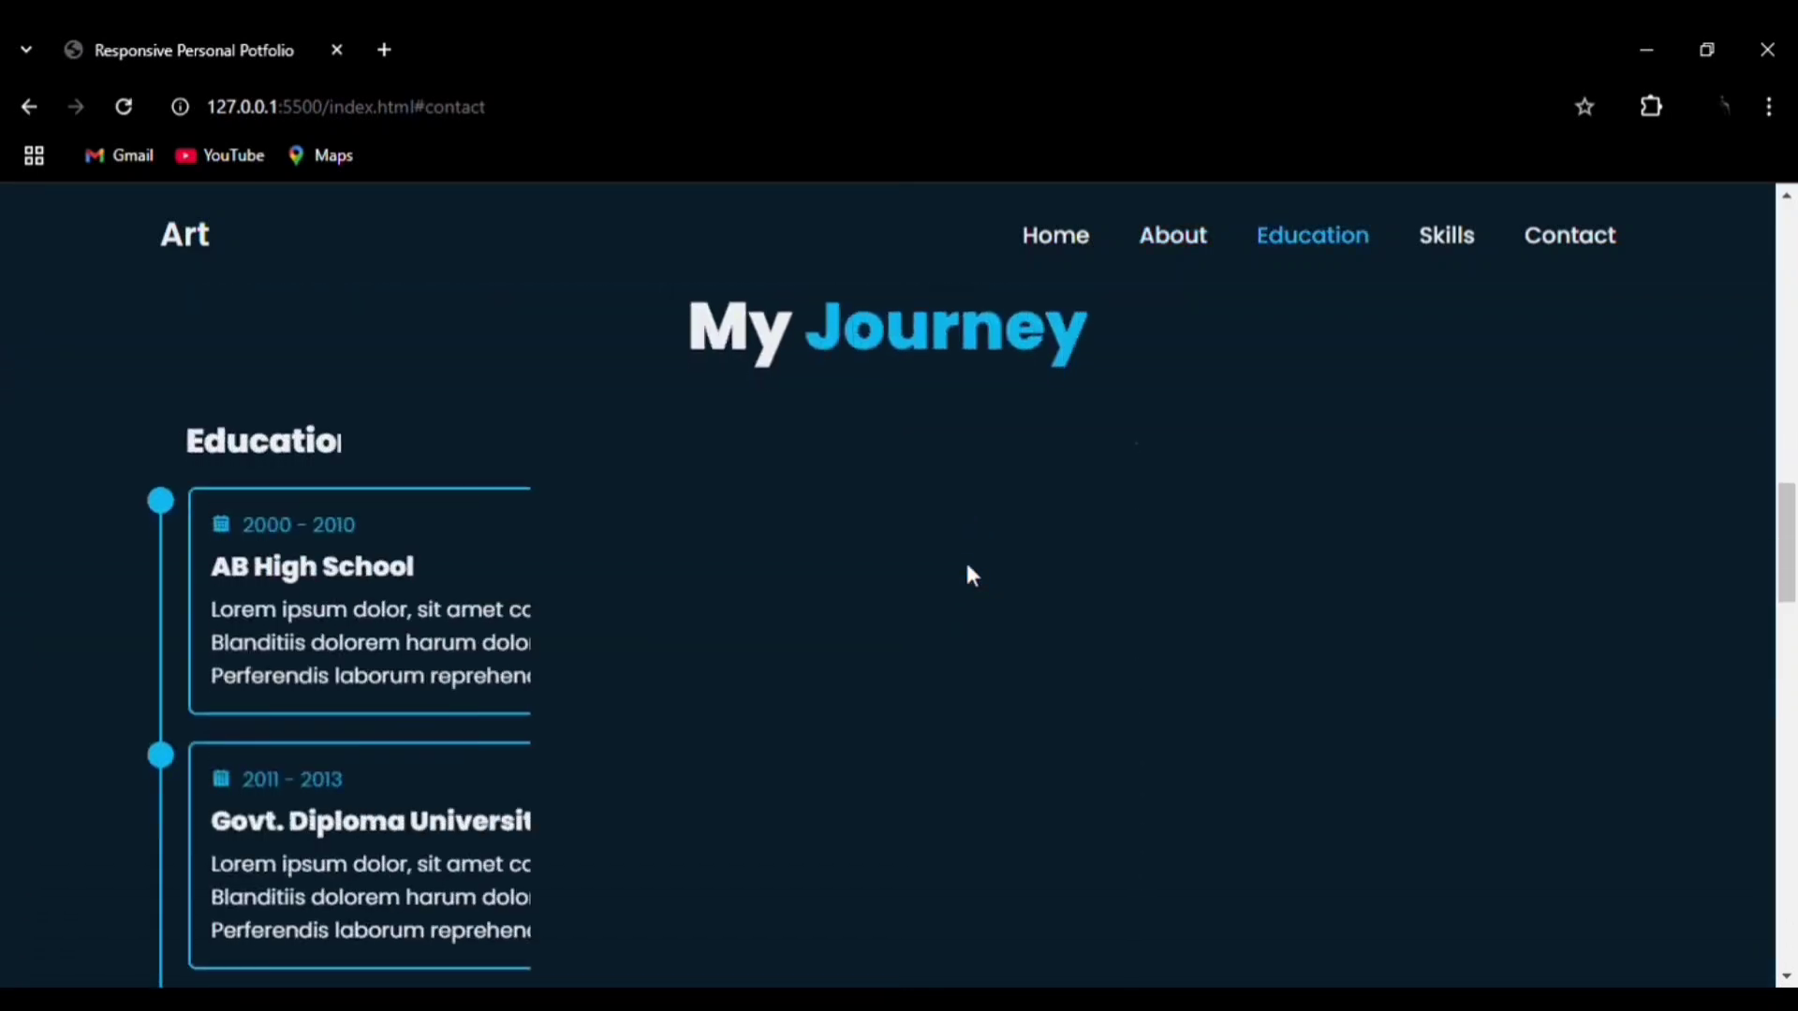
scroll(down, 3)
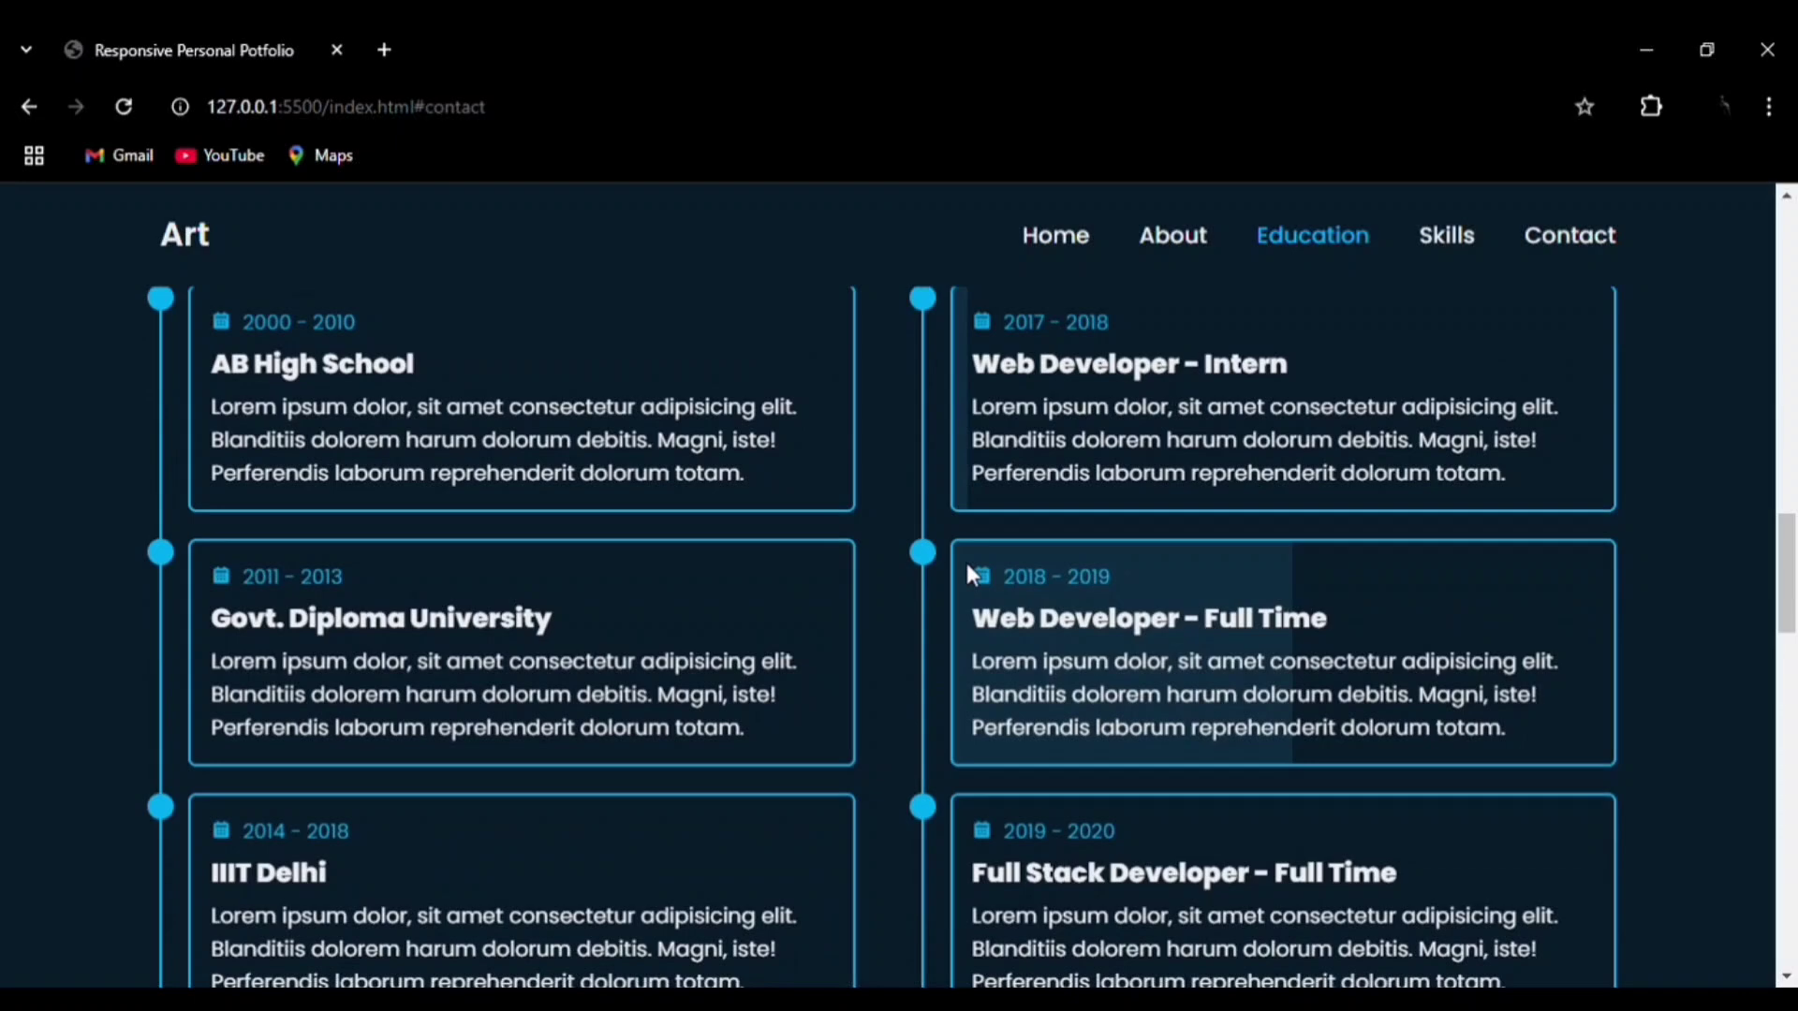
- Jump to Skills, then Contact, back to Skills and finally Home via the nav links
click(1446, 235)
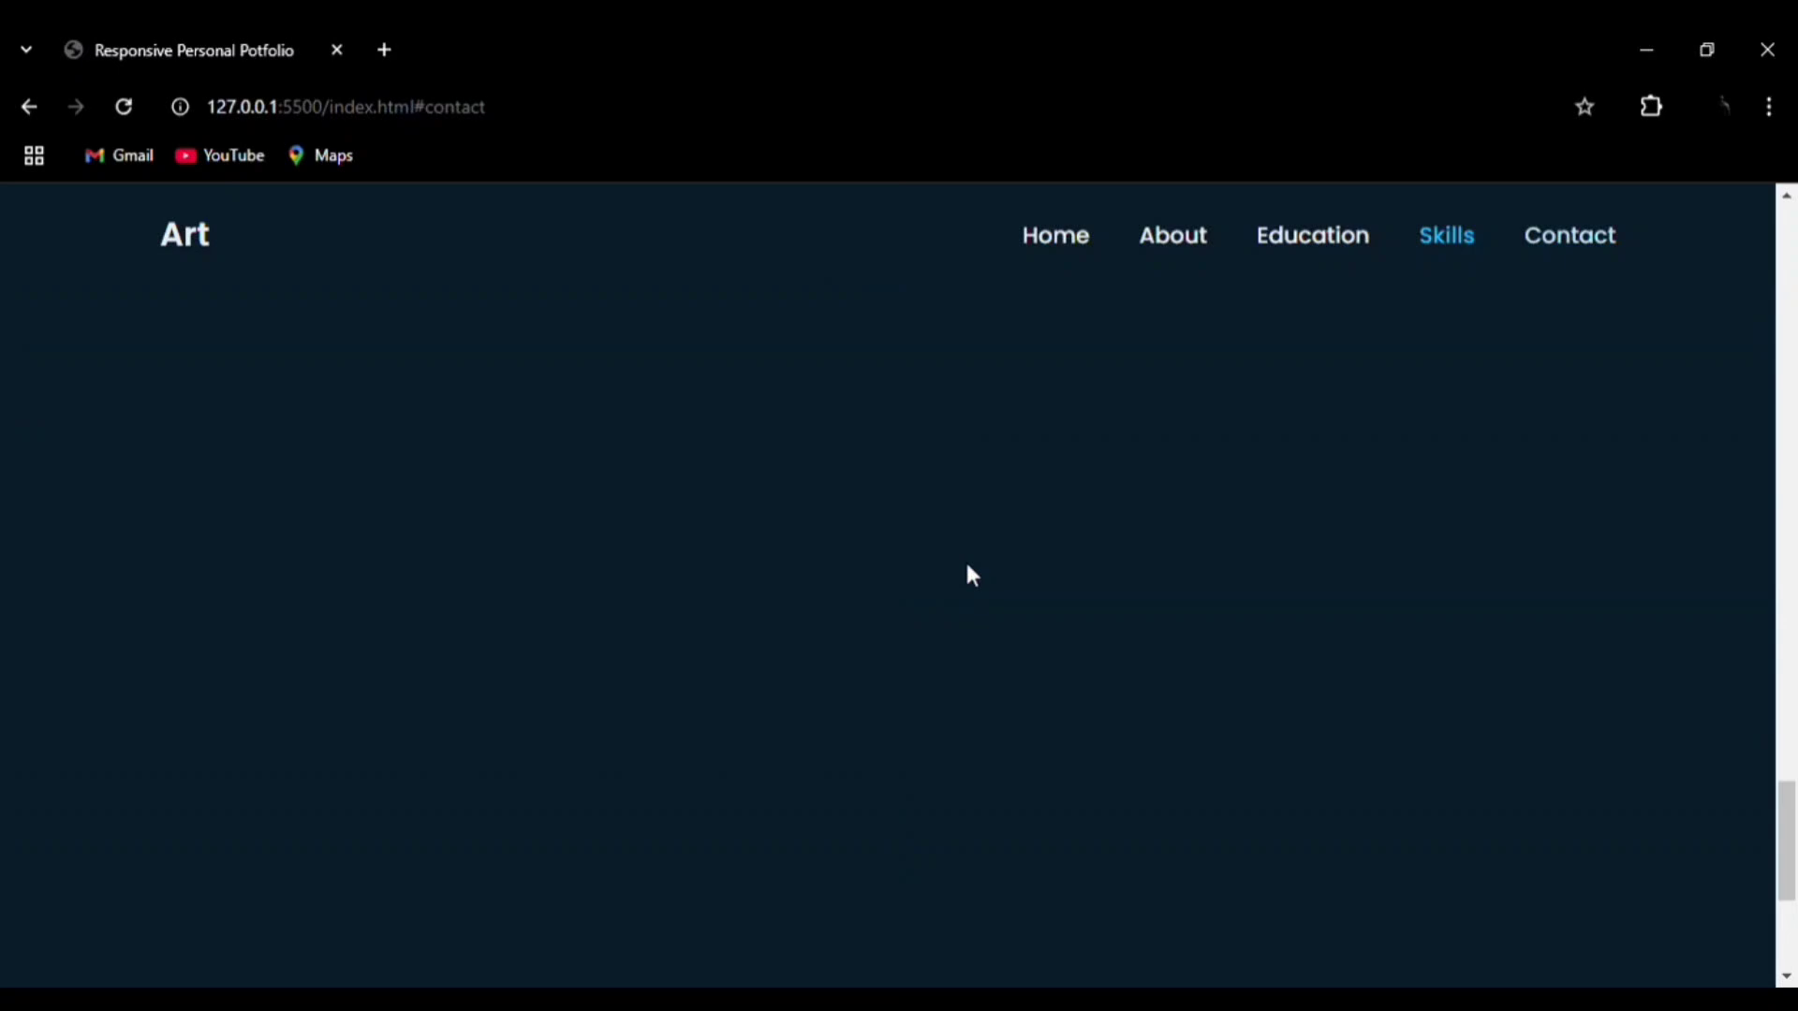
click(1568, 235)
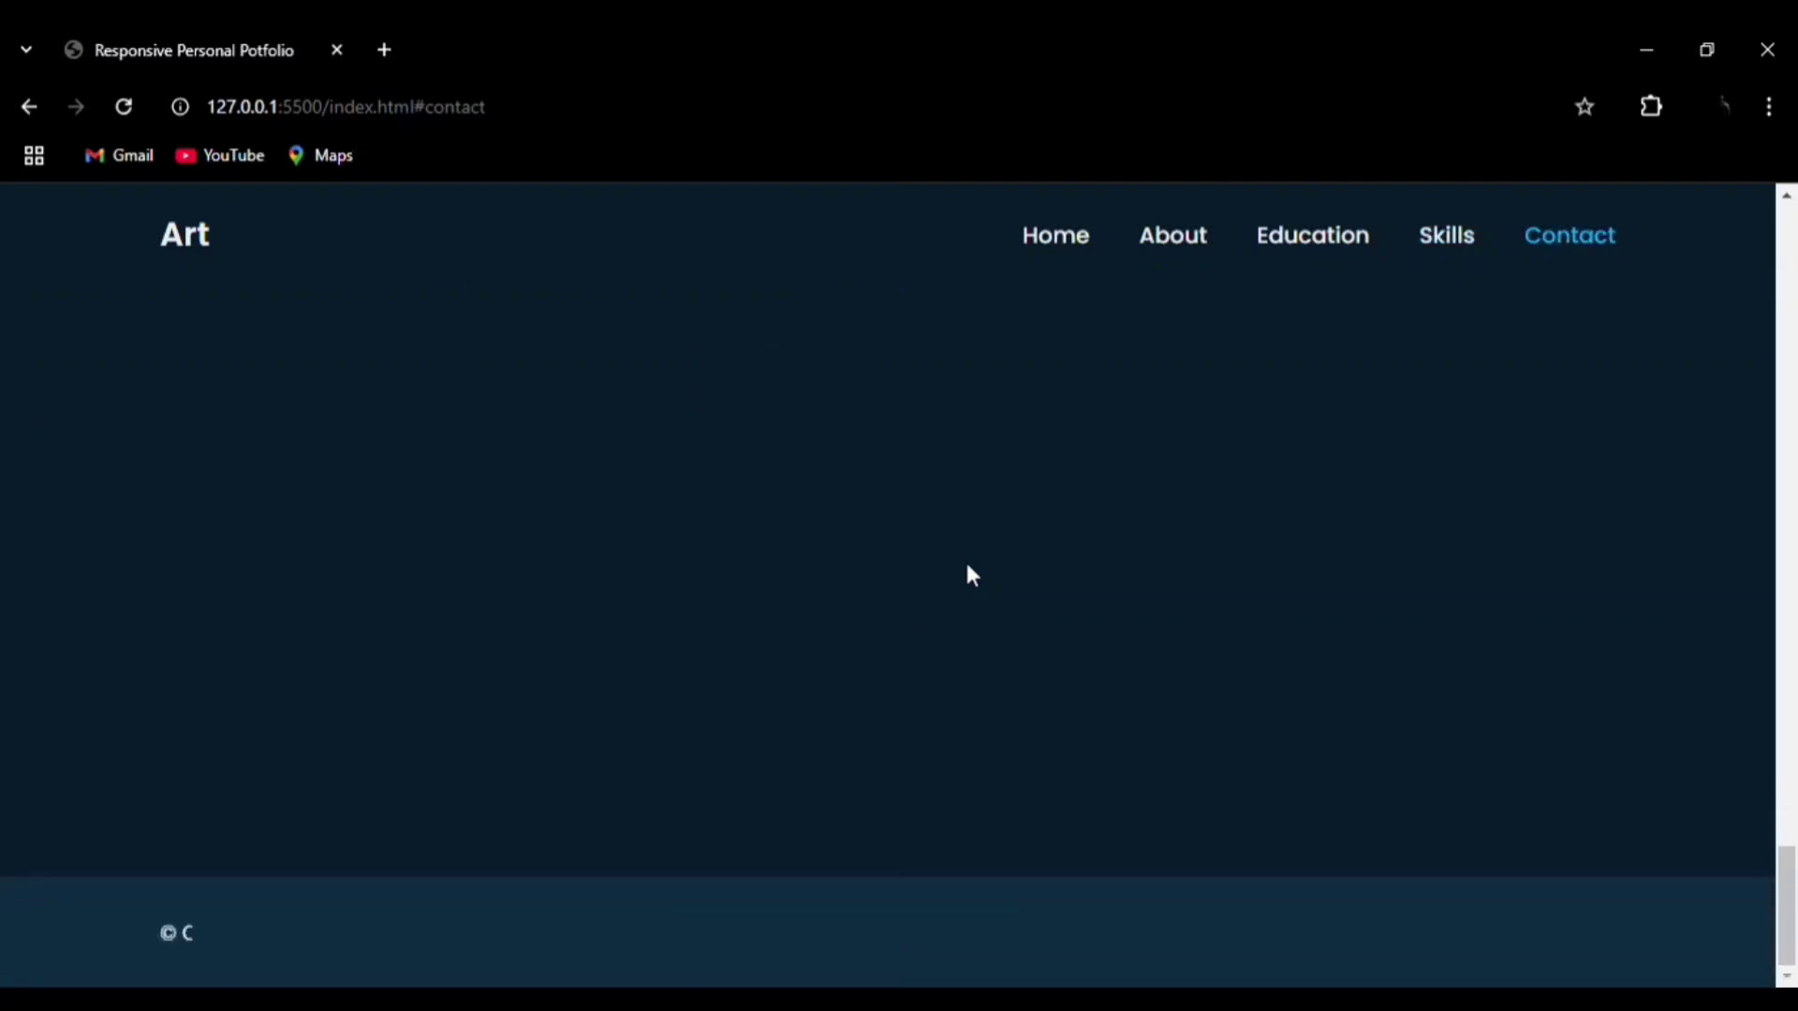
click(1446, 235)
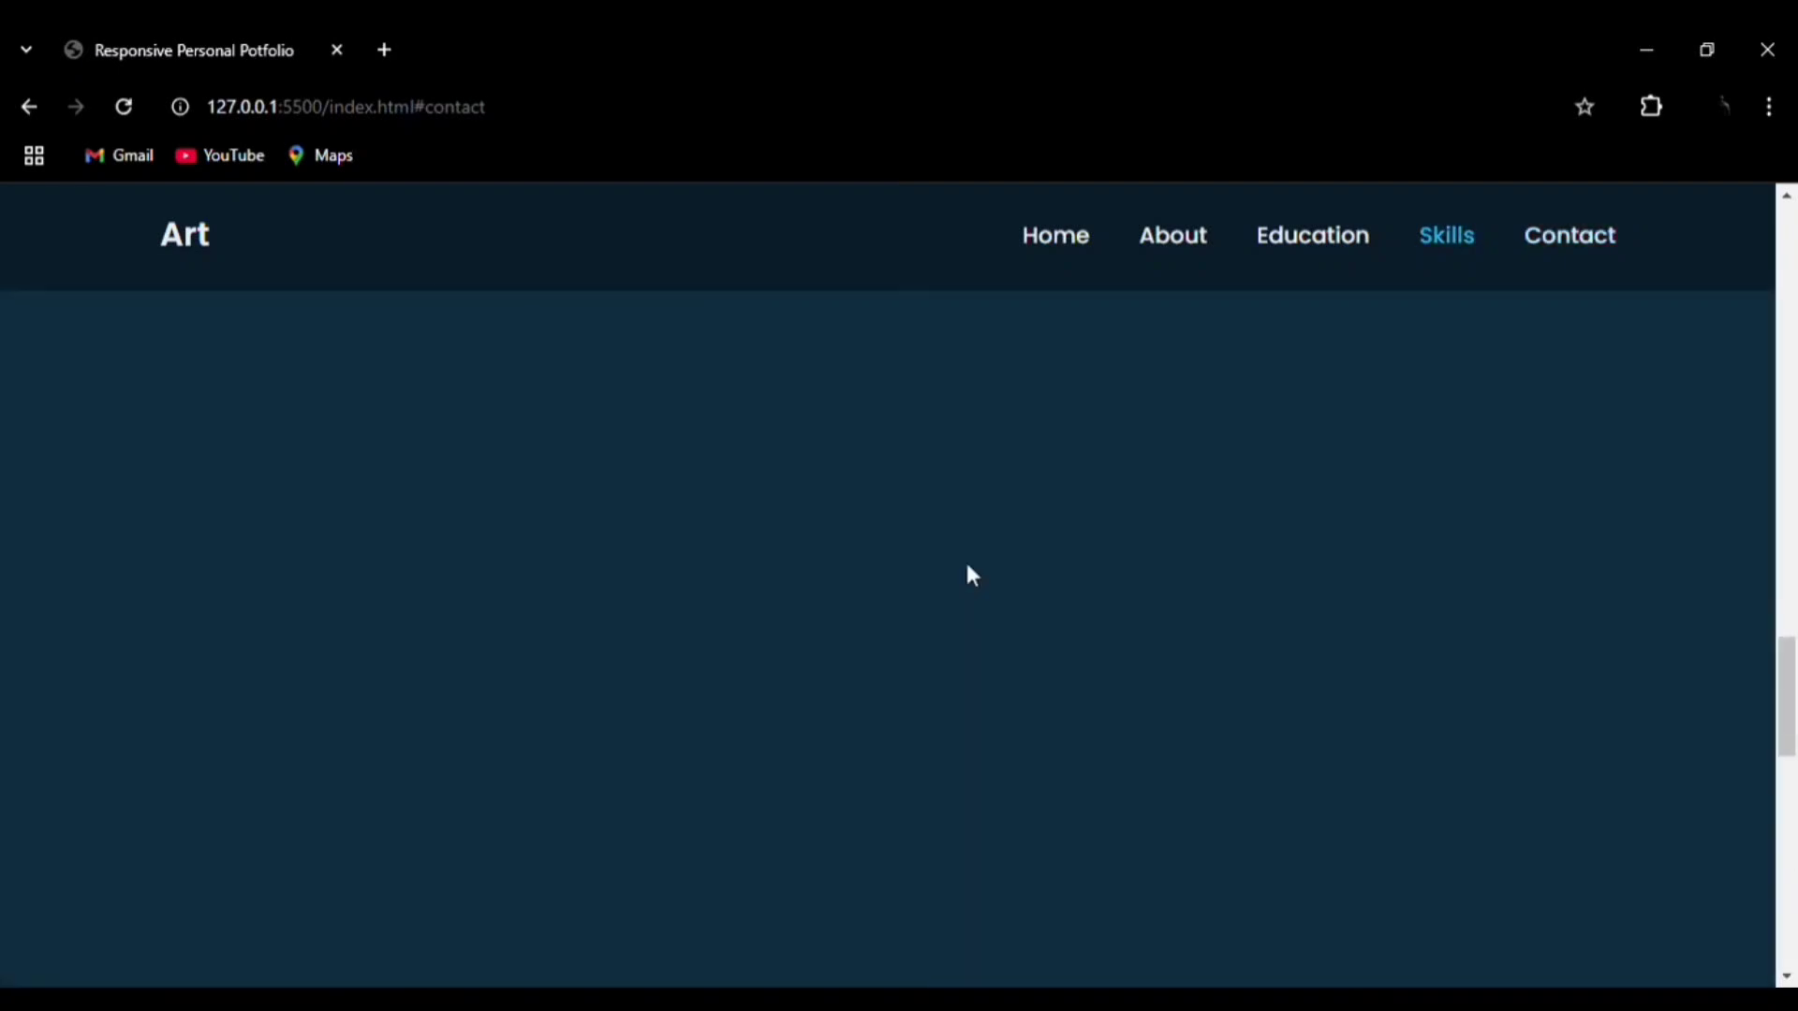
click(1052, 235)
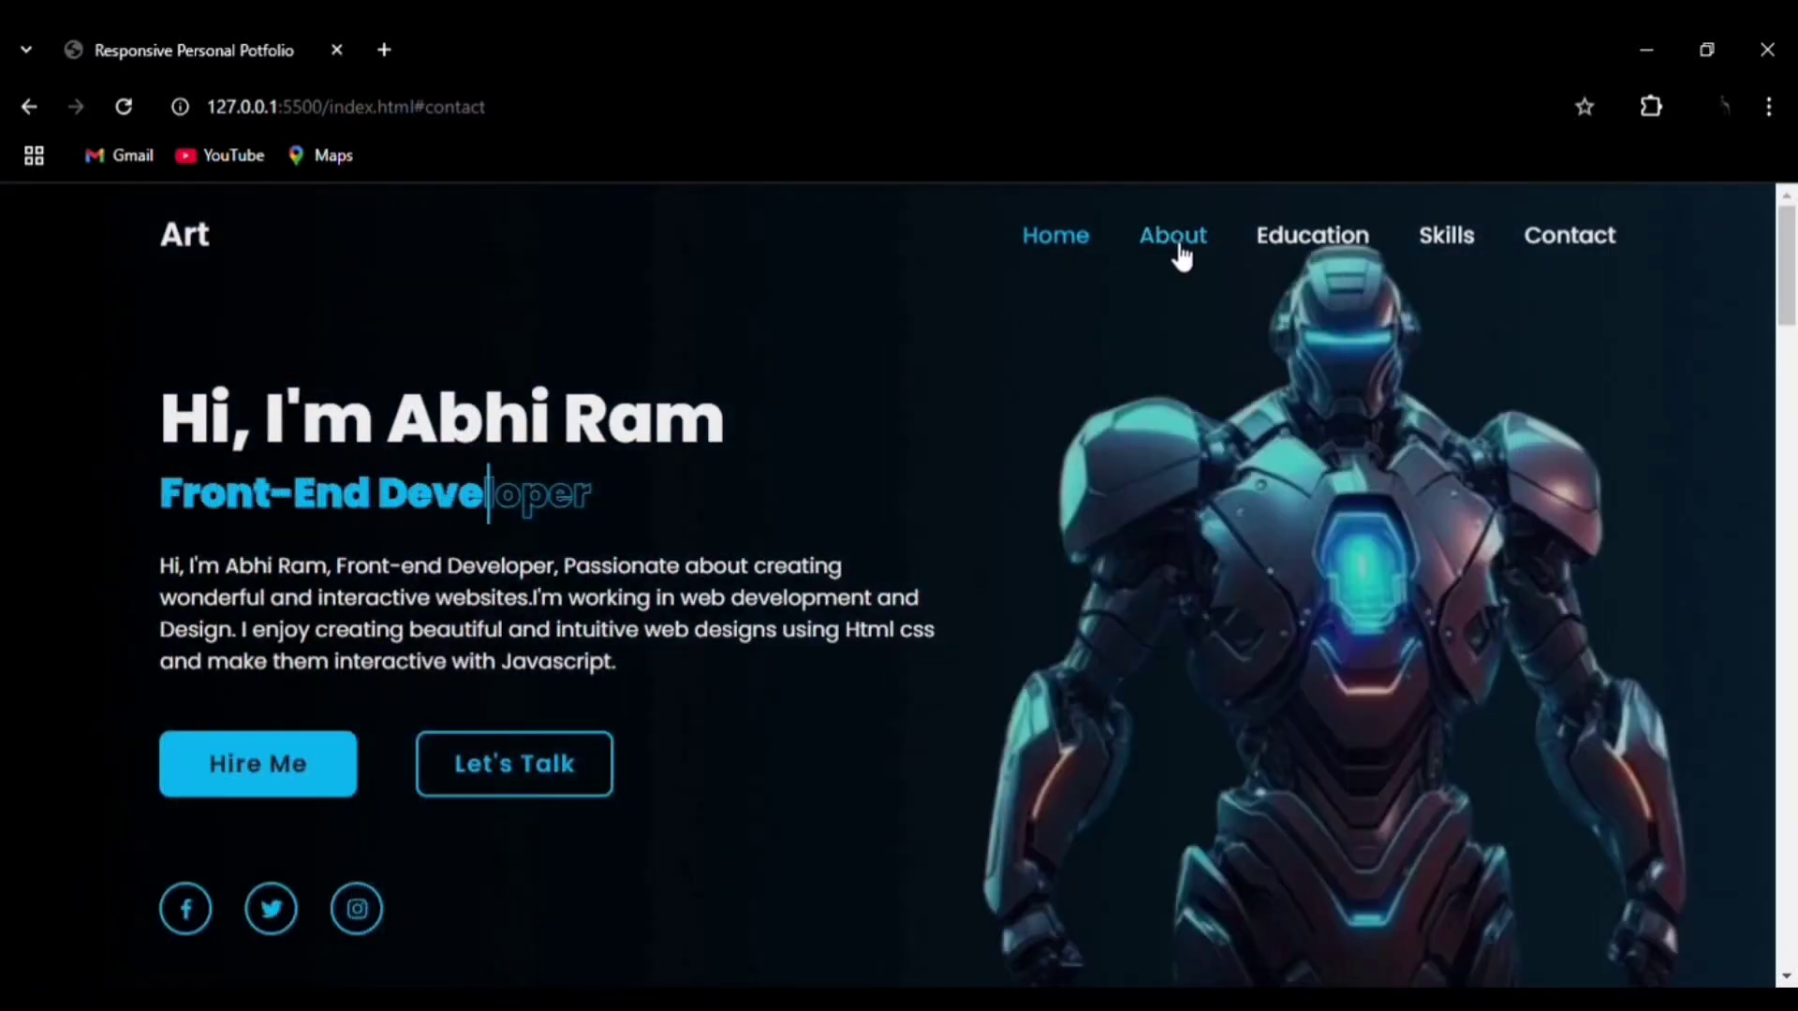
mouse_move(1446, 235)
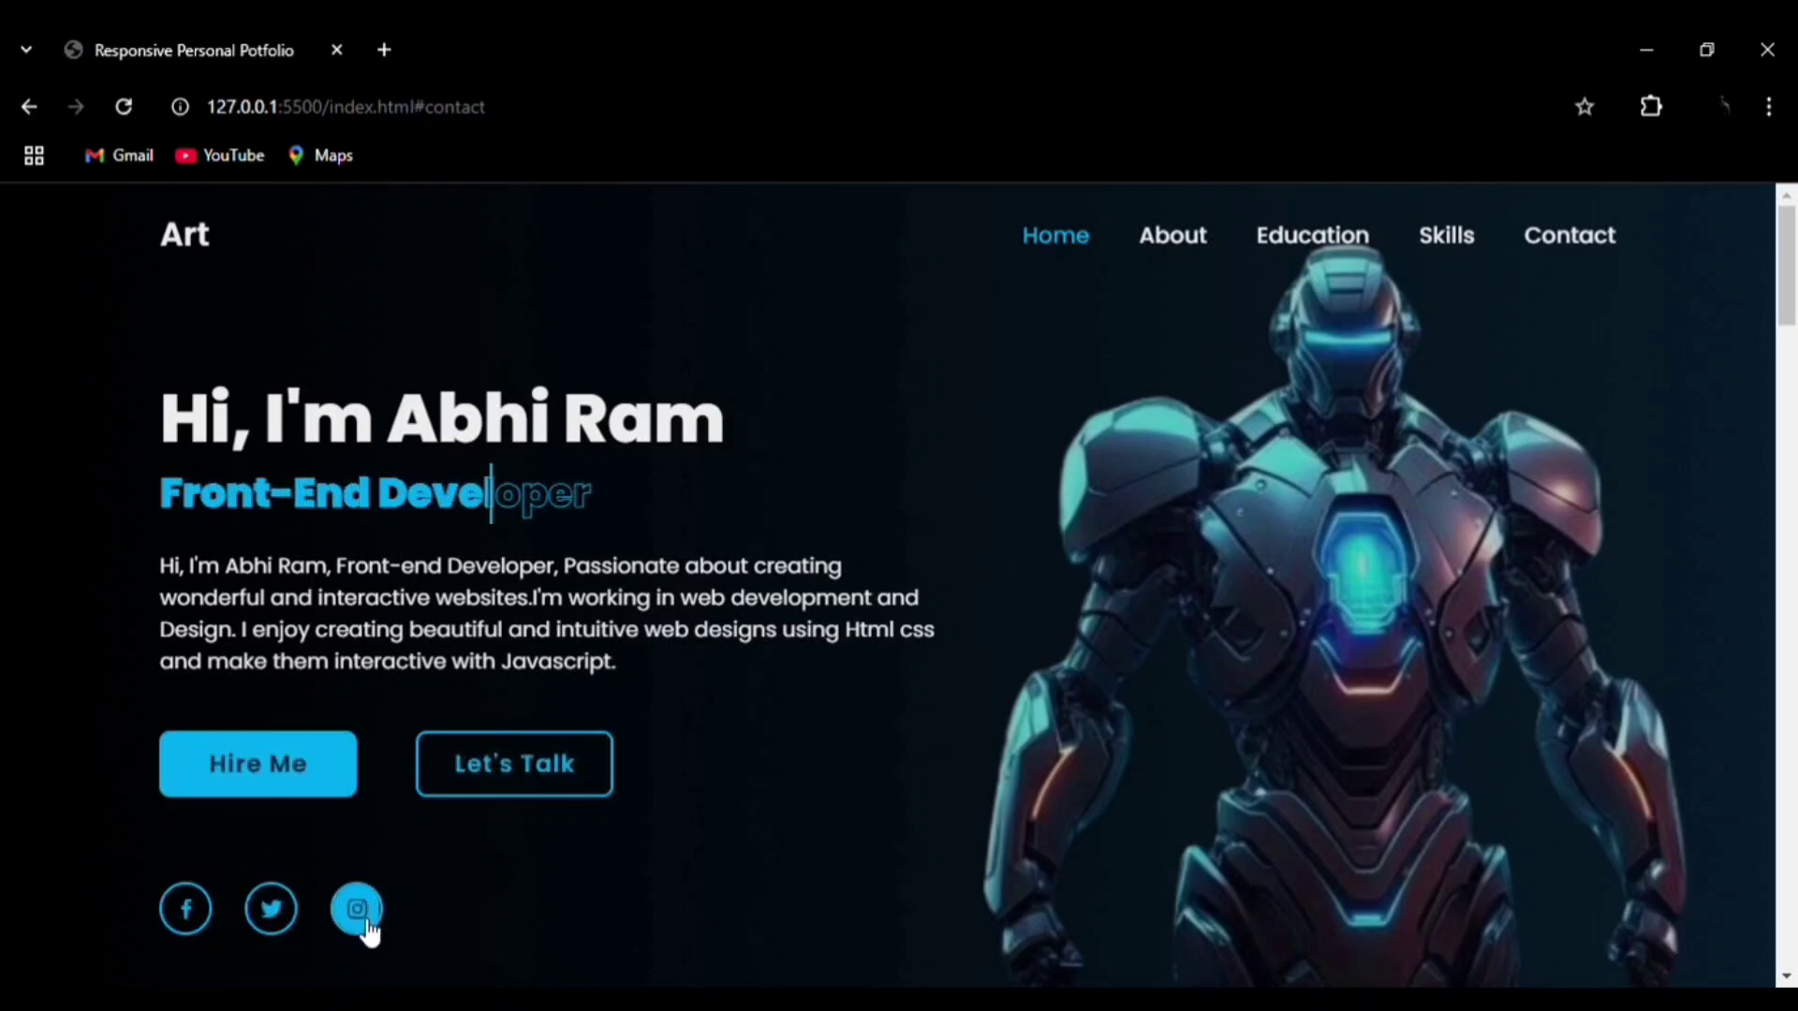
- Scroll from the hero to About Me's greeting and intro, then to the Journey timelines
scroll(down, 3)
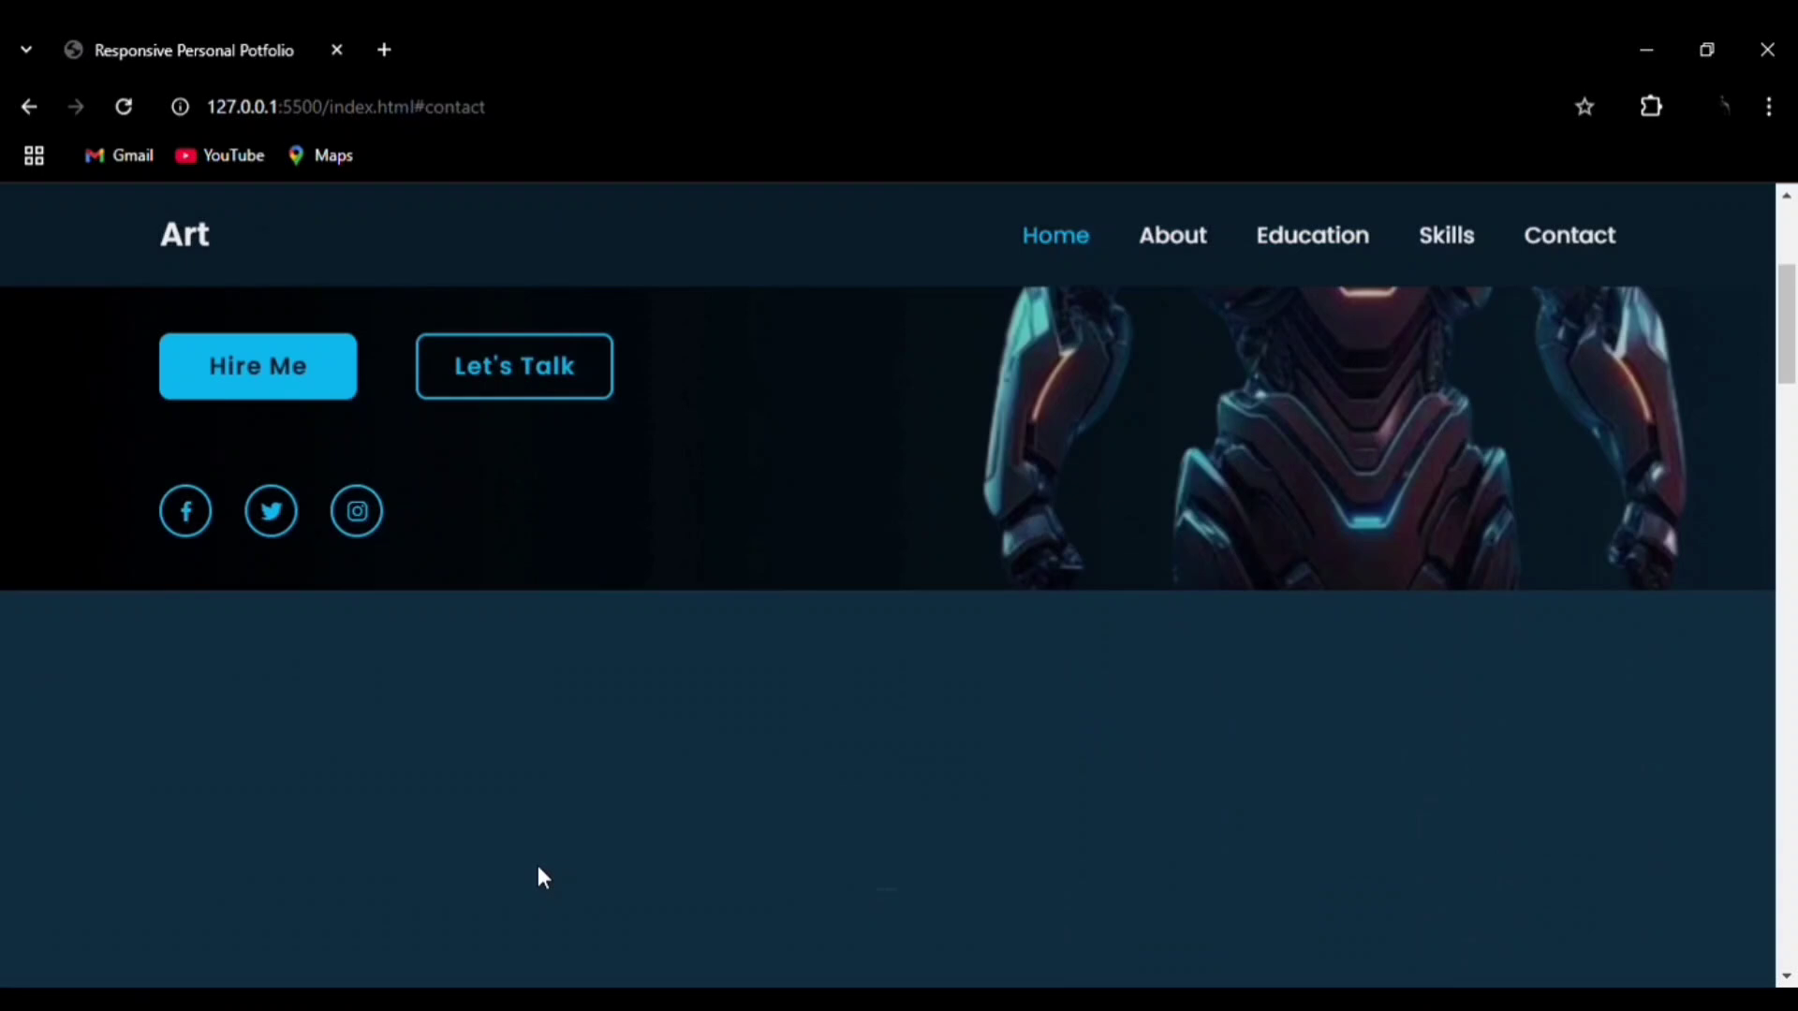
click(1171, 235)
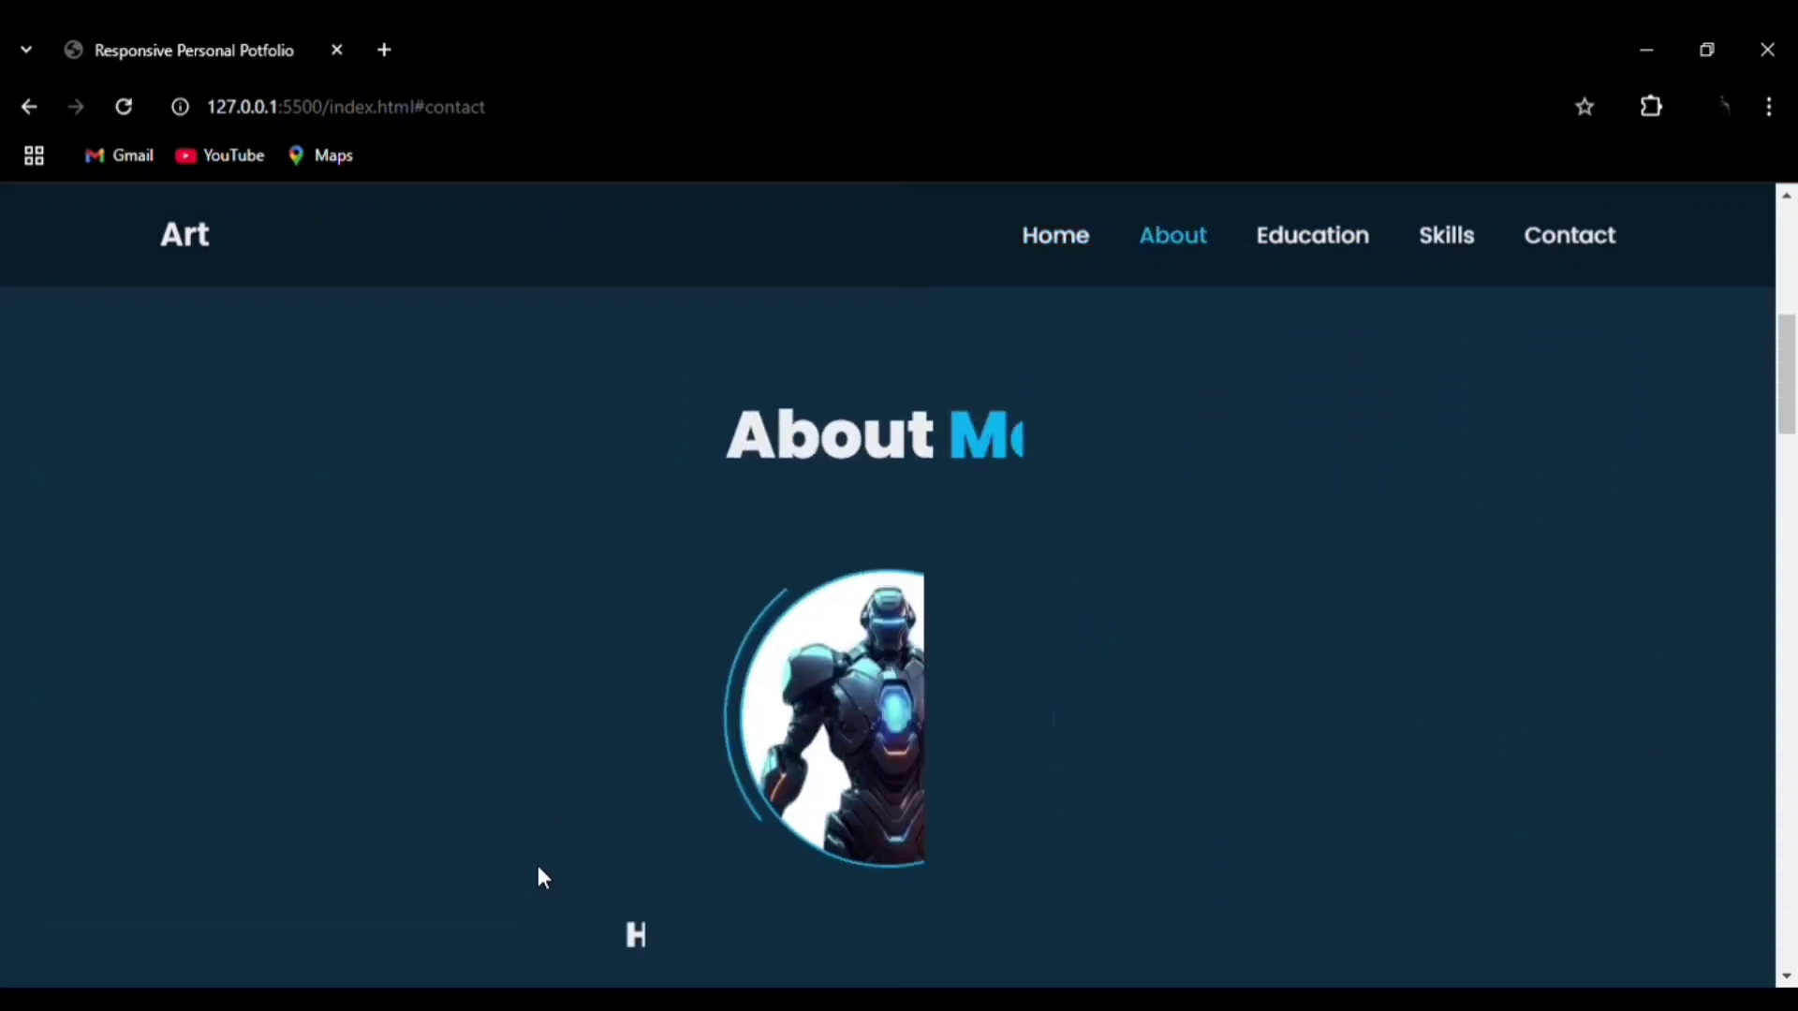
scroll(down, 3)
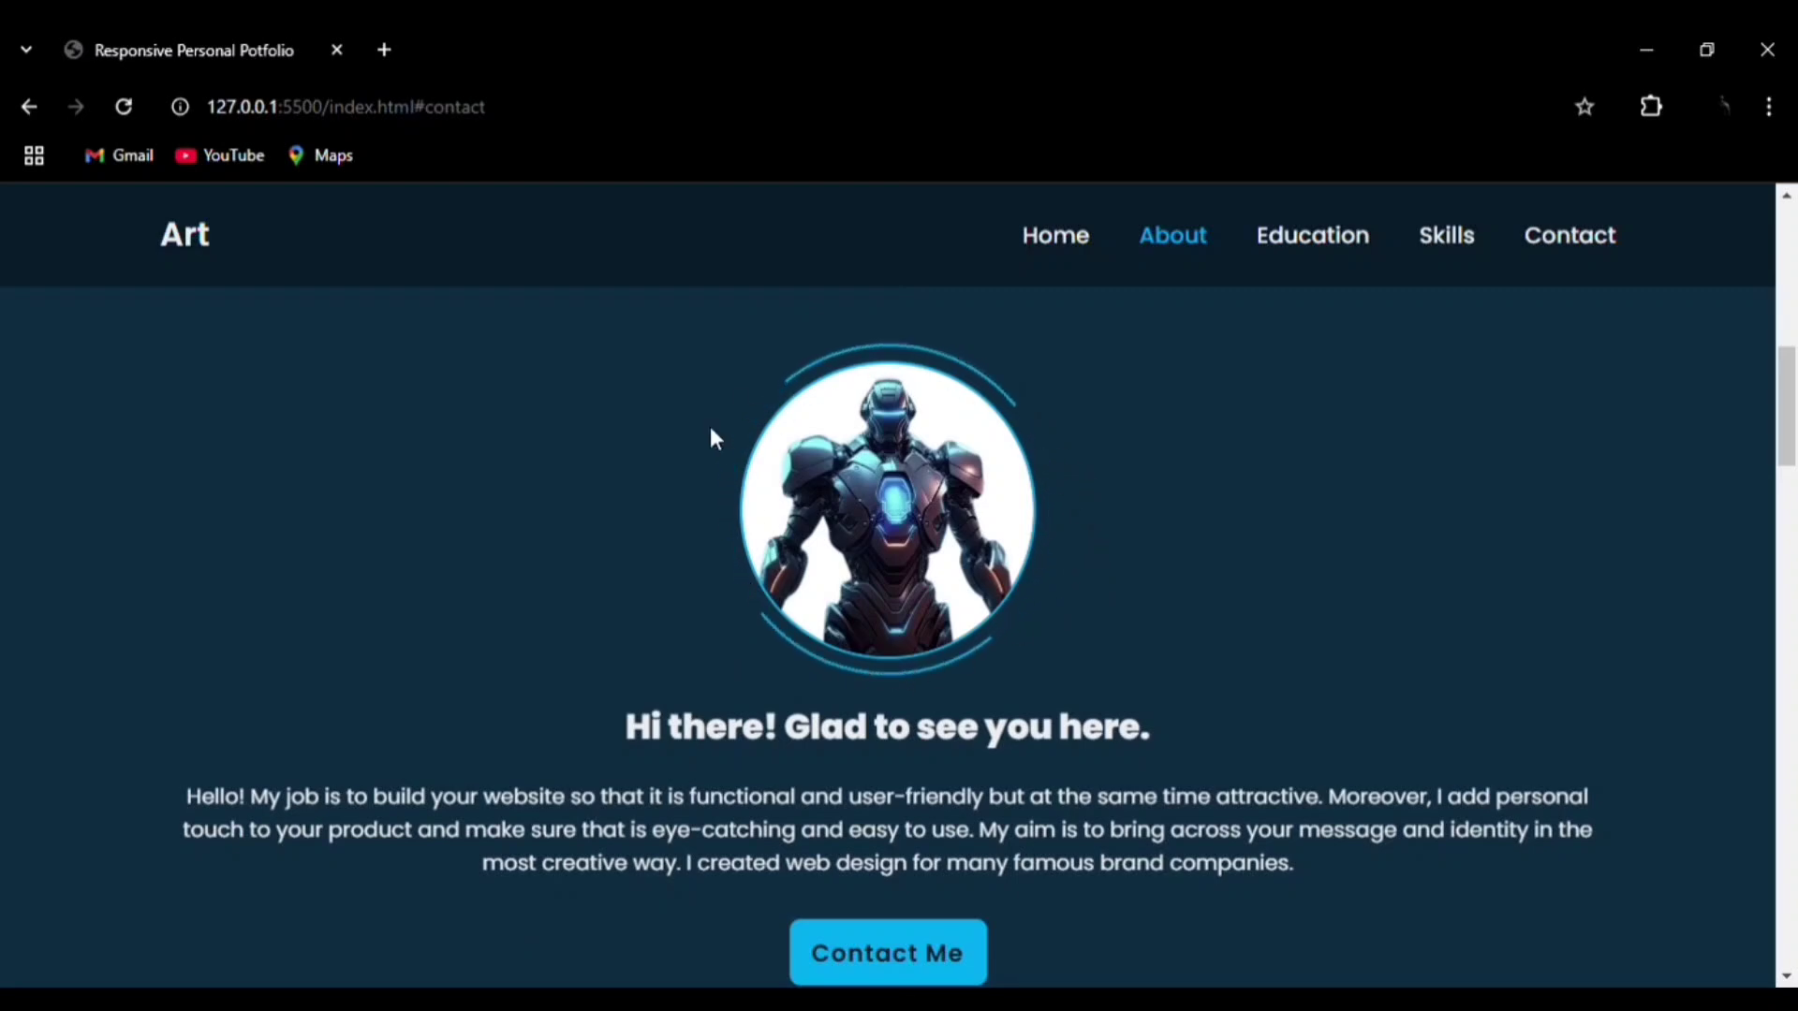
scroll(down, 3)
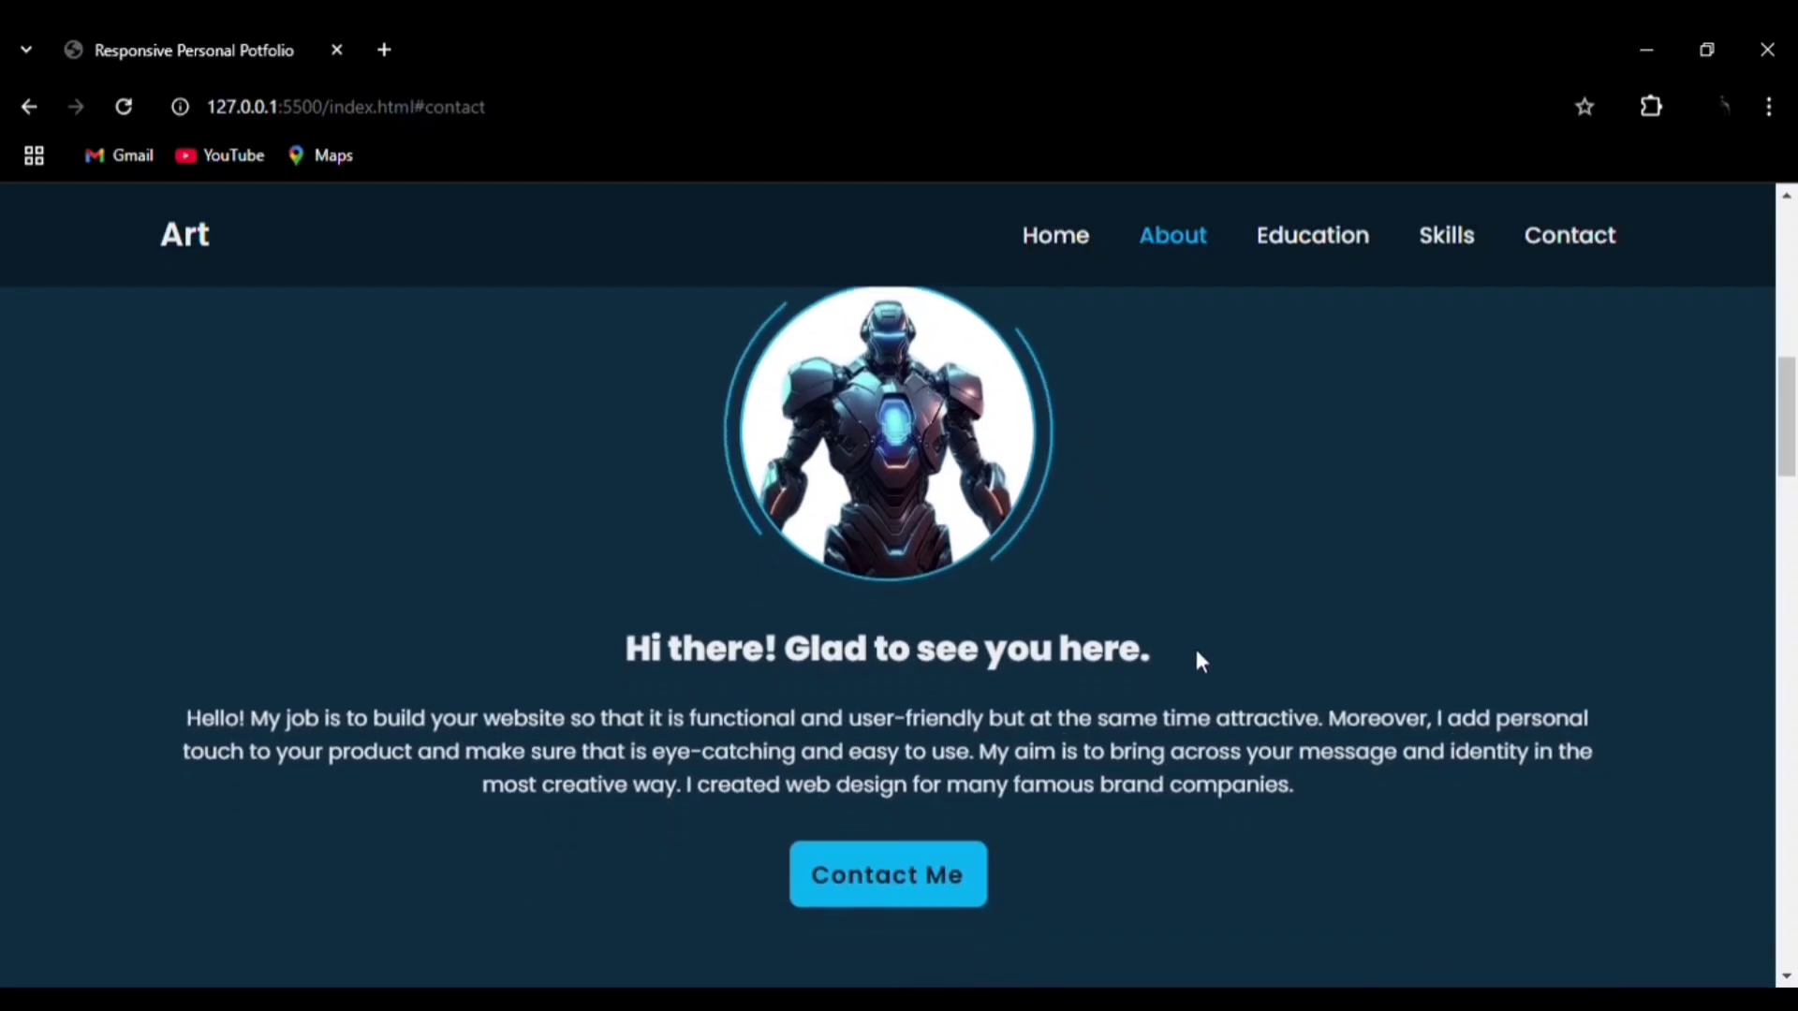
scroll(down, 3)
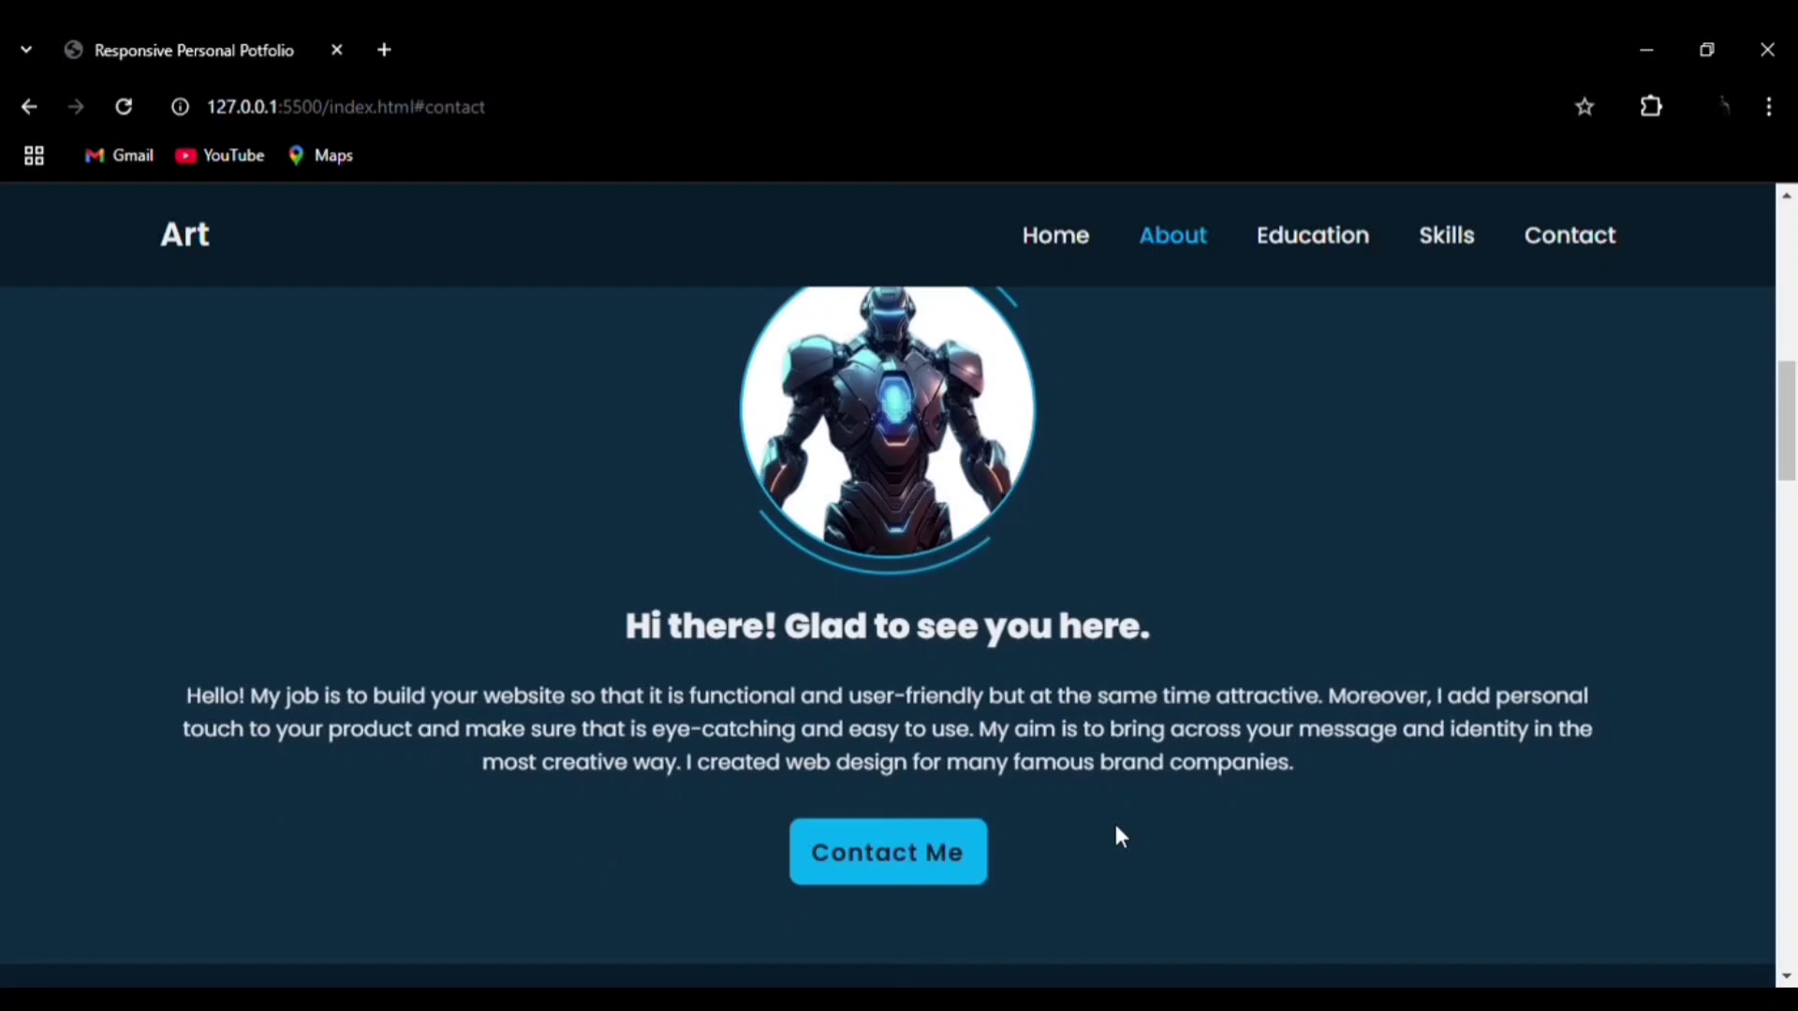
click(1311, 235)
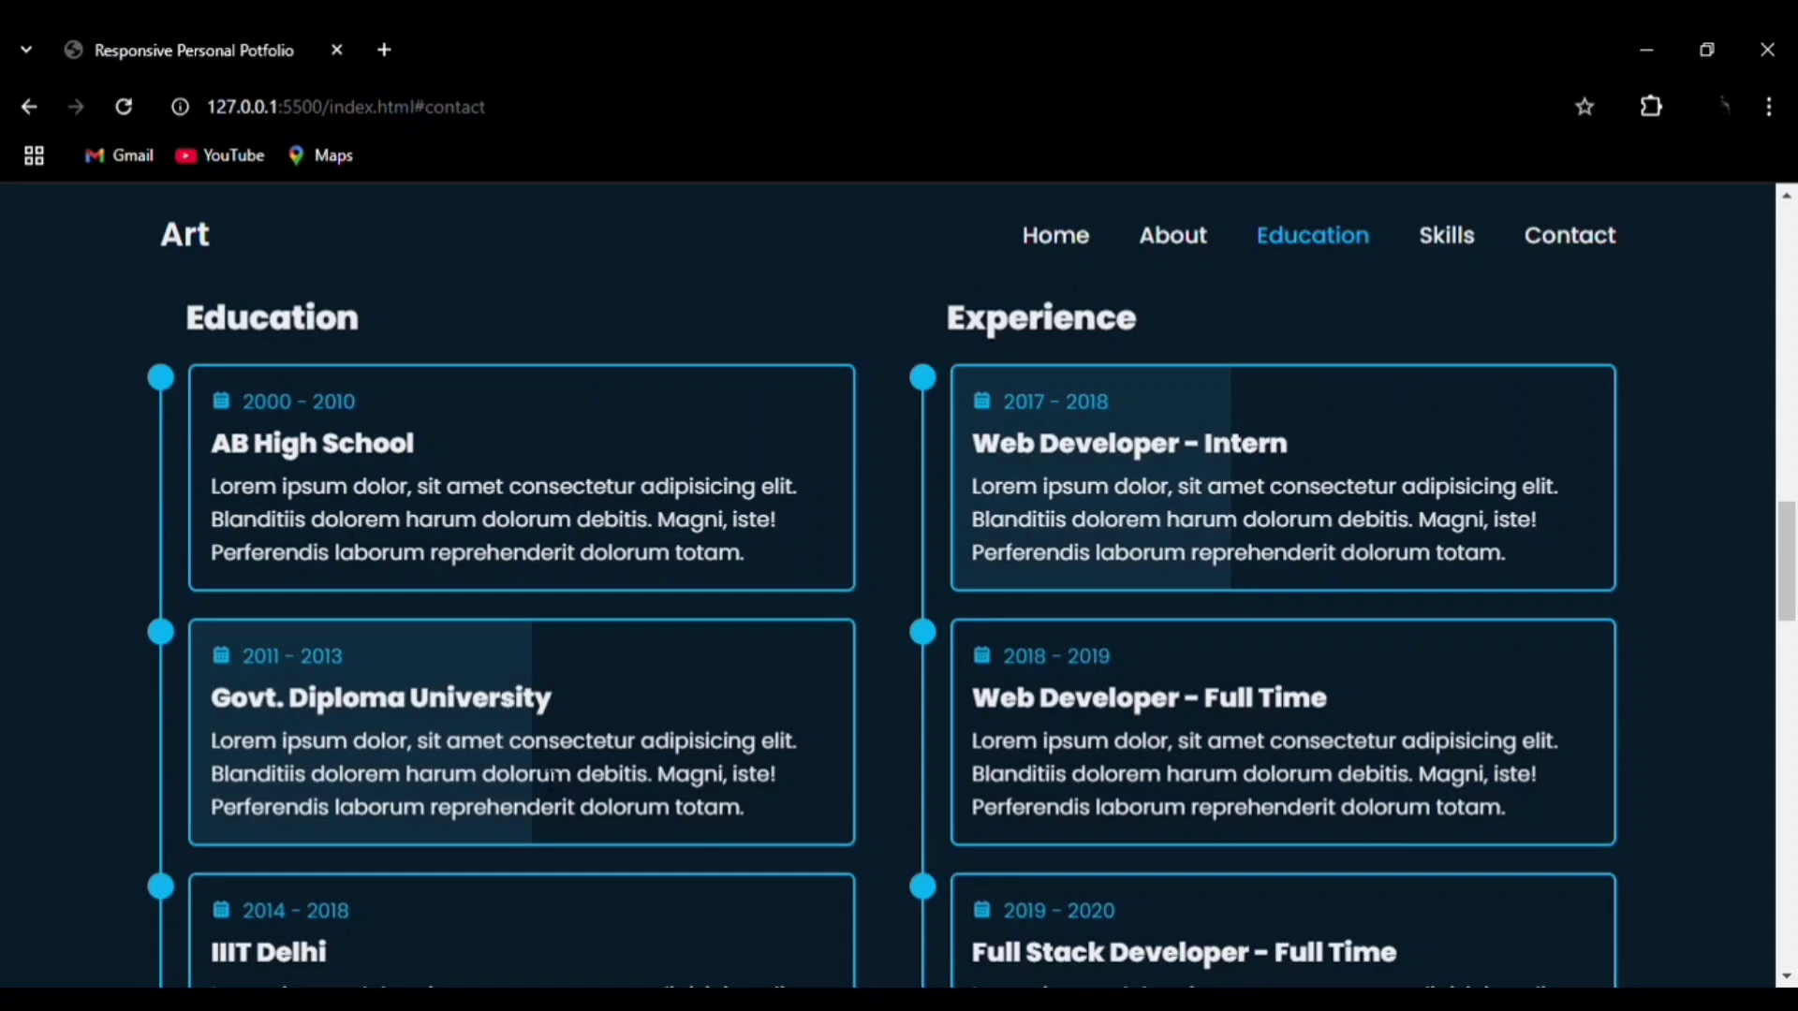
- Reach My Skills so the Coding and Professional skill bars animate, then head to Contact
scroll(down, 3)
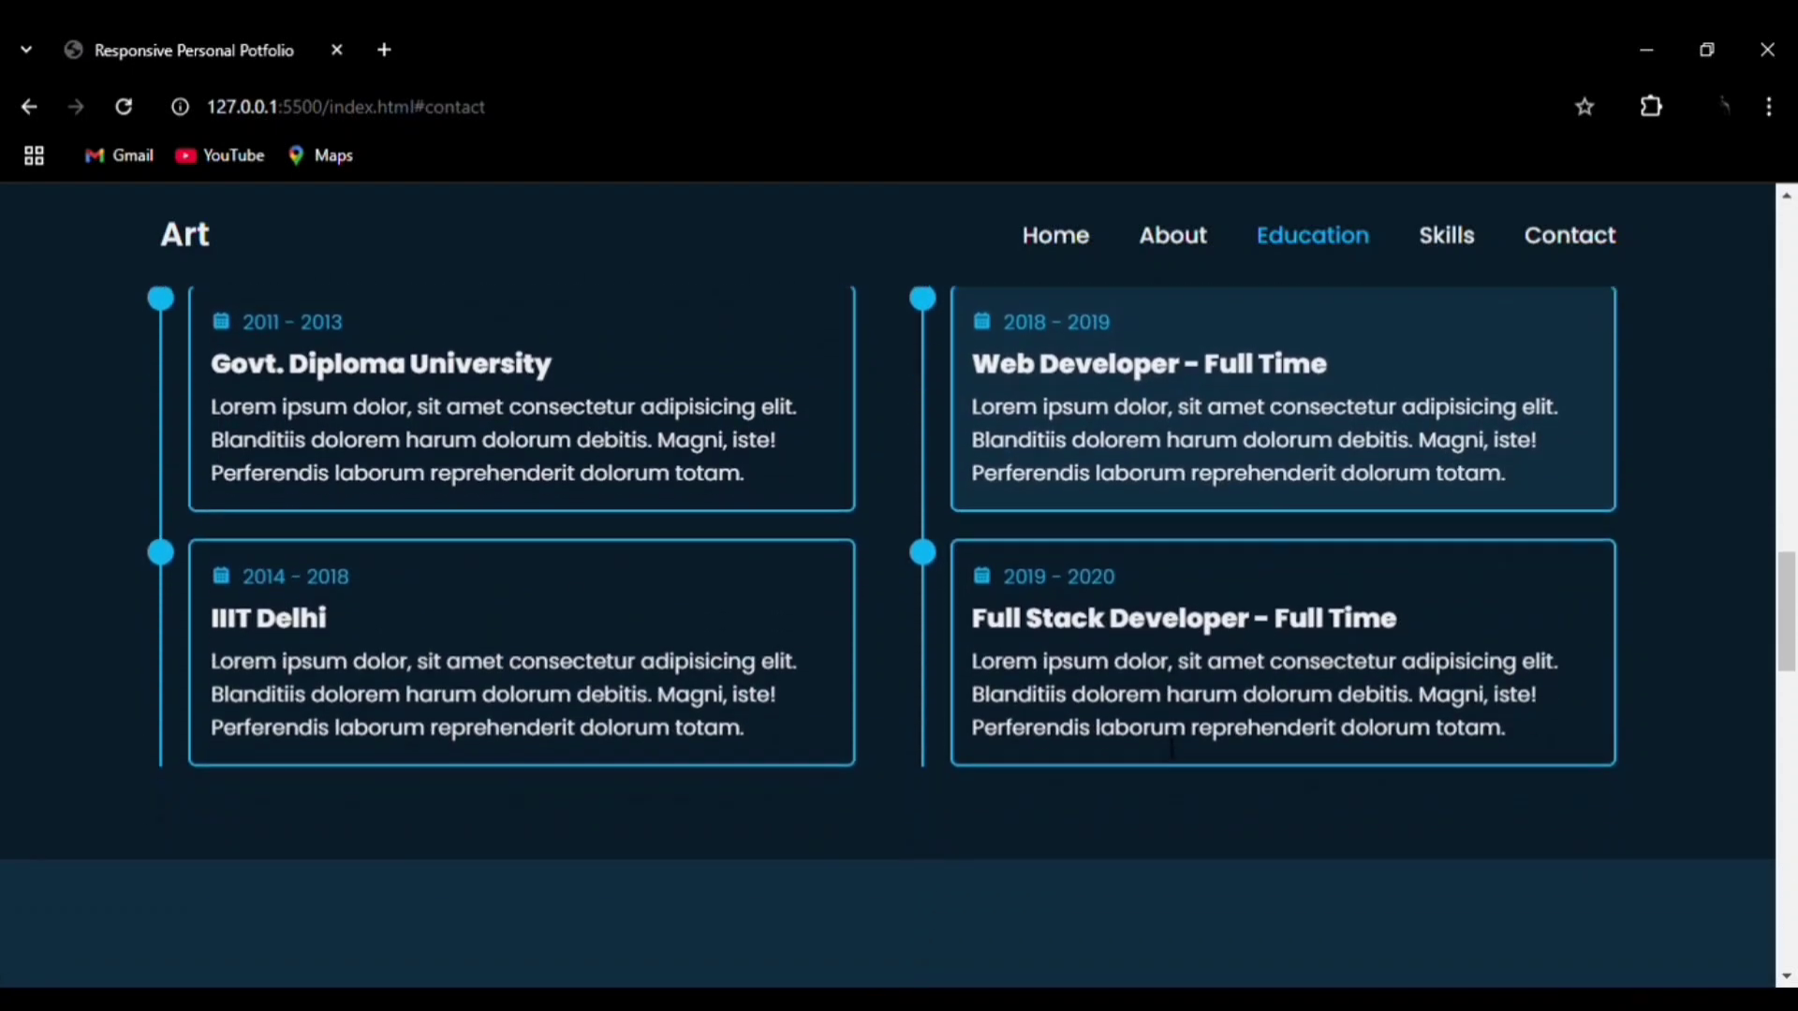
scroll(up, 3)
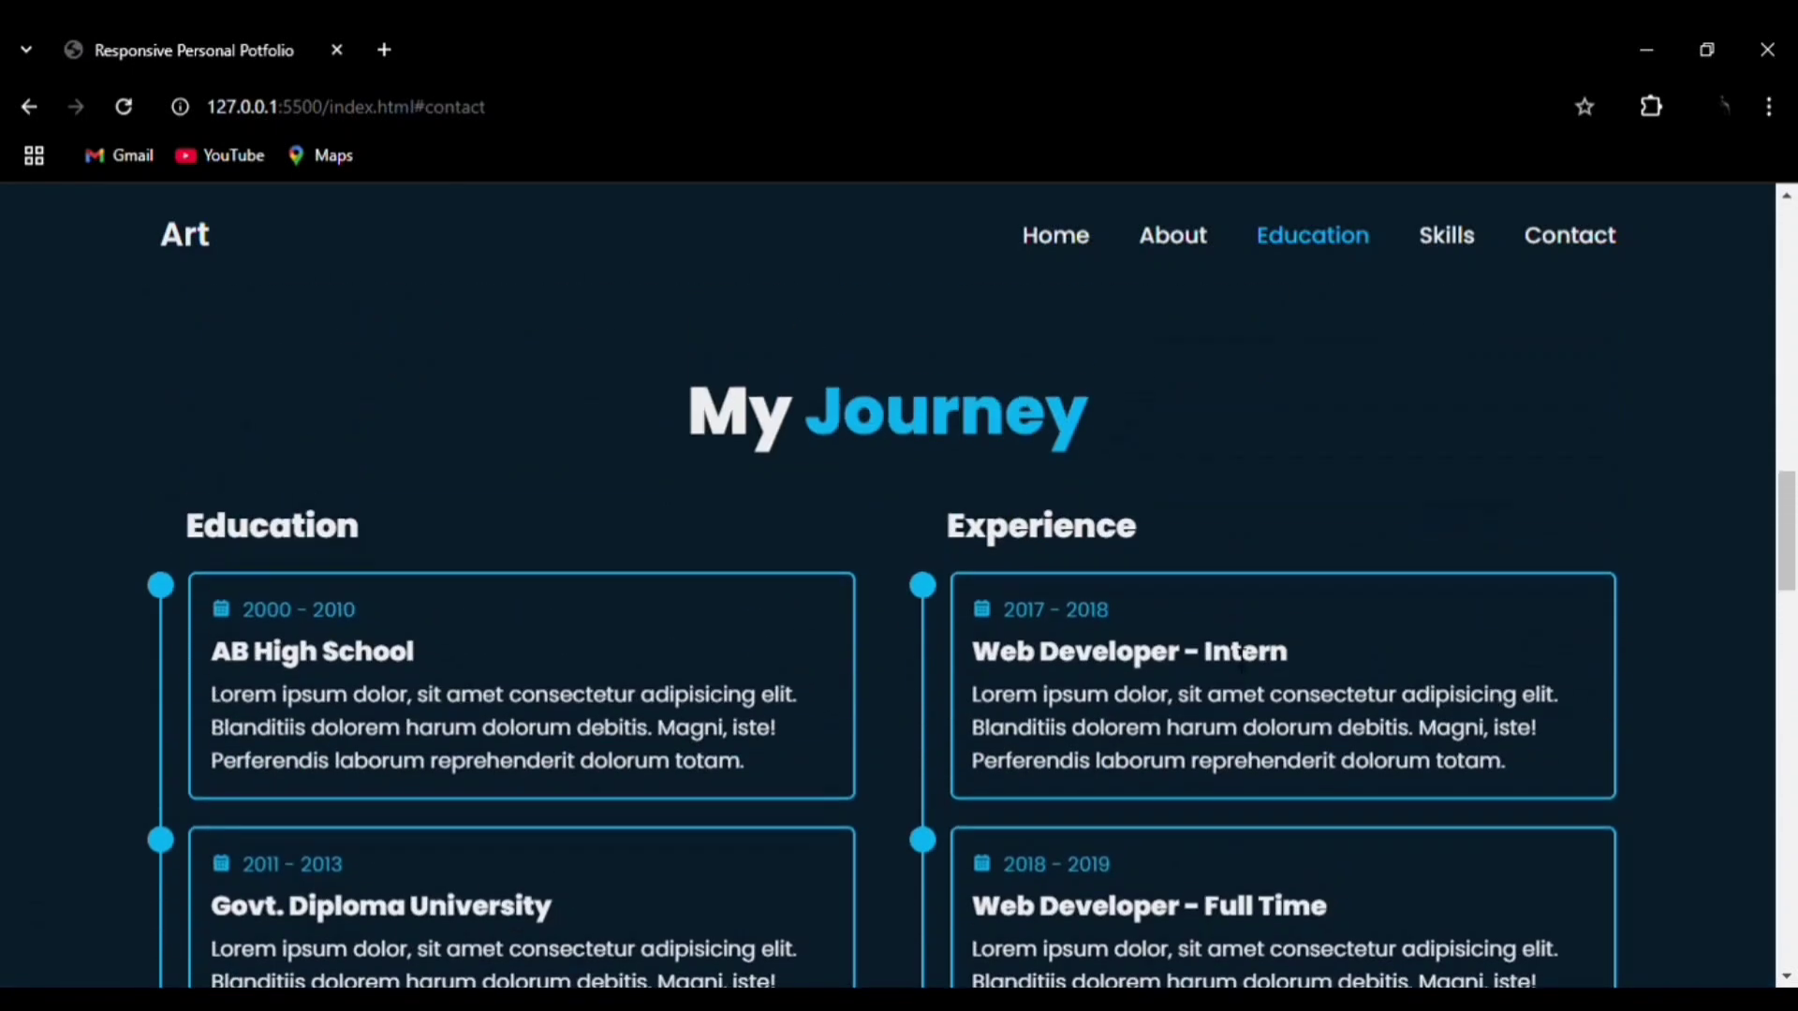
mouse_move(926, 934)
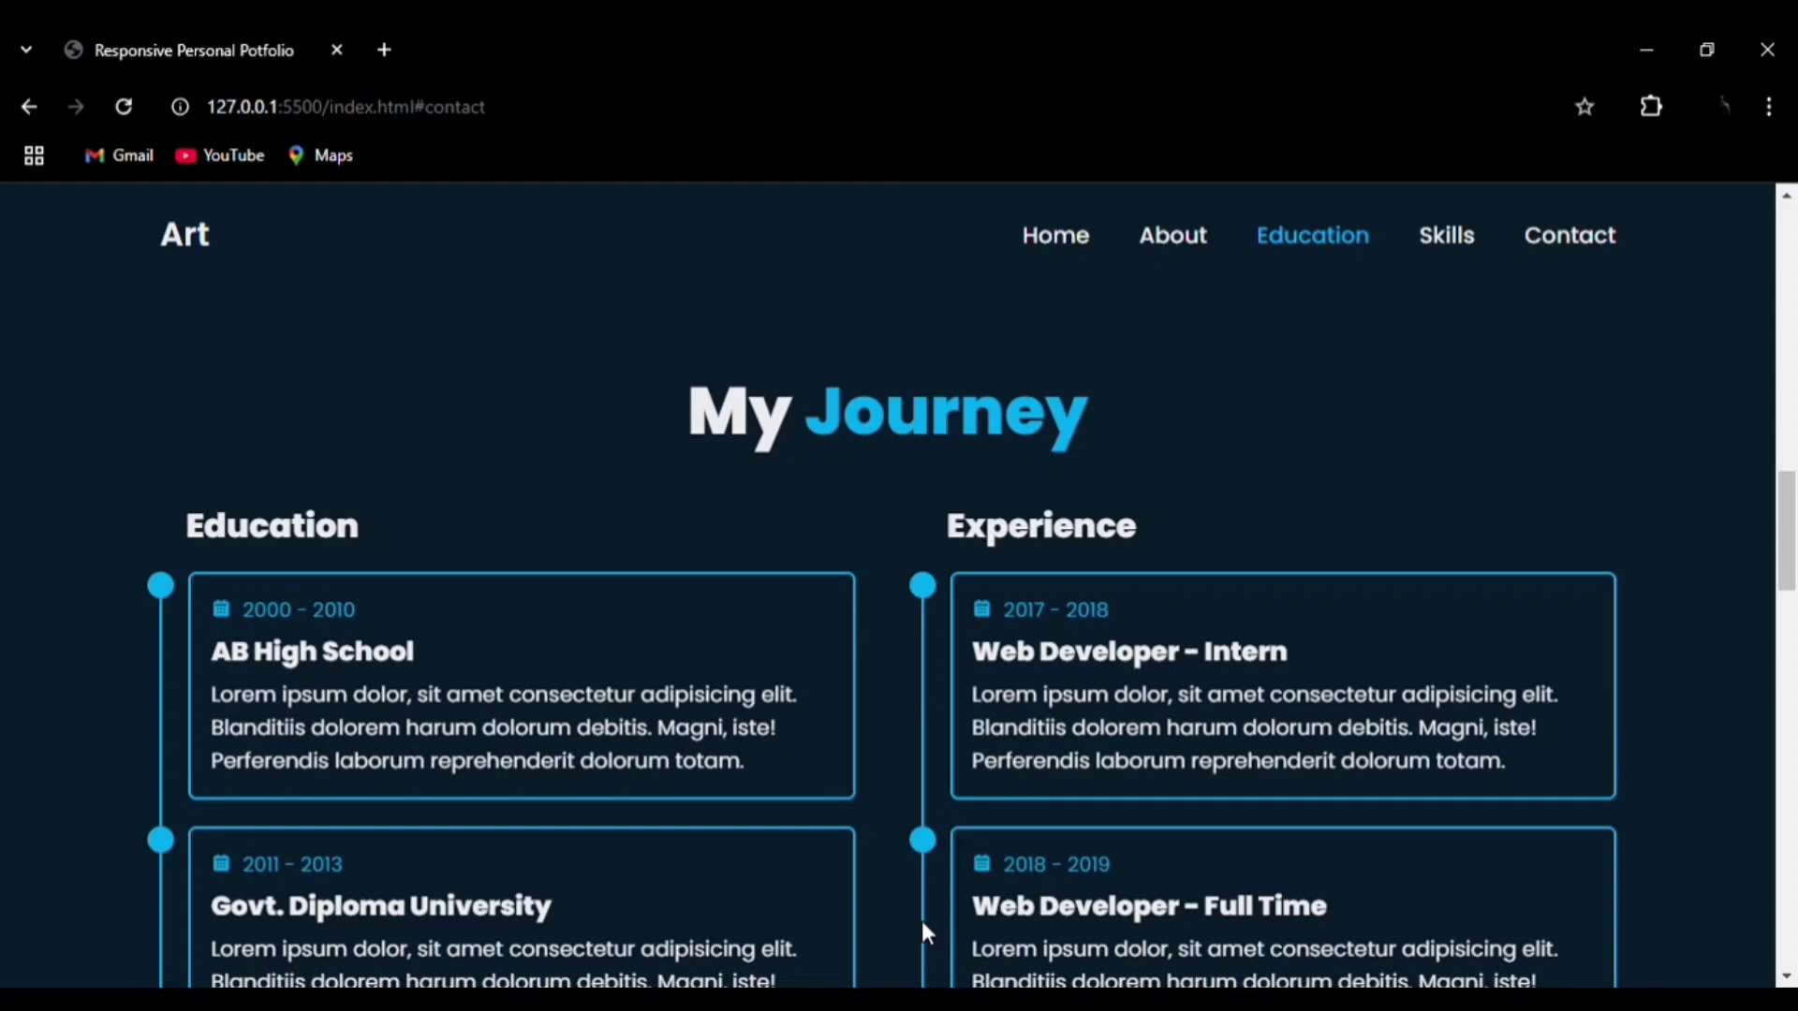
click(1445, 235)
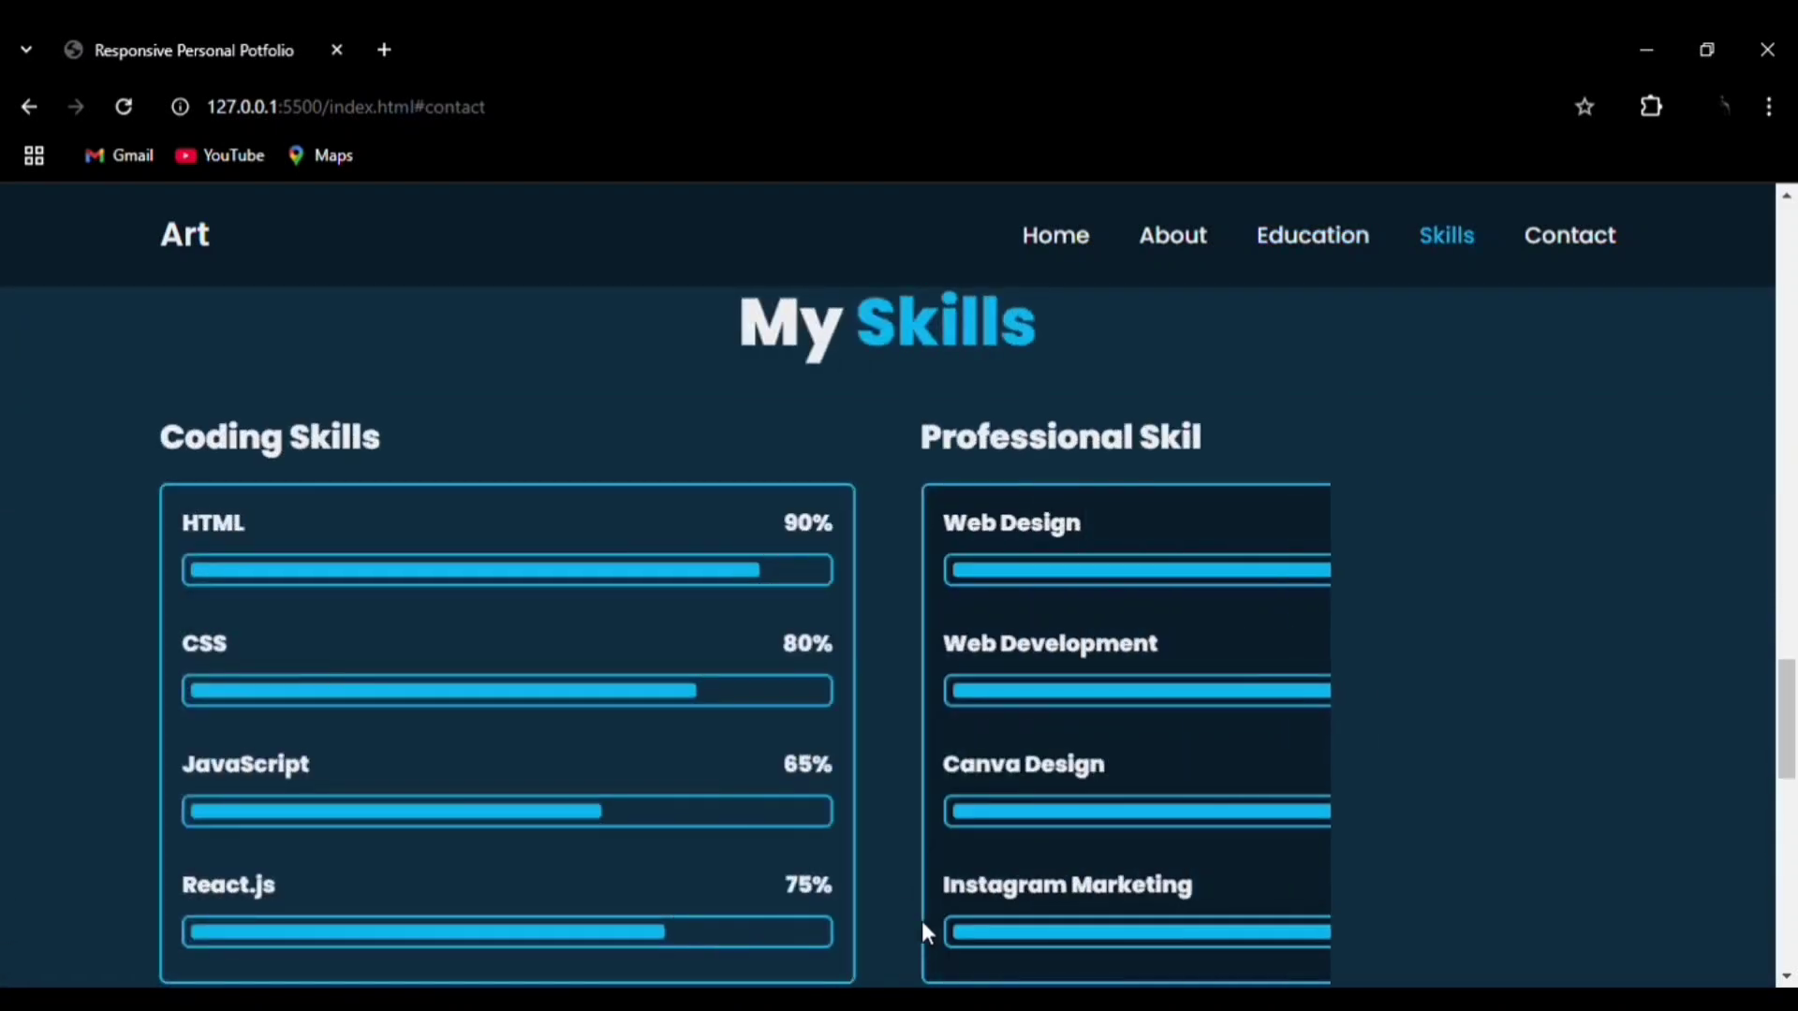
scroll(down, 3)
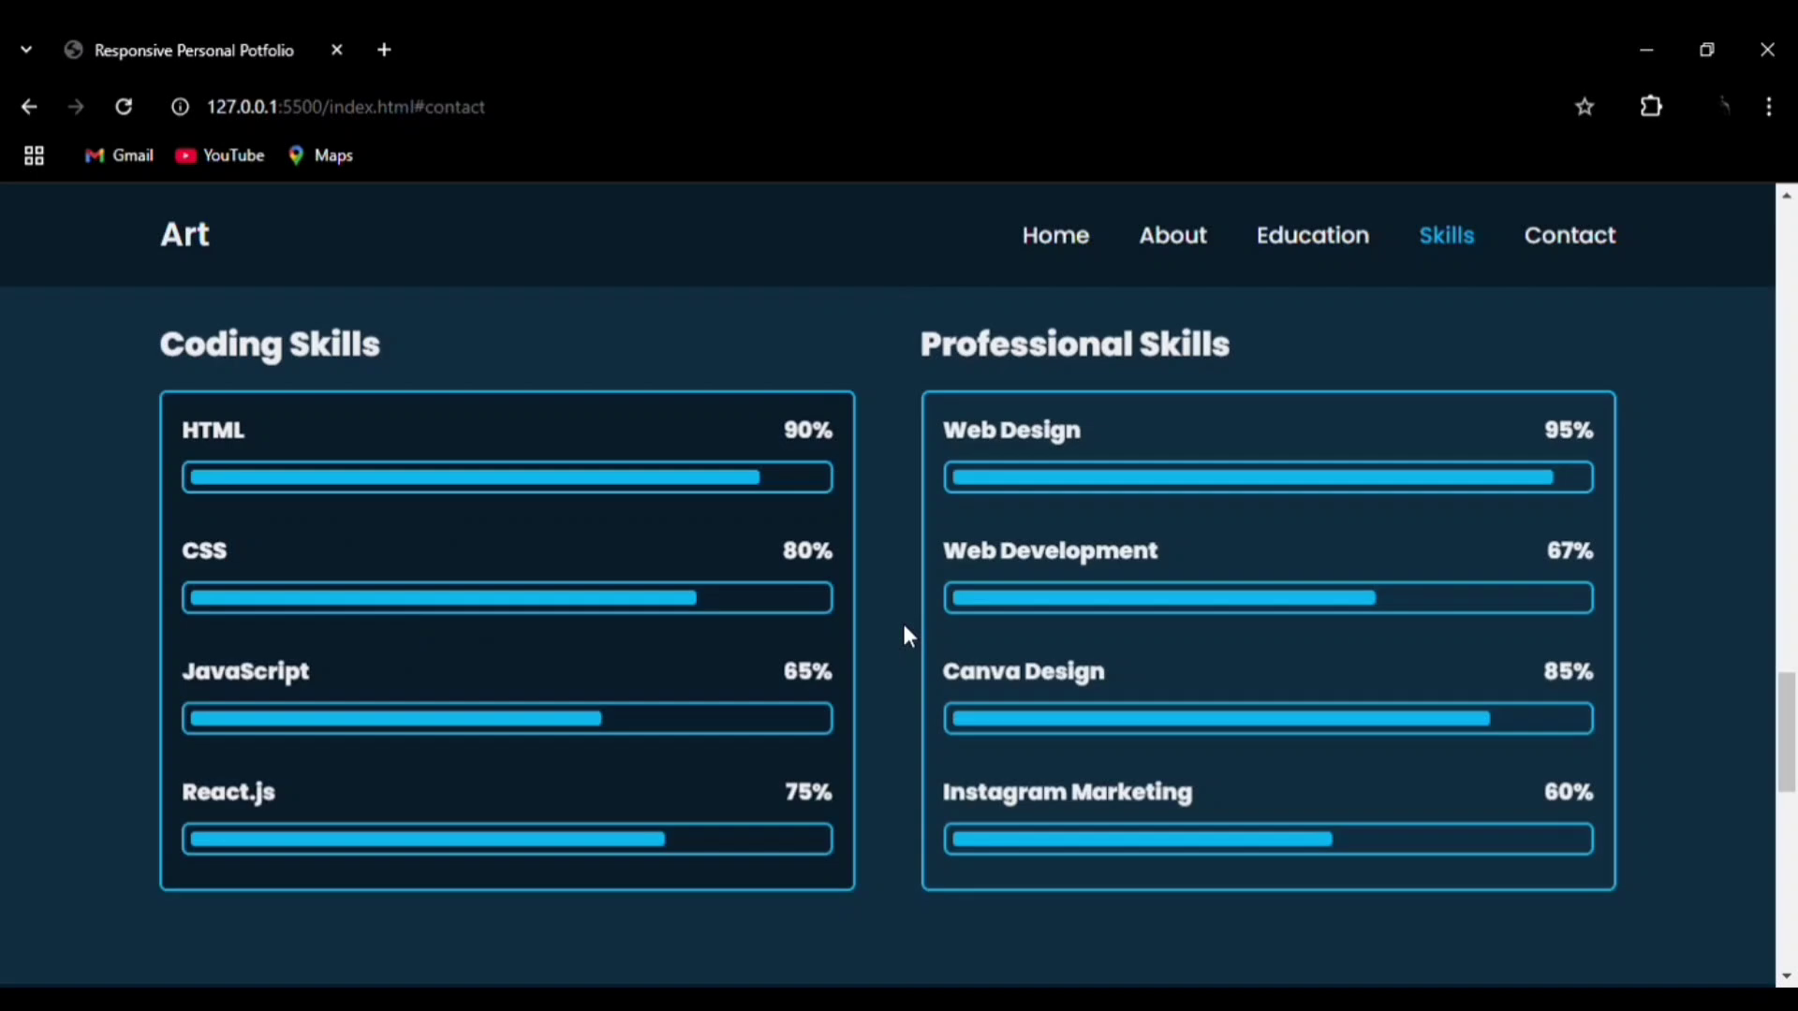
mouse_move(193, 597)
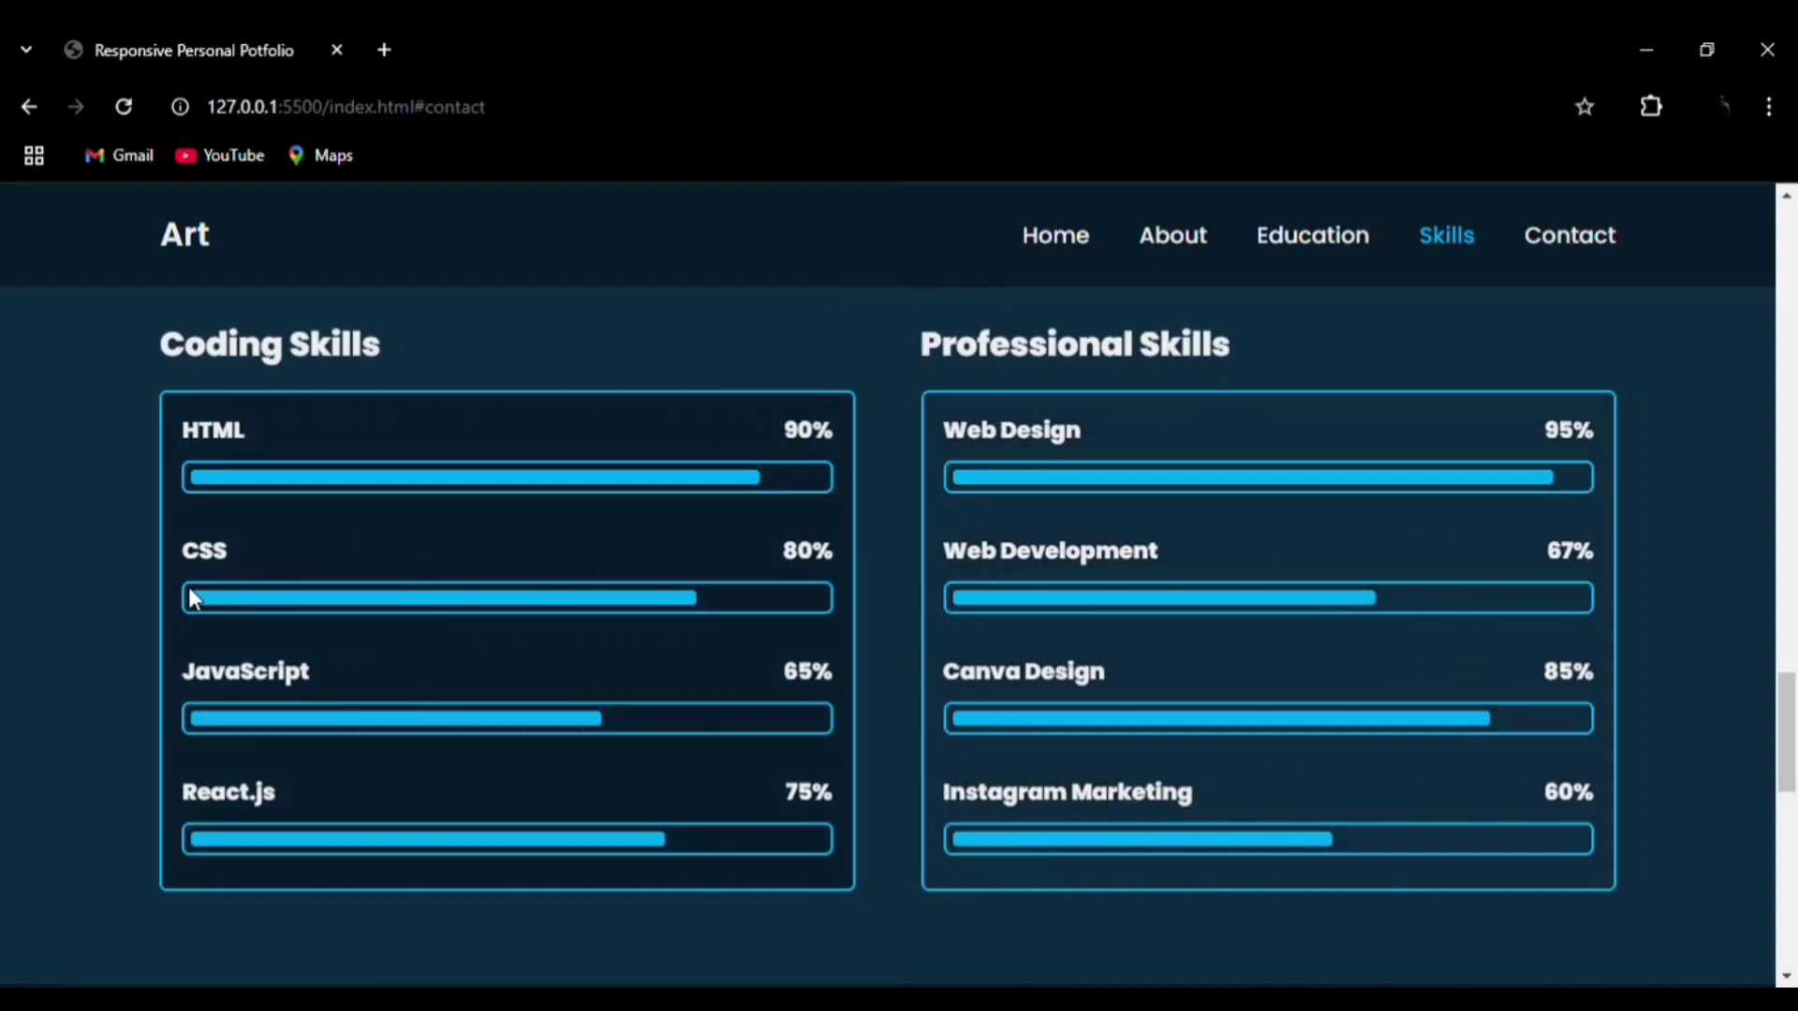
mouse_move(828, 652)
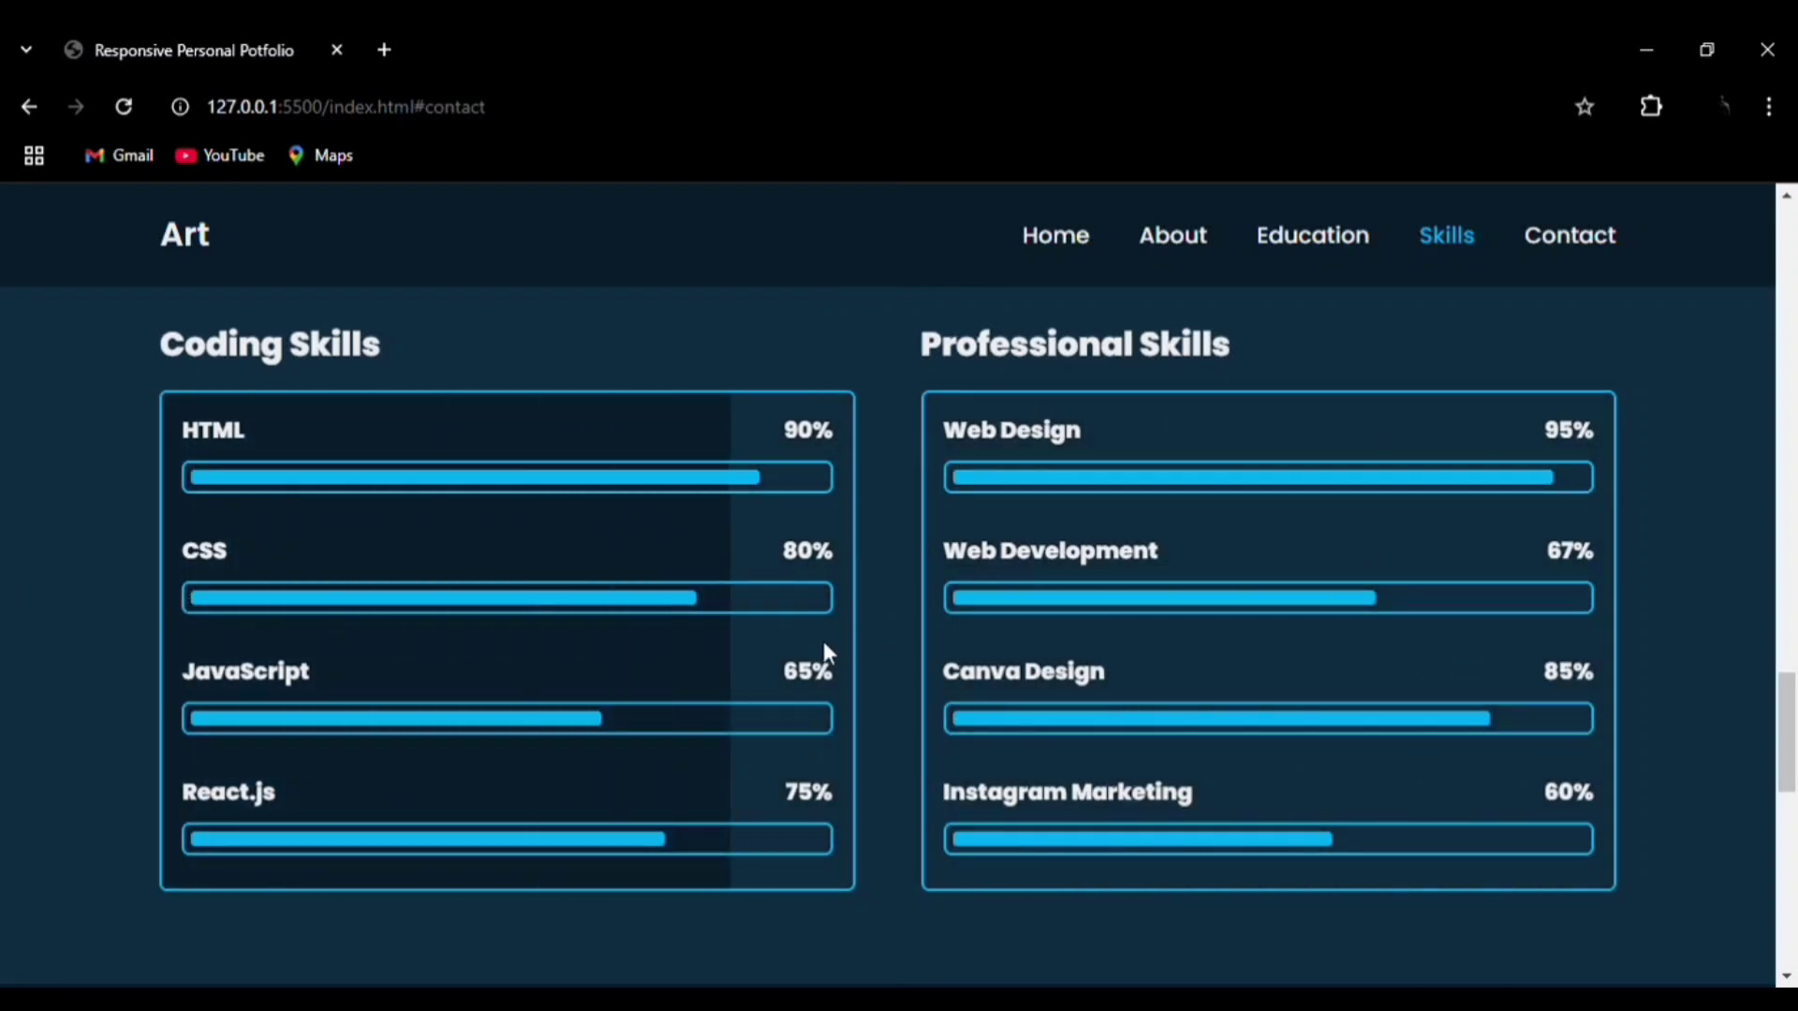
scroll(down, 3)
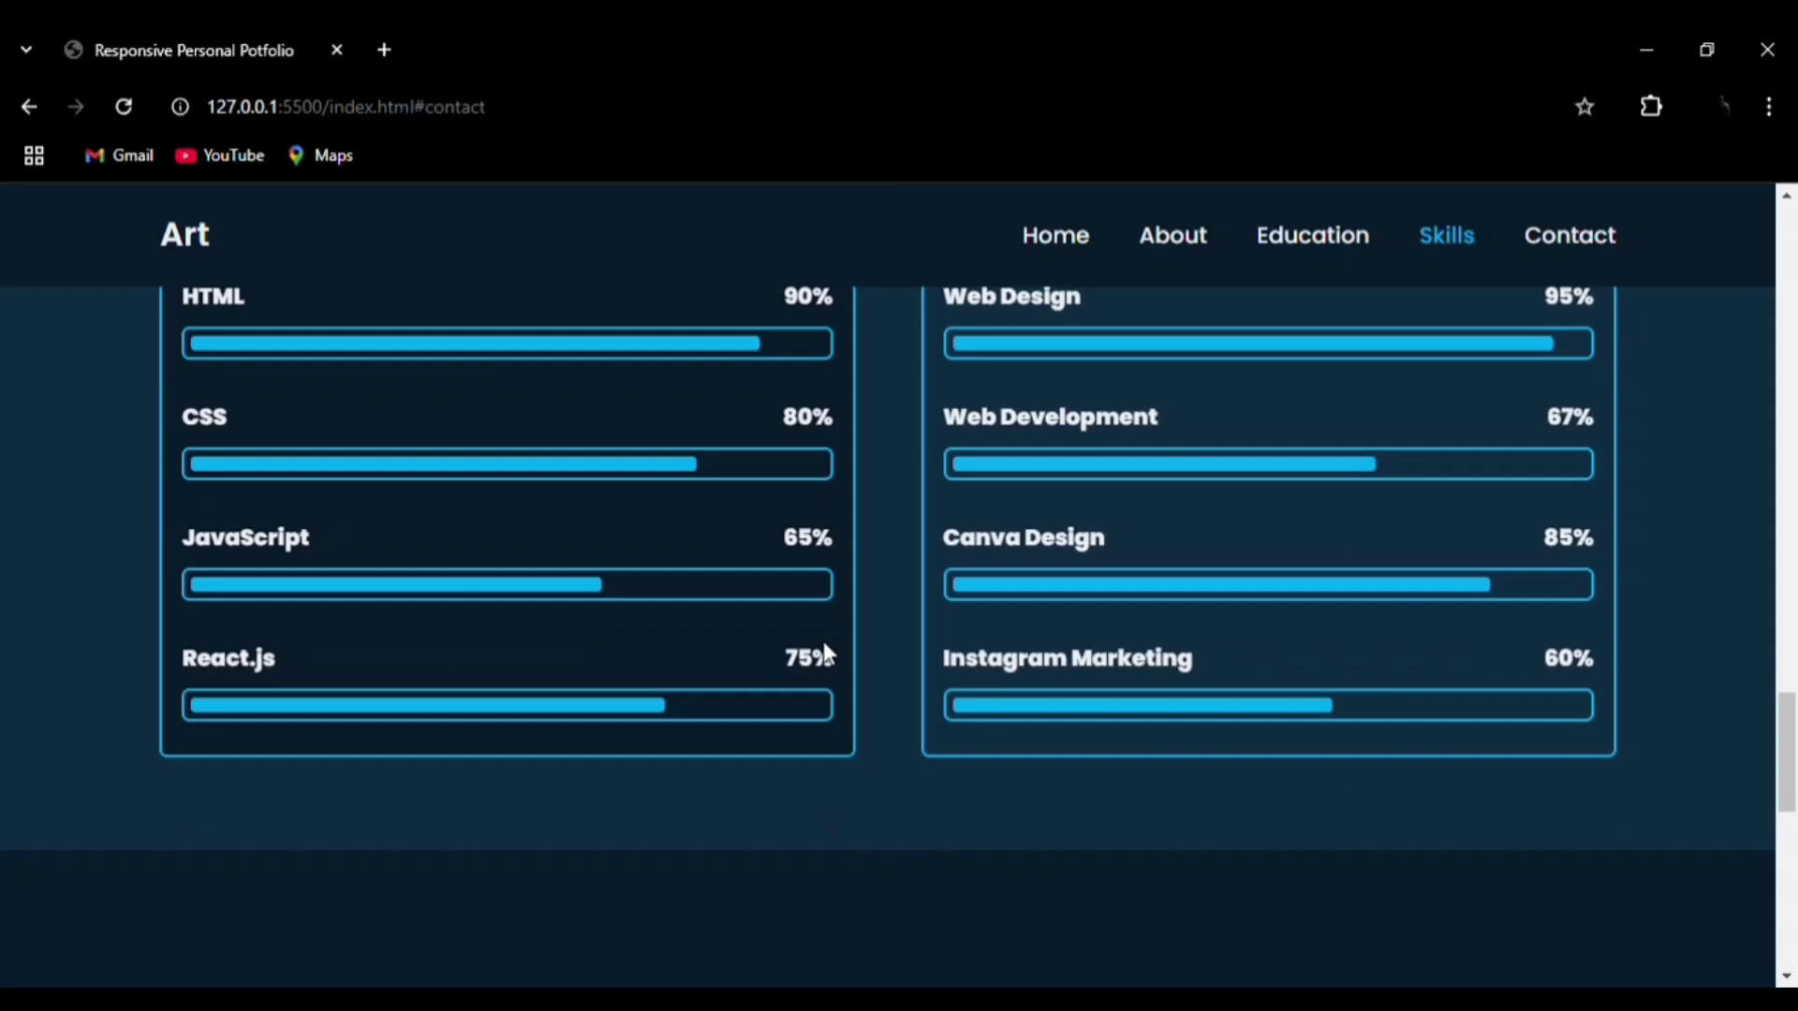
click(1567, 235)
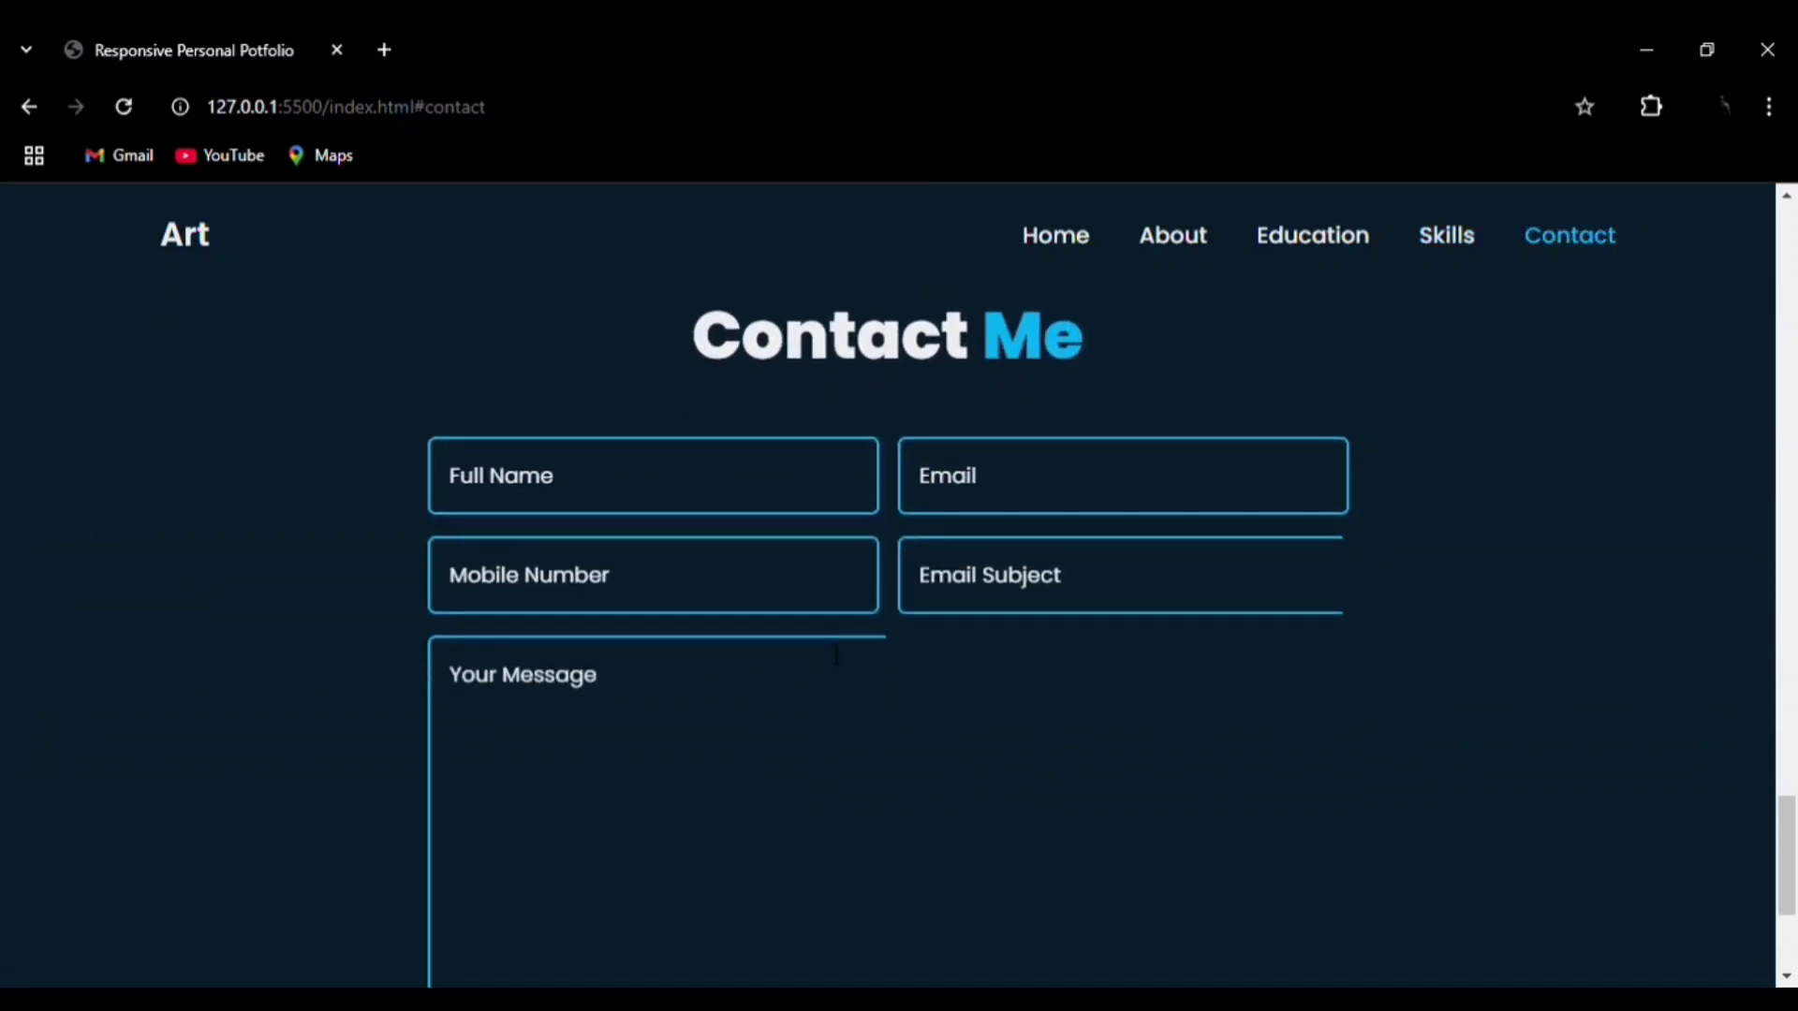
- Scroll through the Contact Me form to the footer and return to the top
scroll(down, 3)
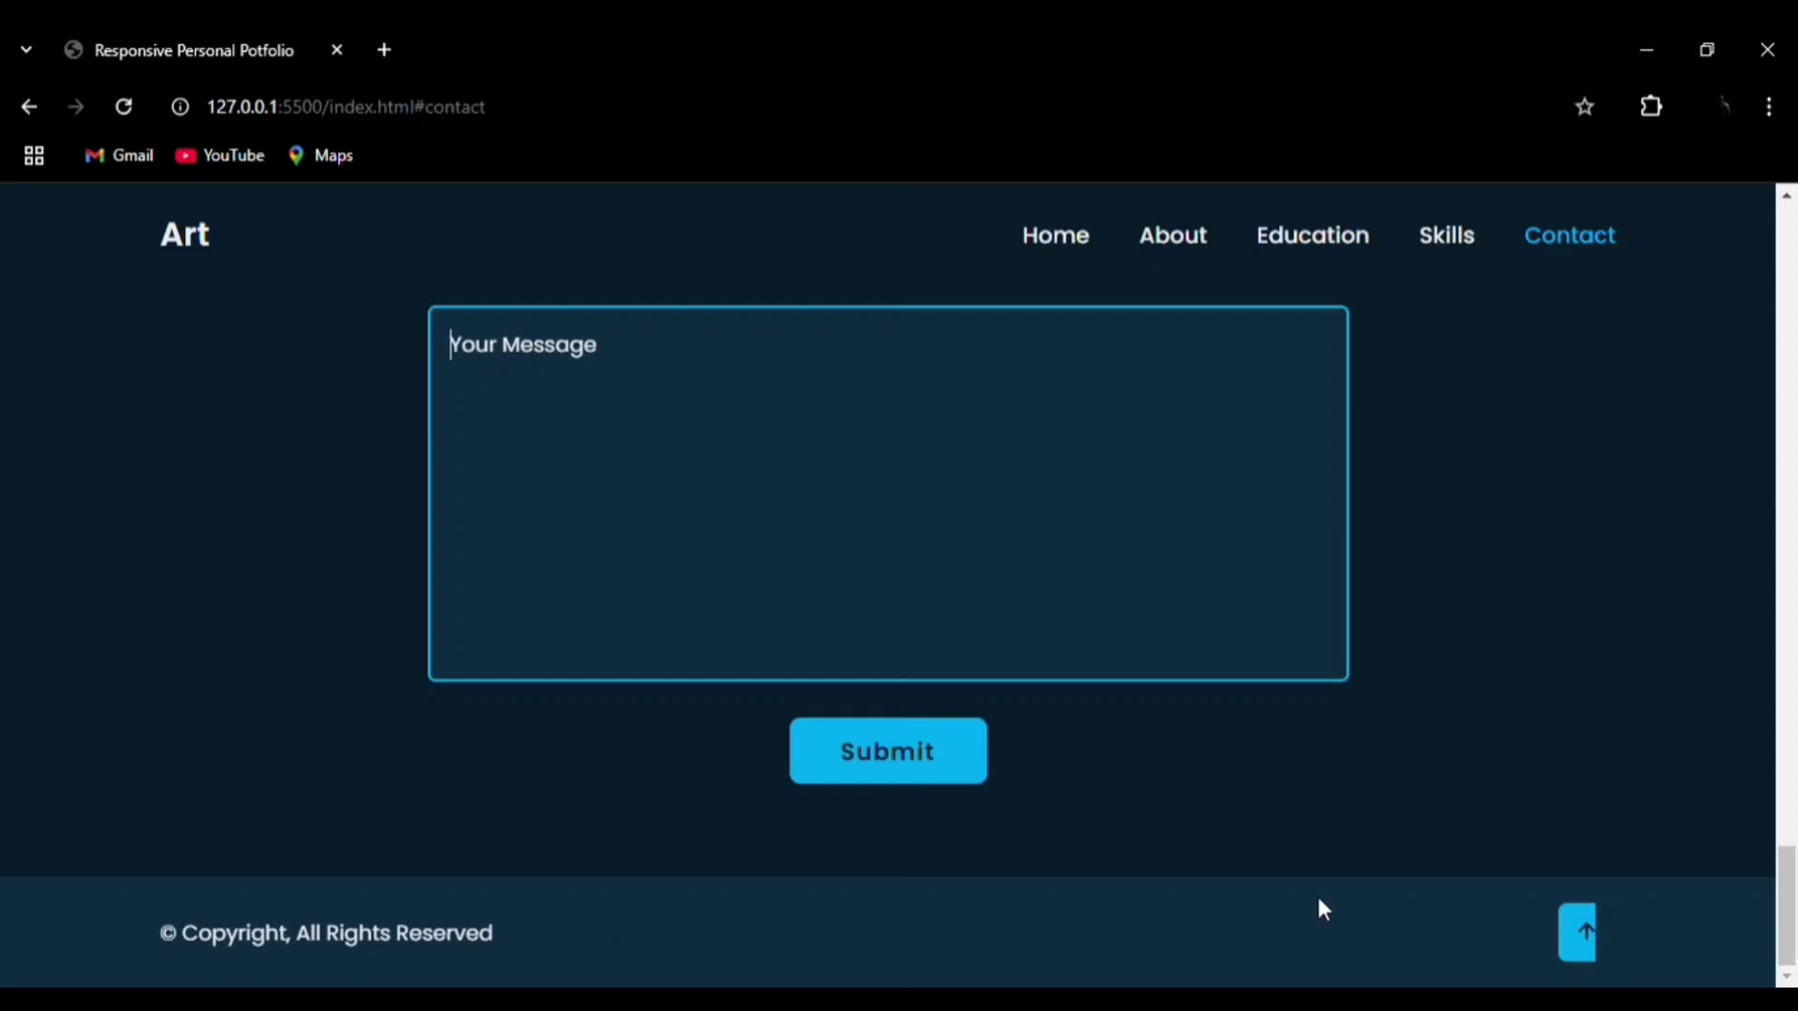
click(1576, 930)
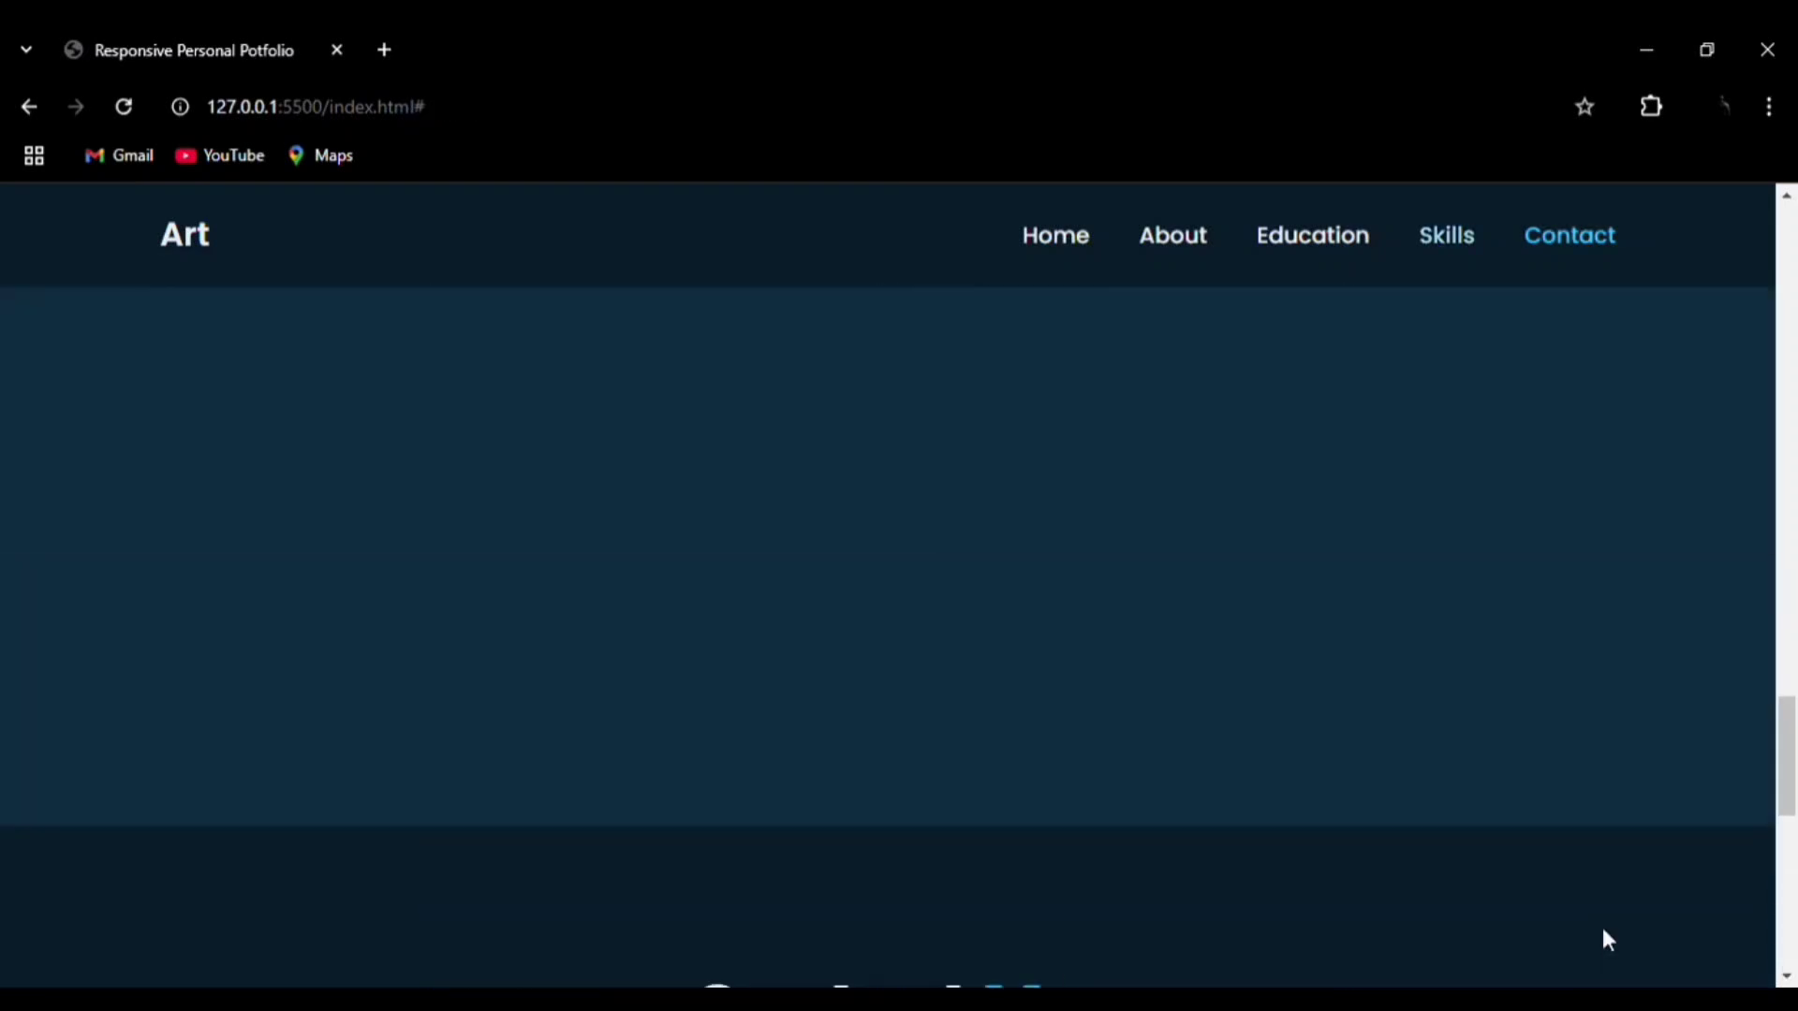
click(1053, 235)
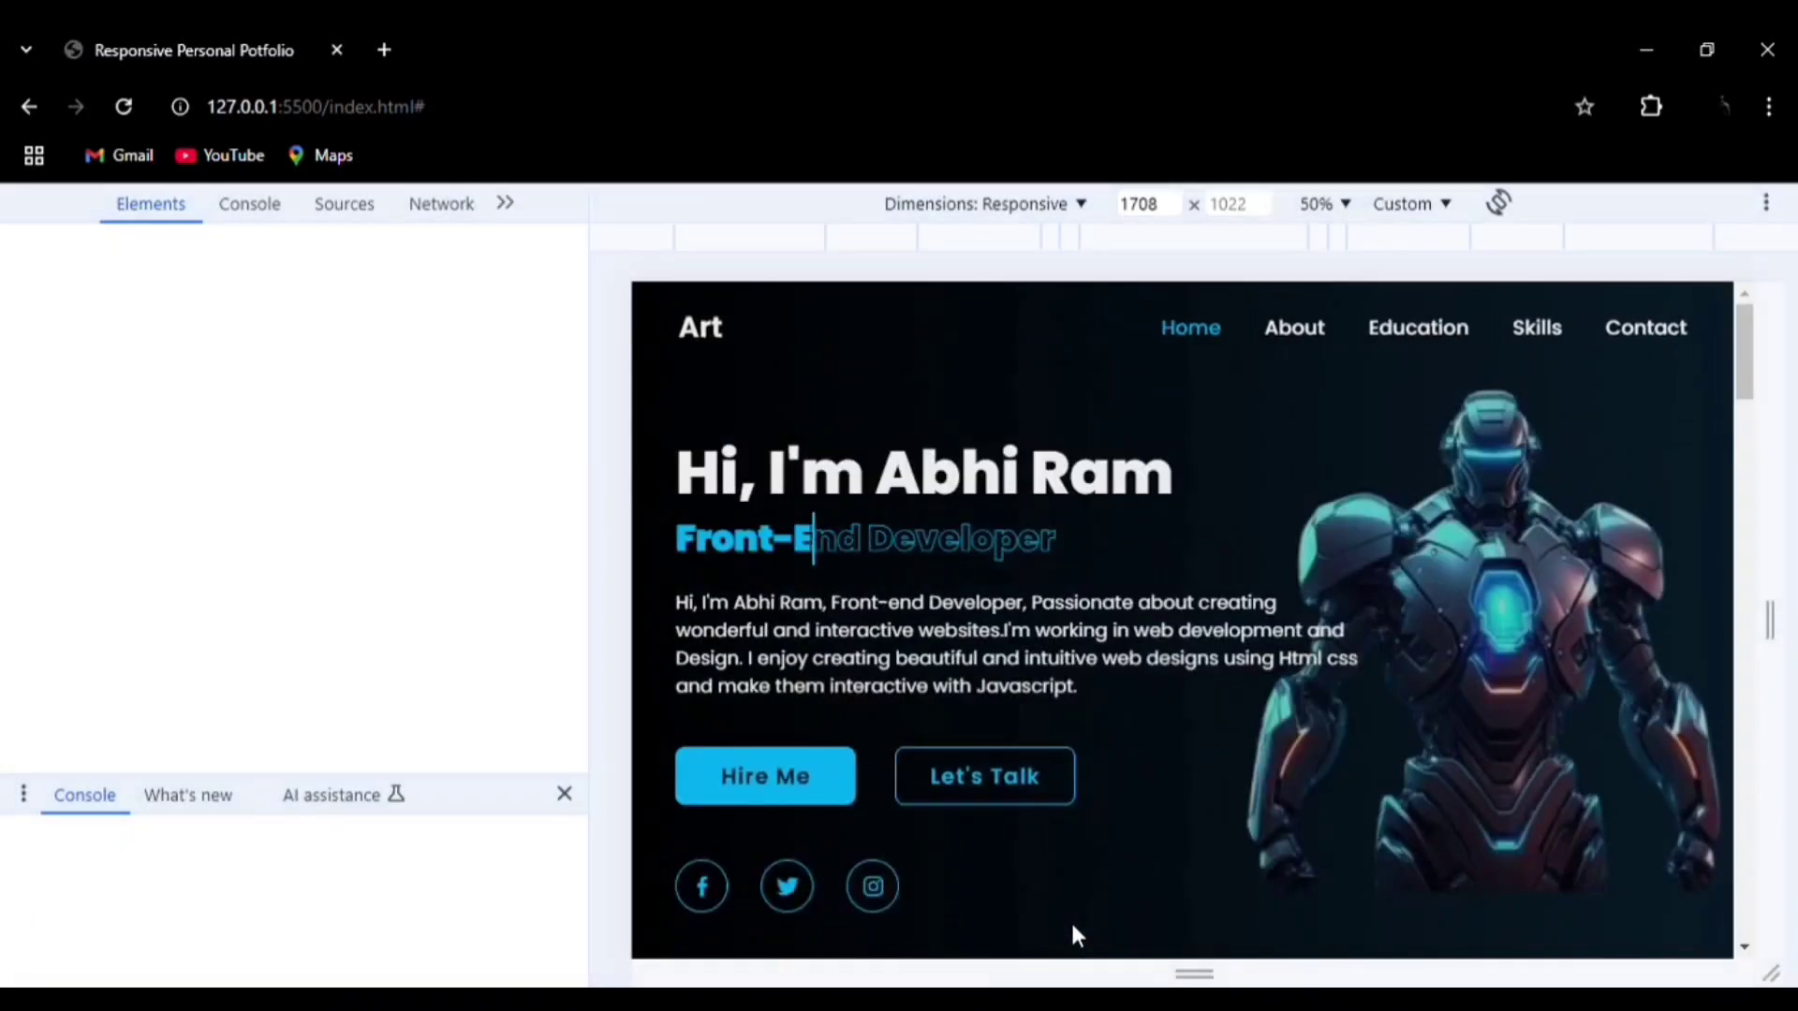
- Preview the site at 512 px width and scroll through the Education and Experience timelines
click(62, 204)
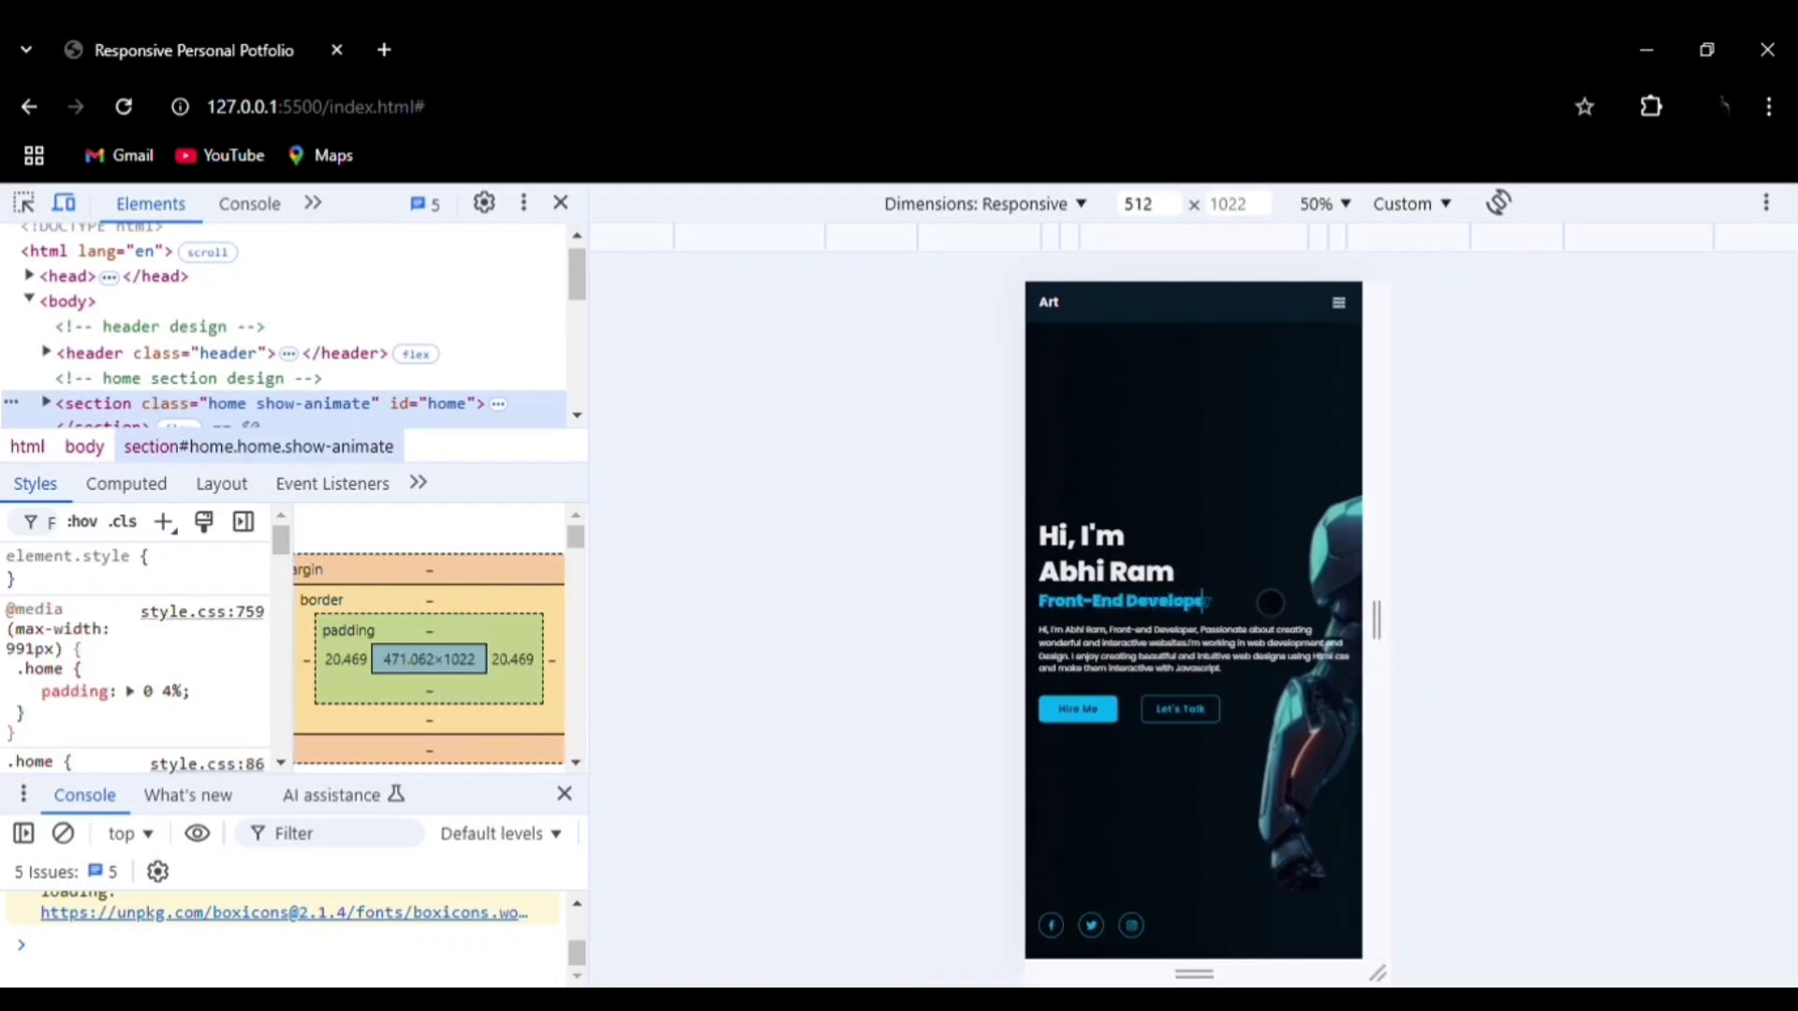
scroll(down, 3)
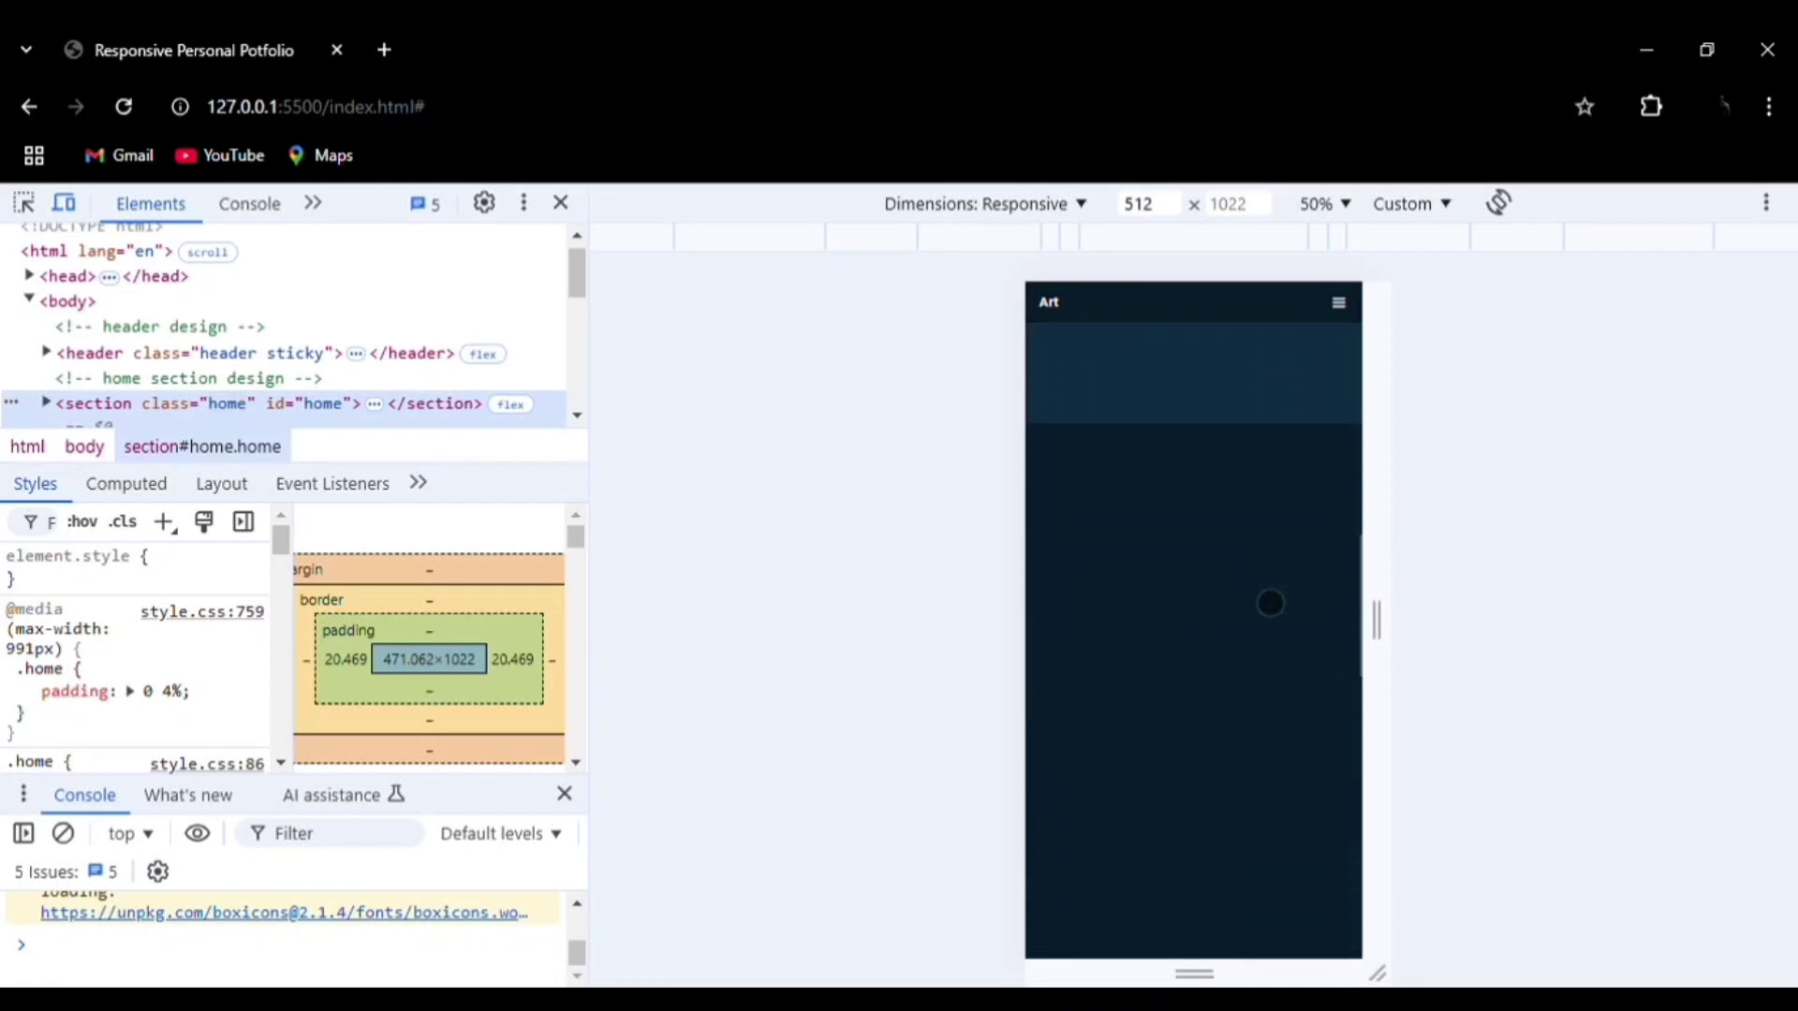
scroll(down, 3)
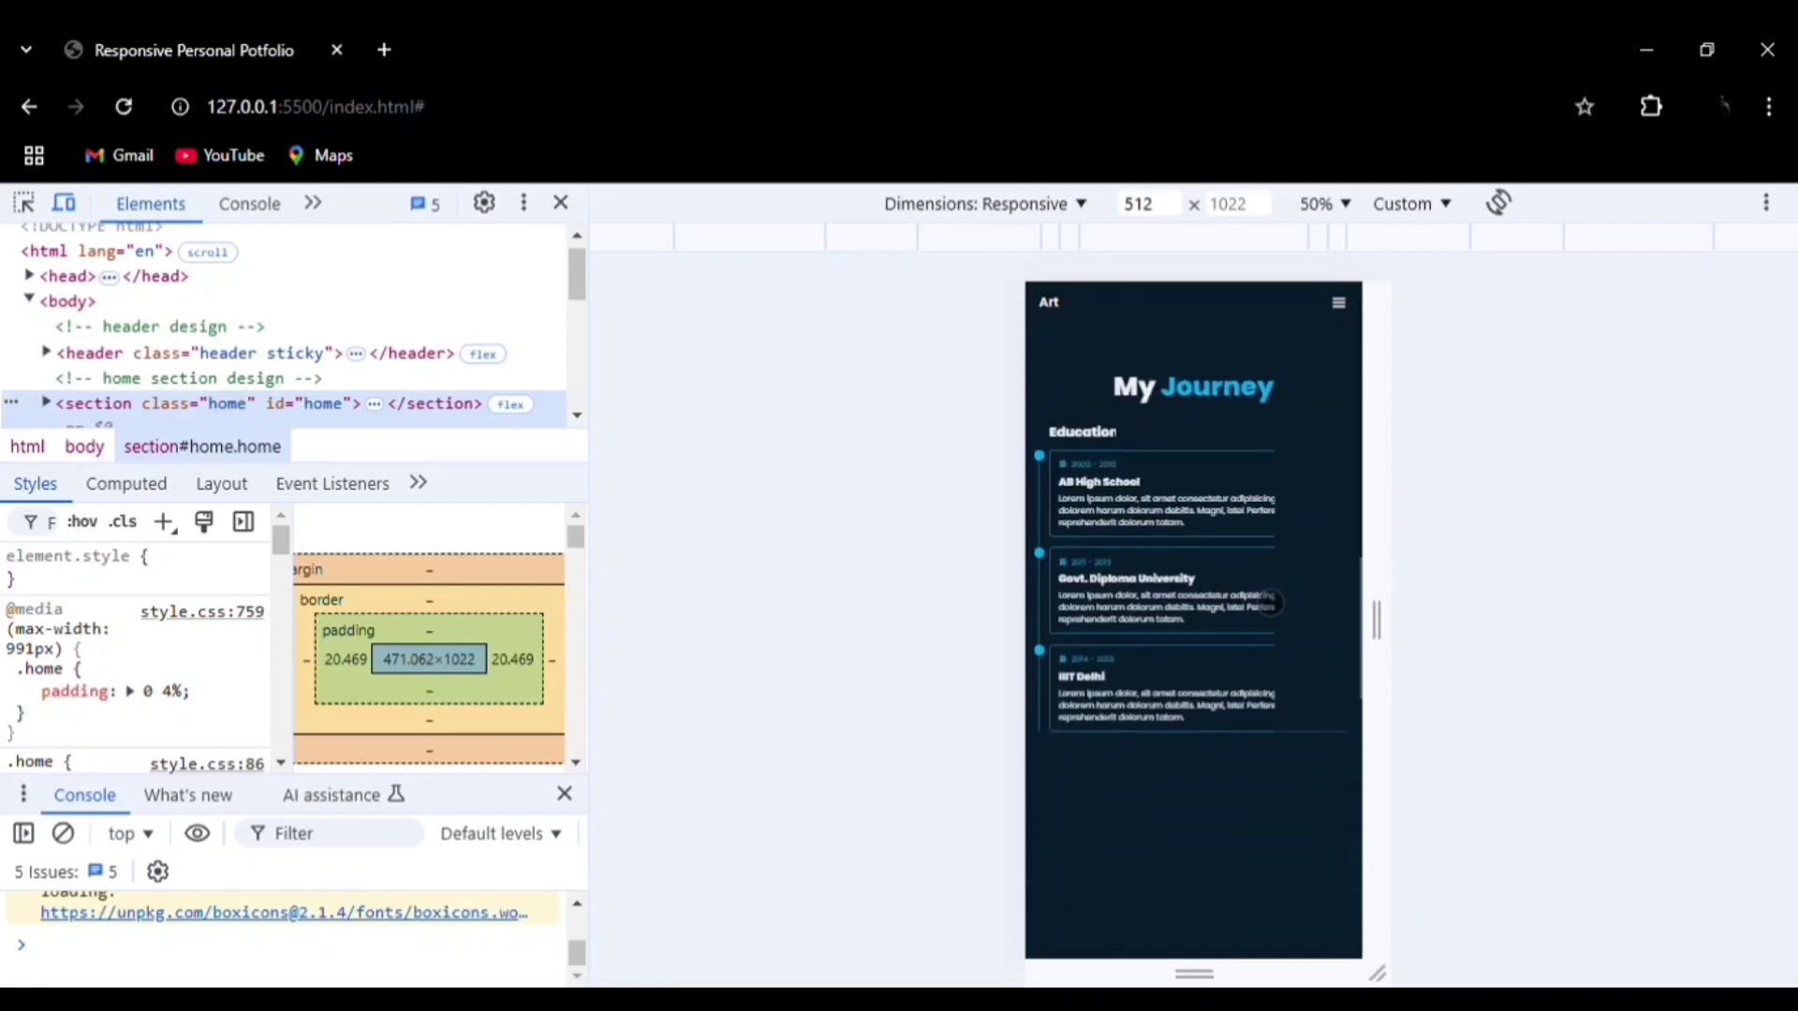
scroll(down, 3)
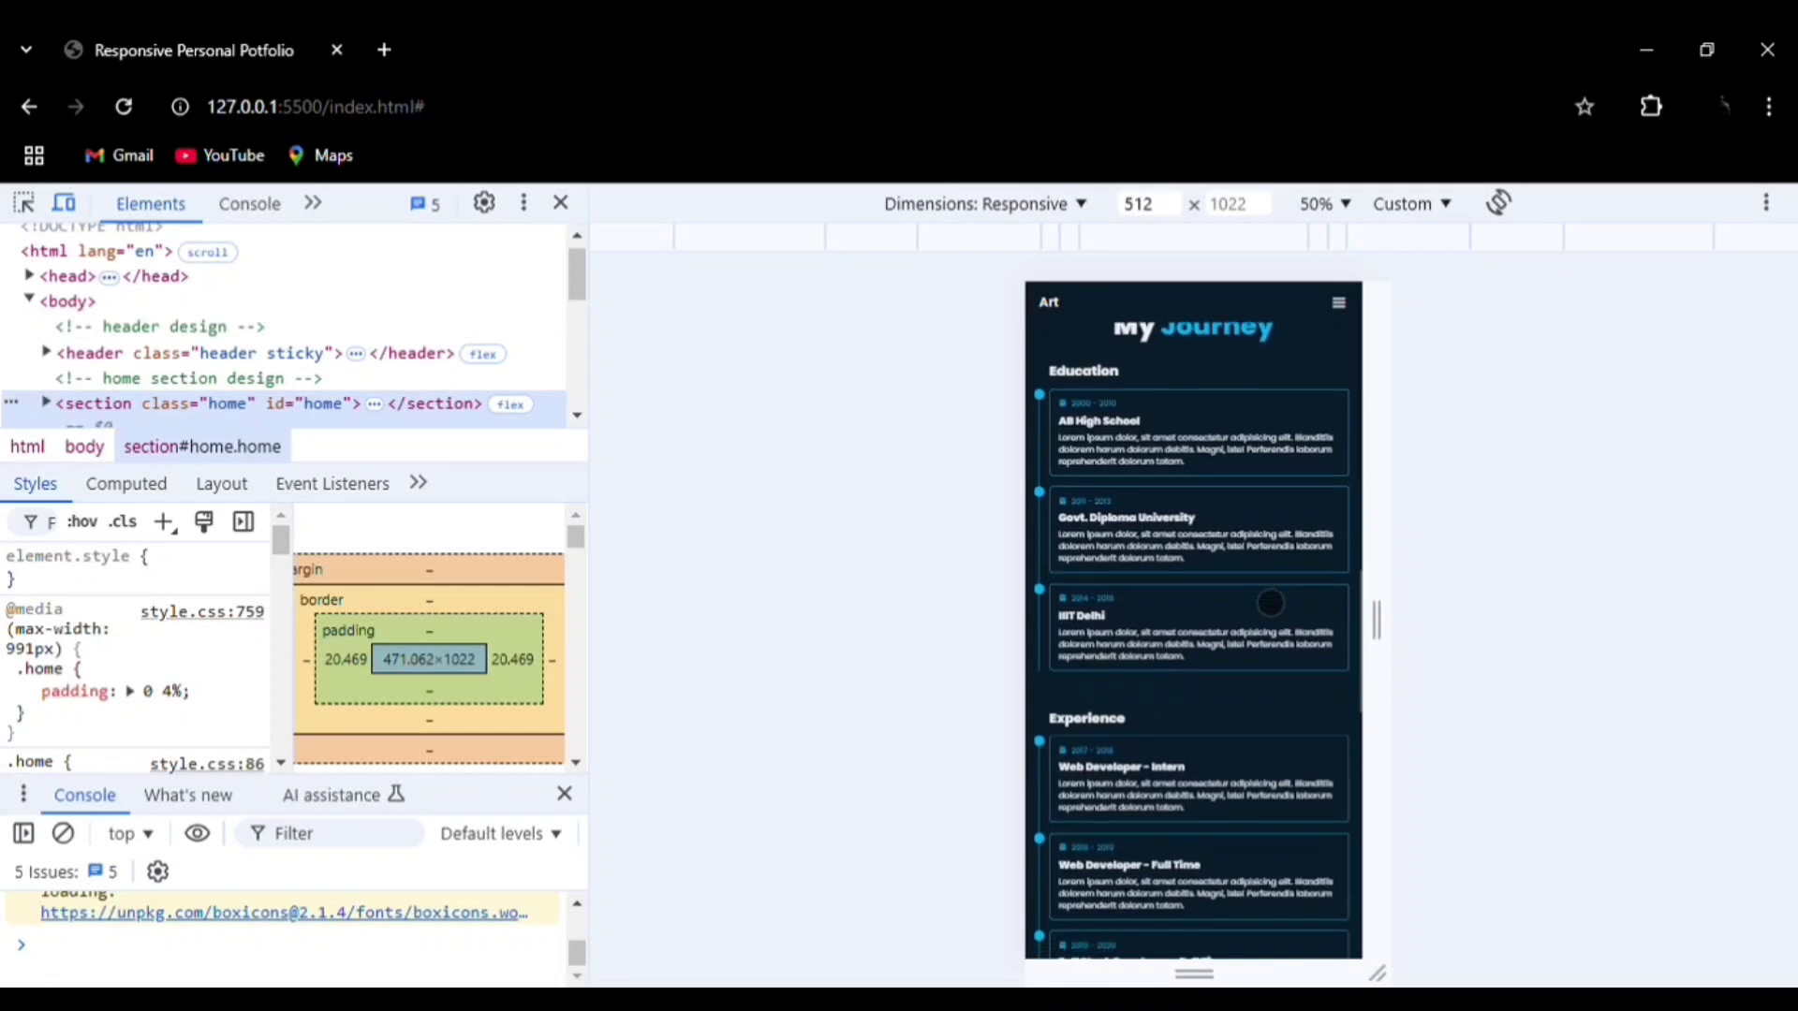
scroll(down, 3)
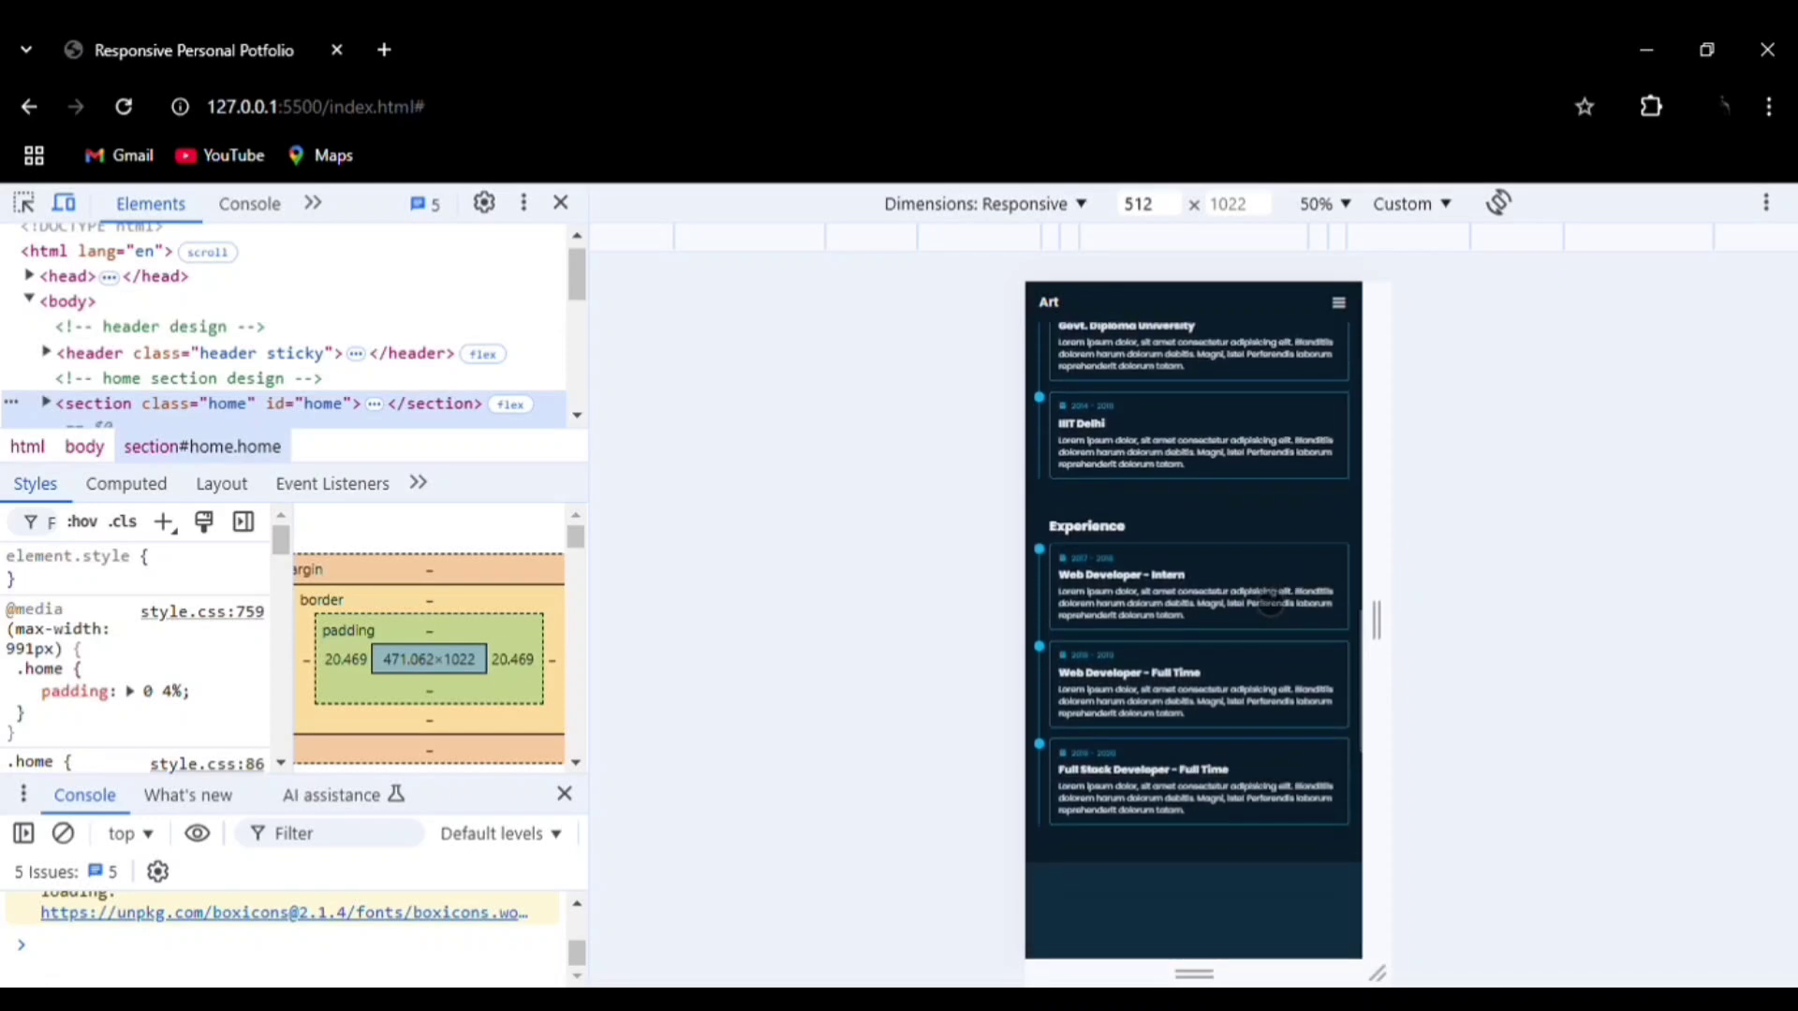
scroll(down, 3)
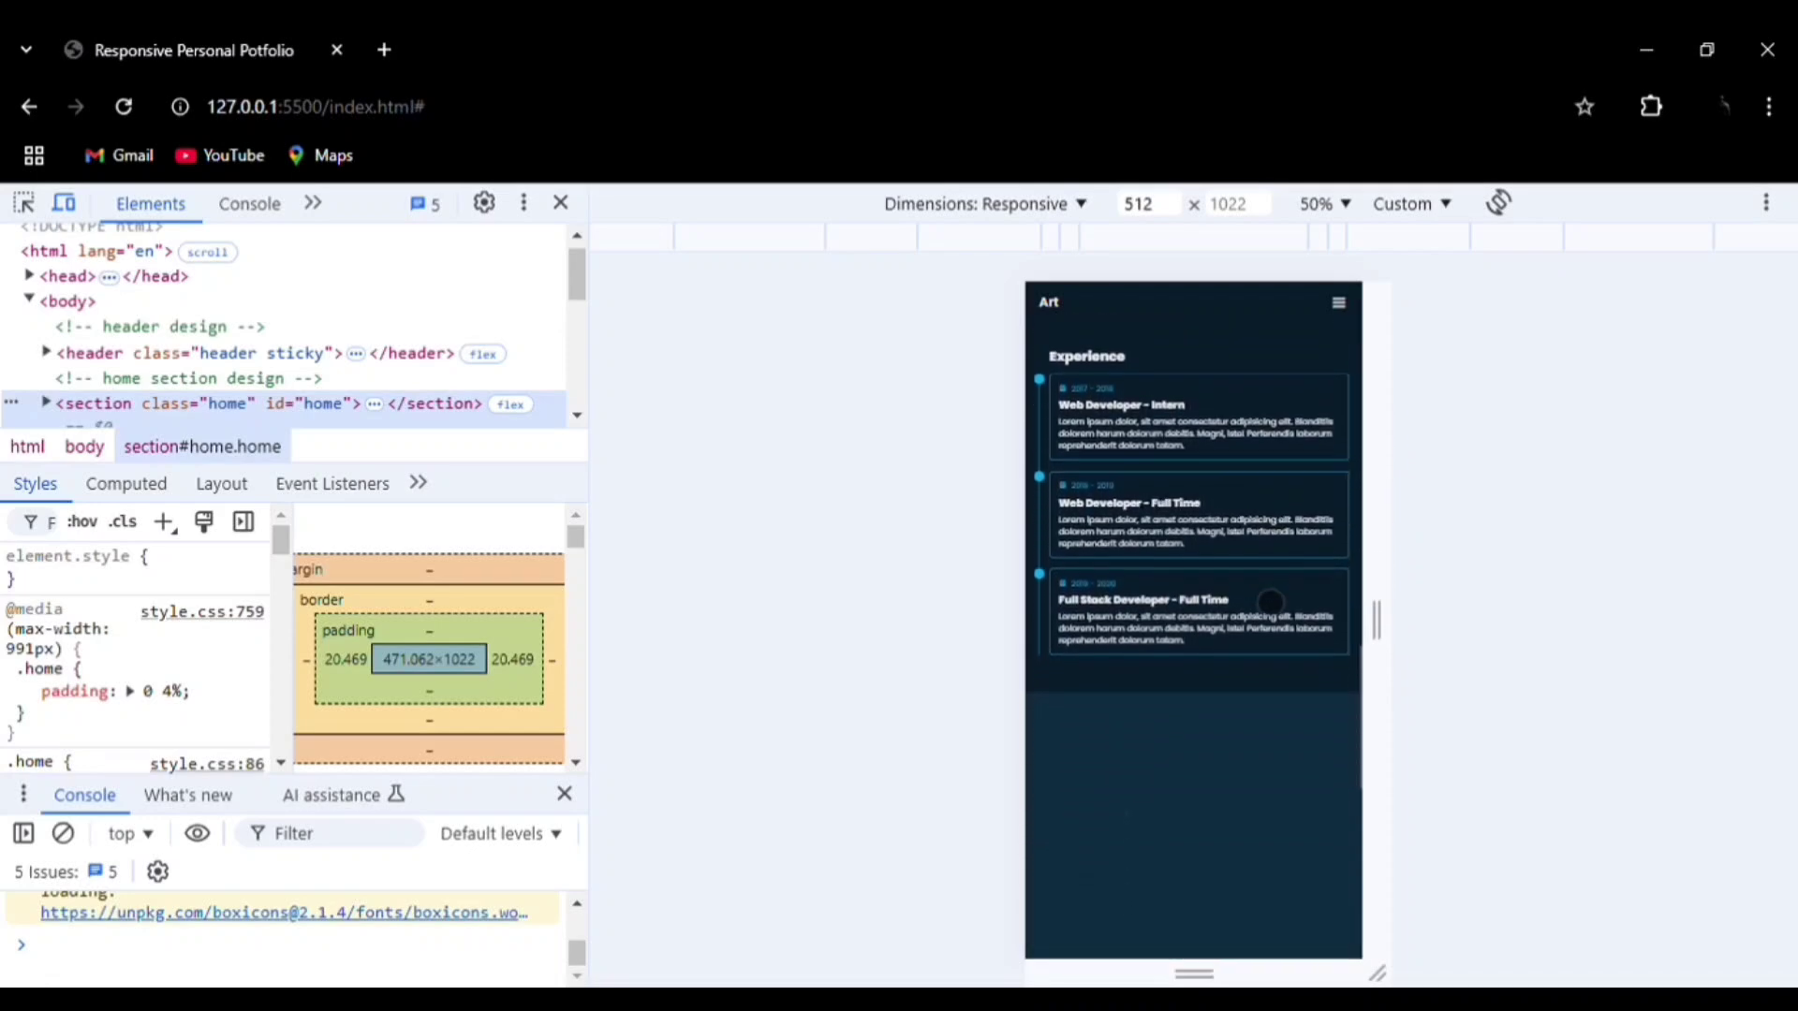
scroll(down, 3)
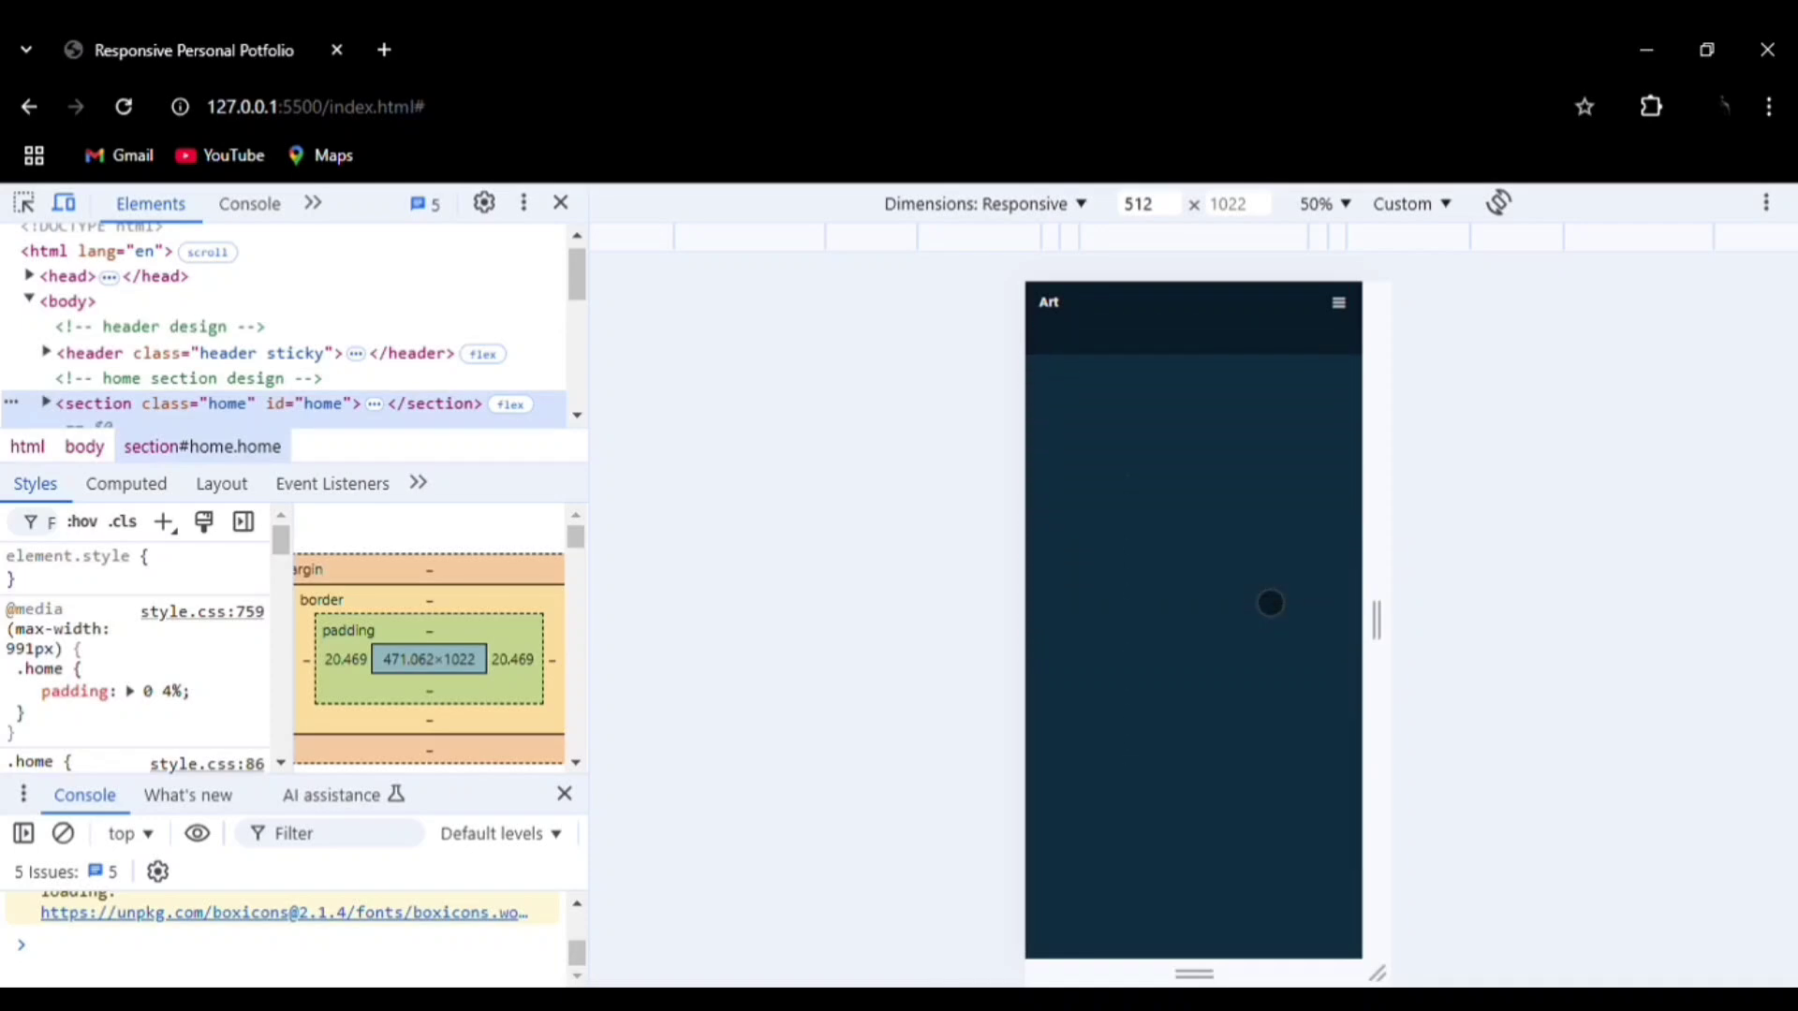
scroll(down, 3)
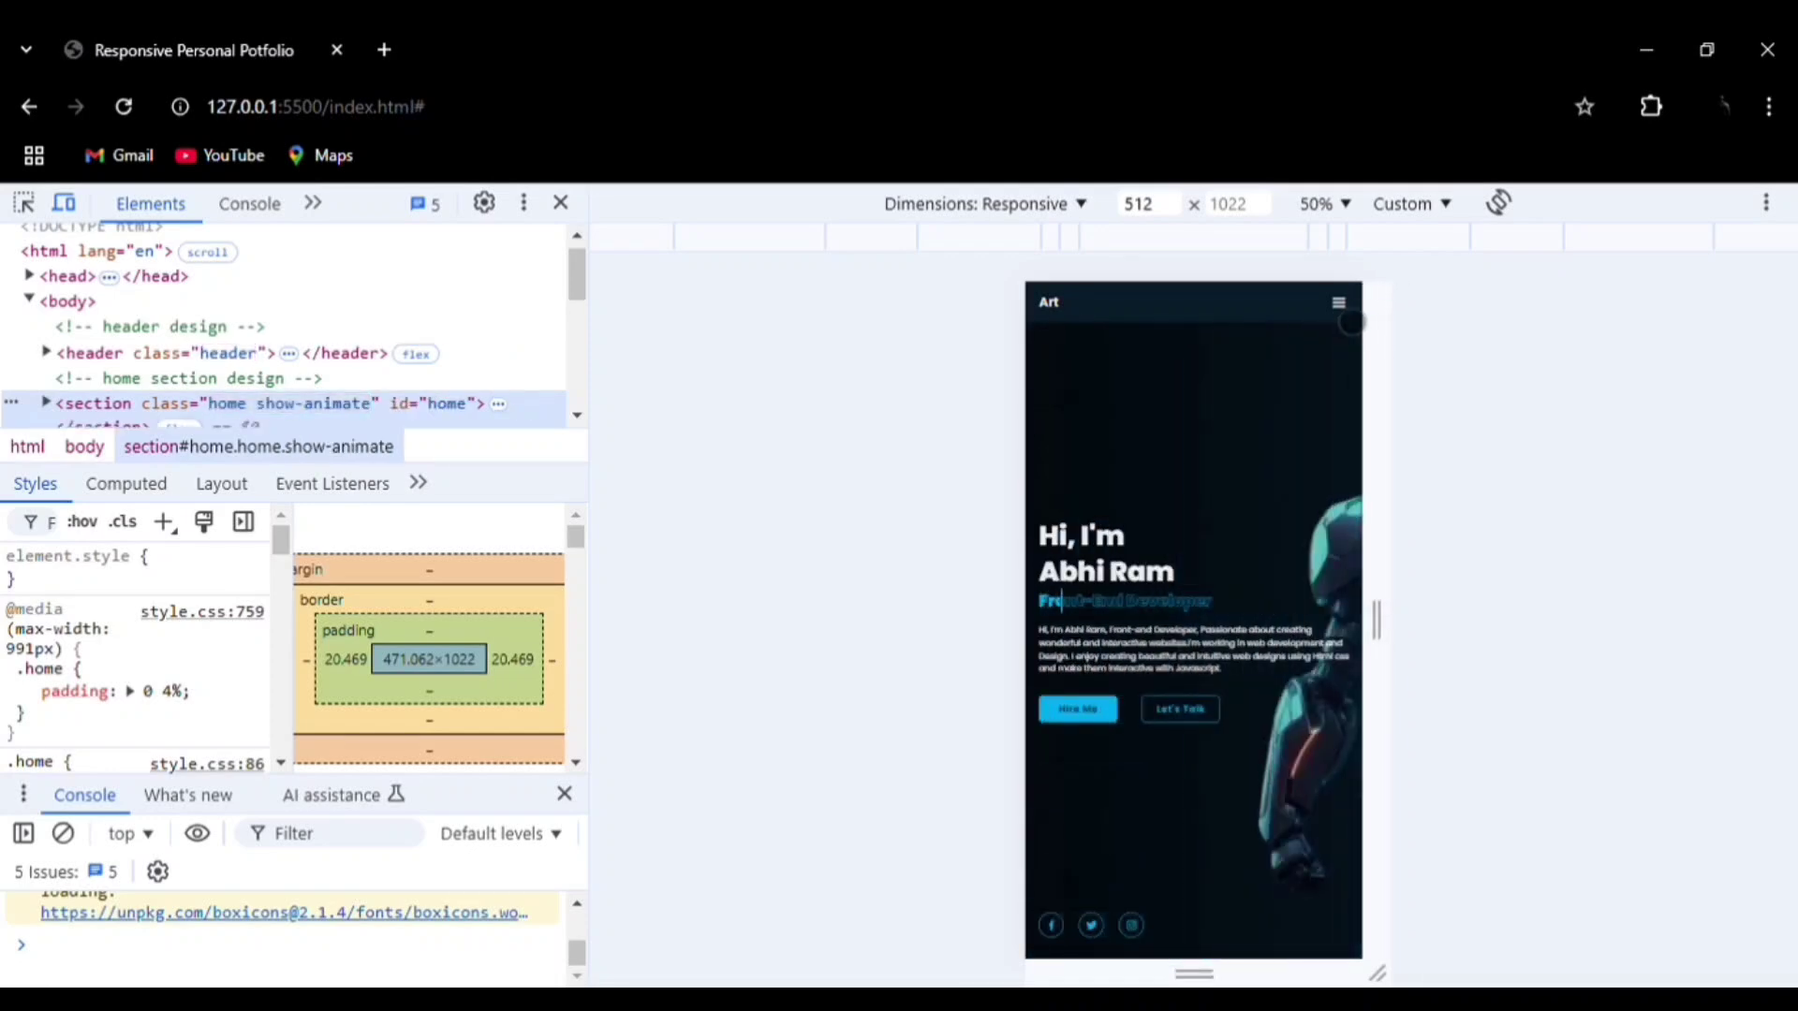
- Follow the hamburger menu's About link, then drag the viewport to 552 px wide
click(1338, 301)
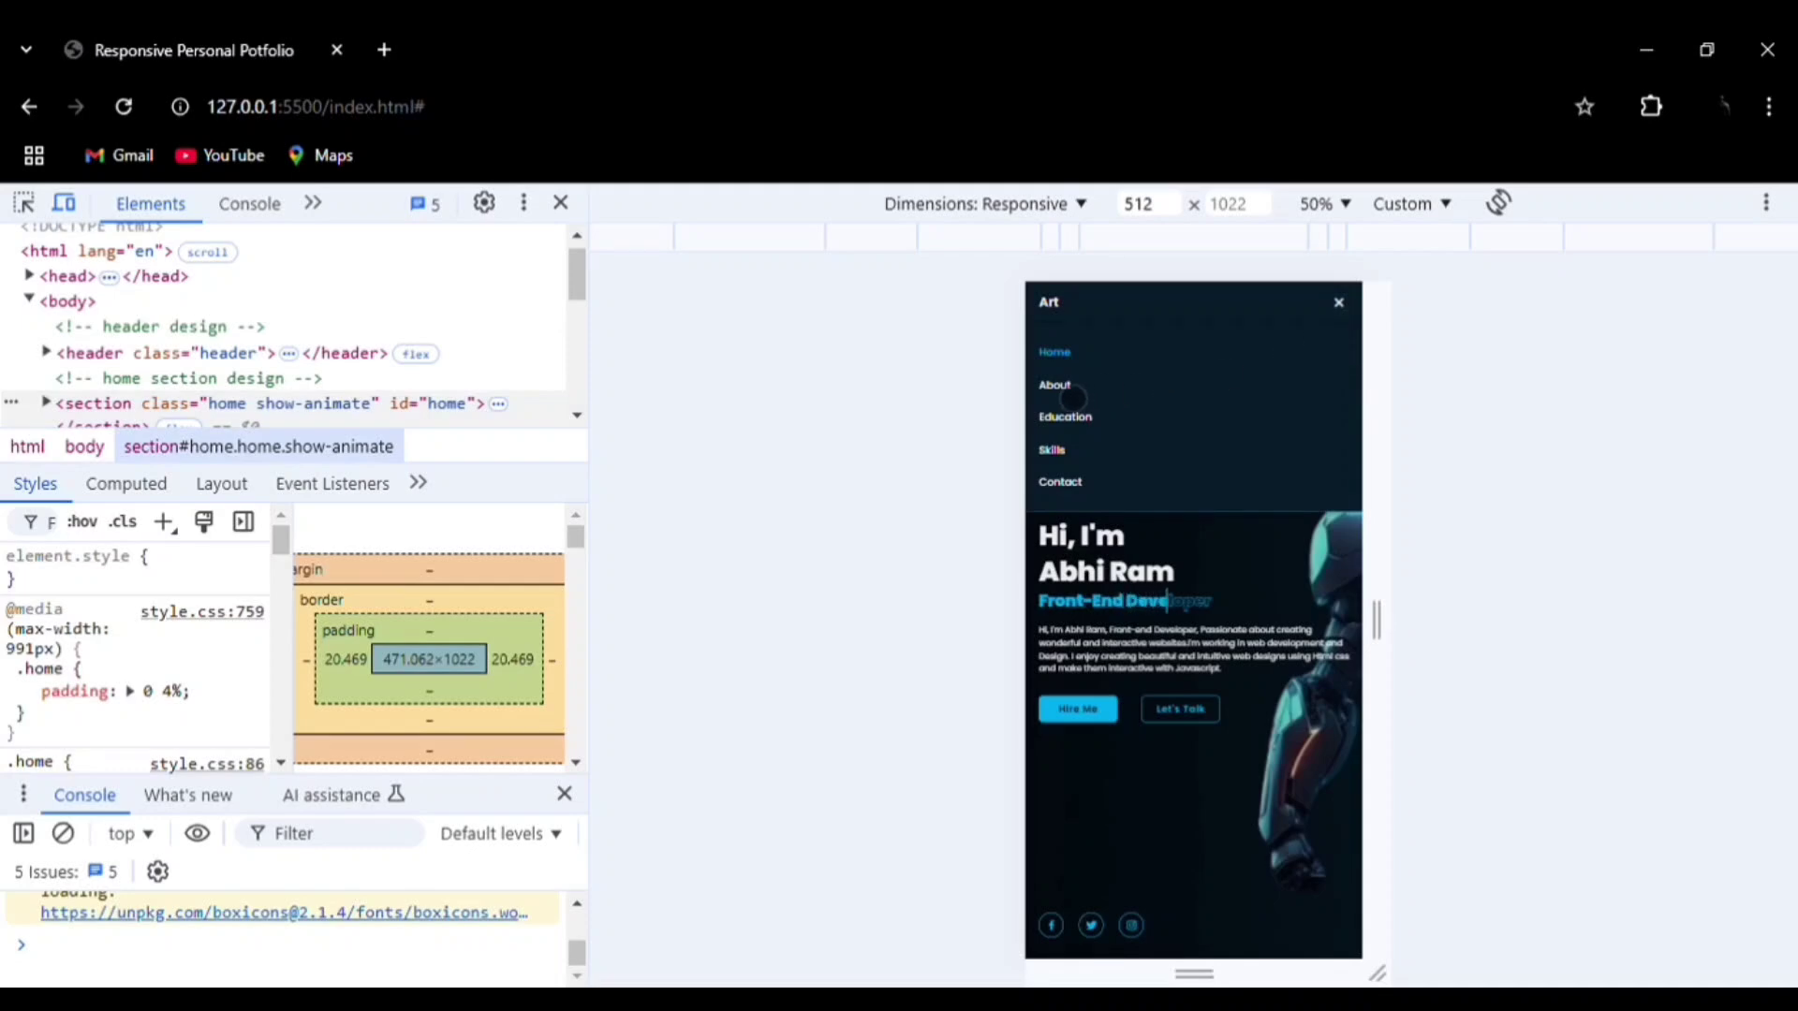
click(1053, 384)
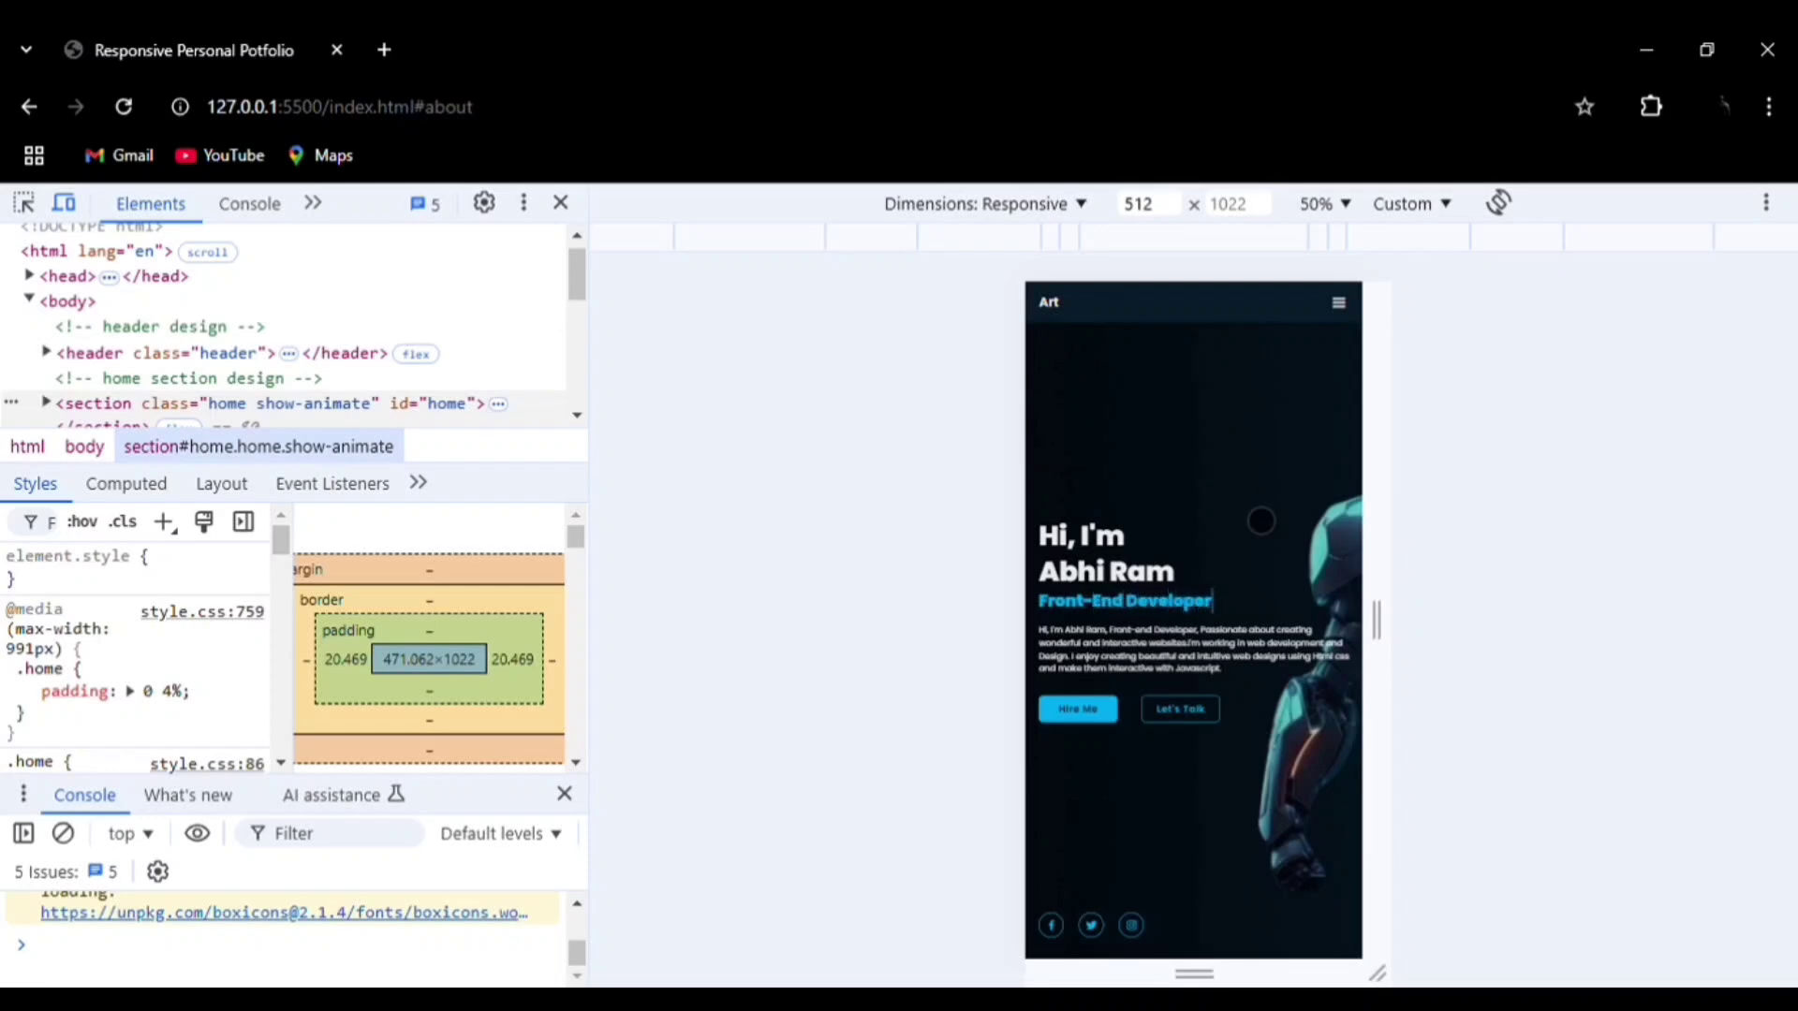
drag(1379, 624, 1405, 624)
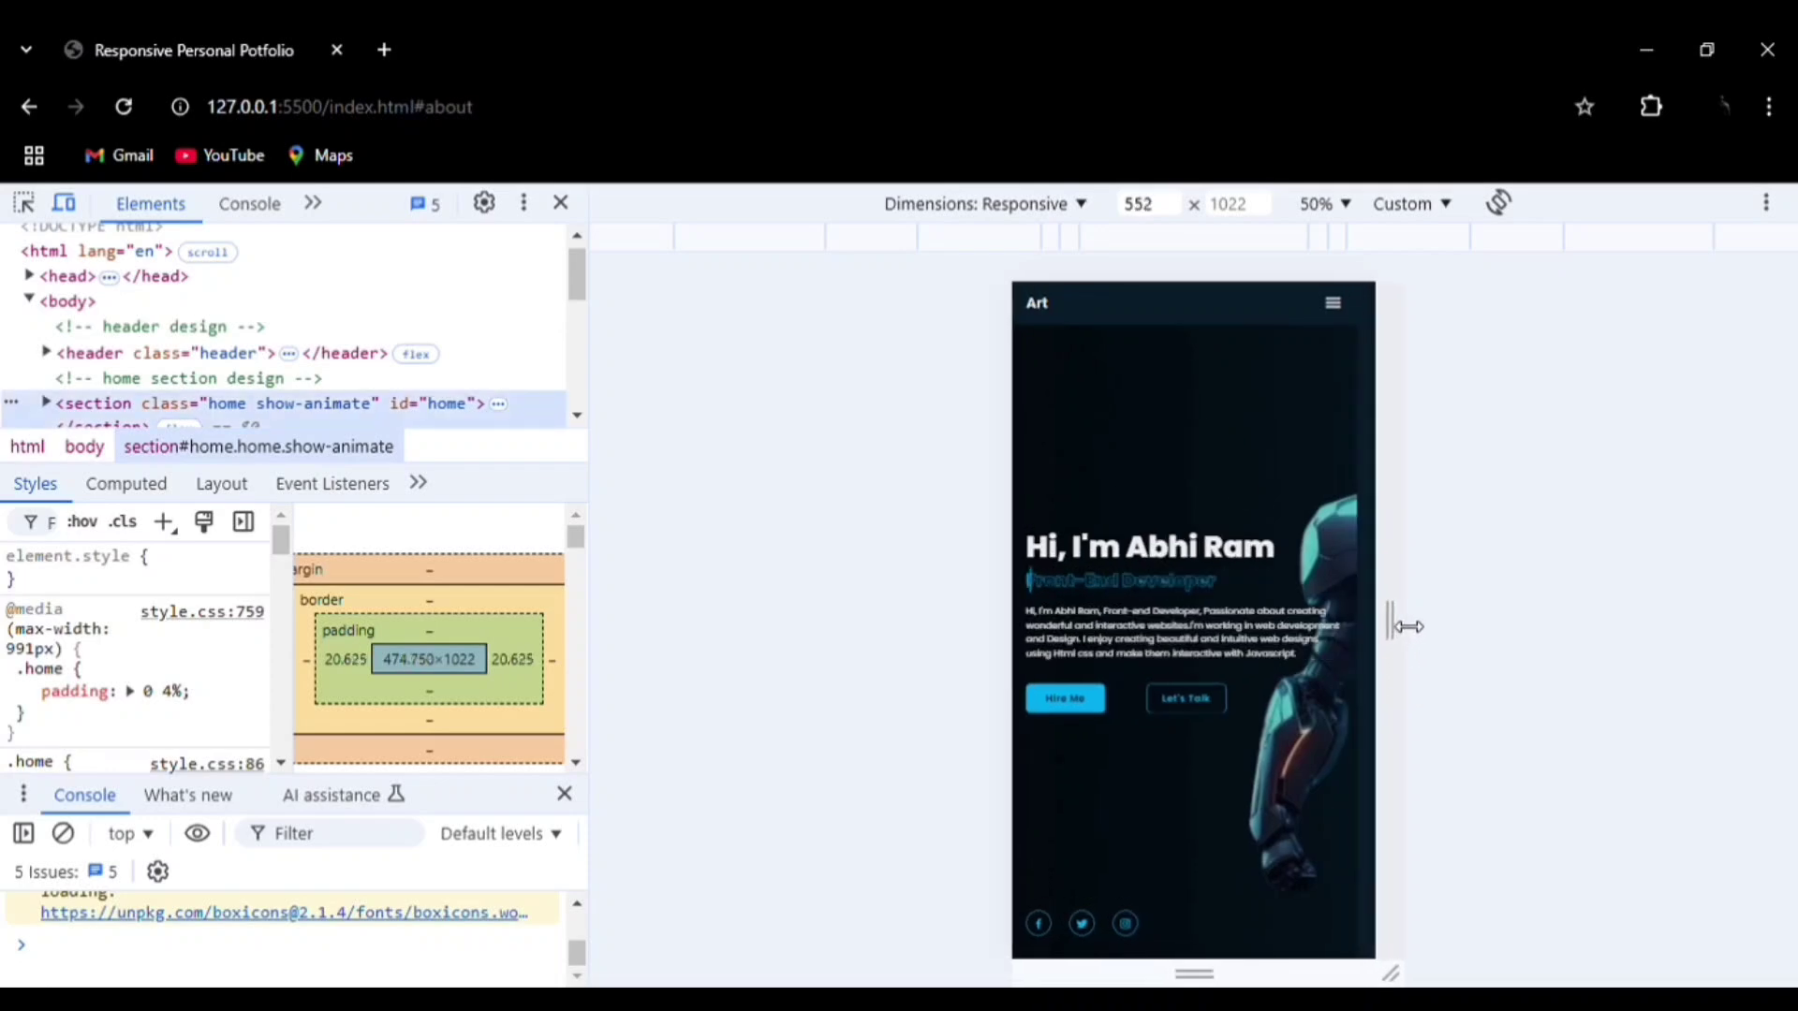